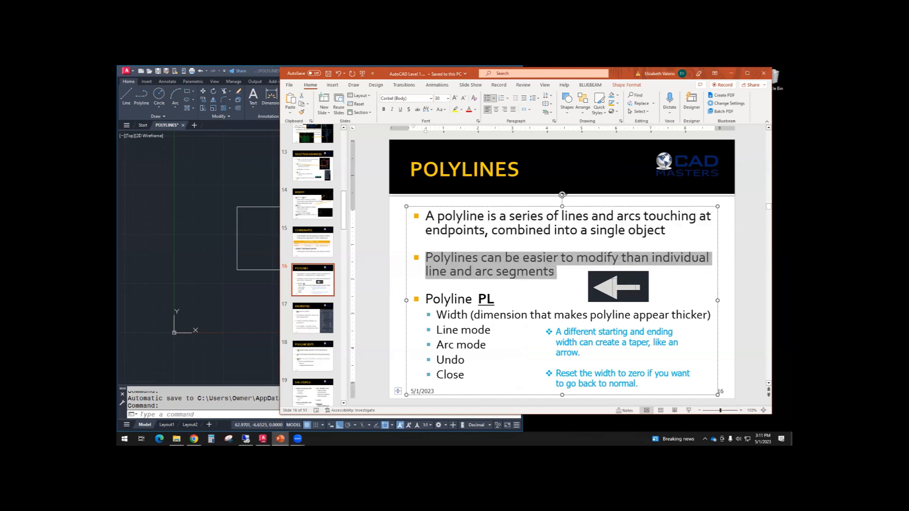
mouse_move(623, 300)
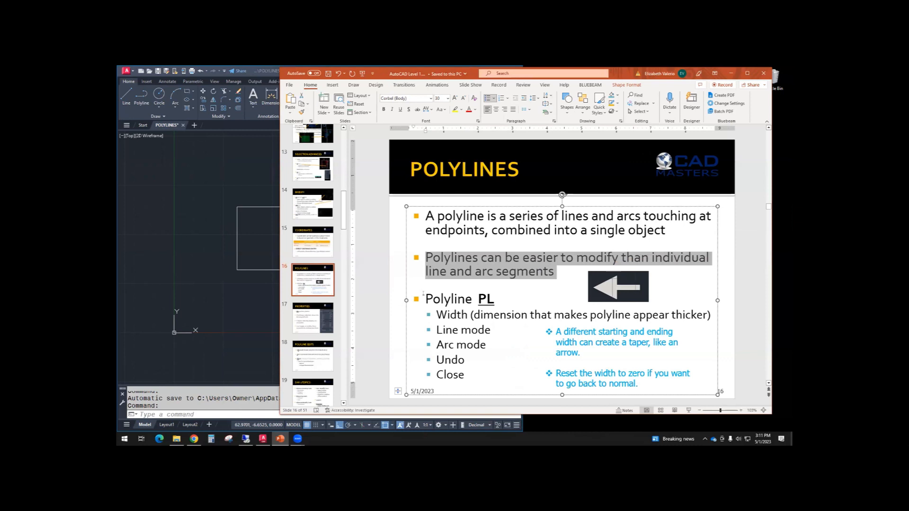
Bring the maximized AutoCAD window with the house outline up in place of the slides
left_click(460, 299)
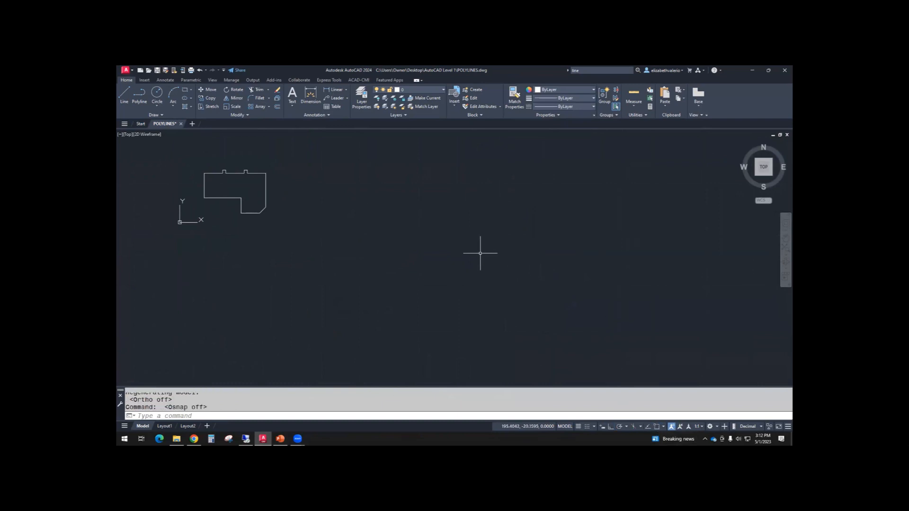
mouse_move(218, 133)
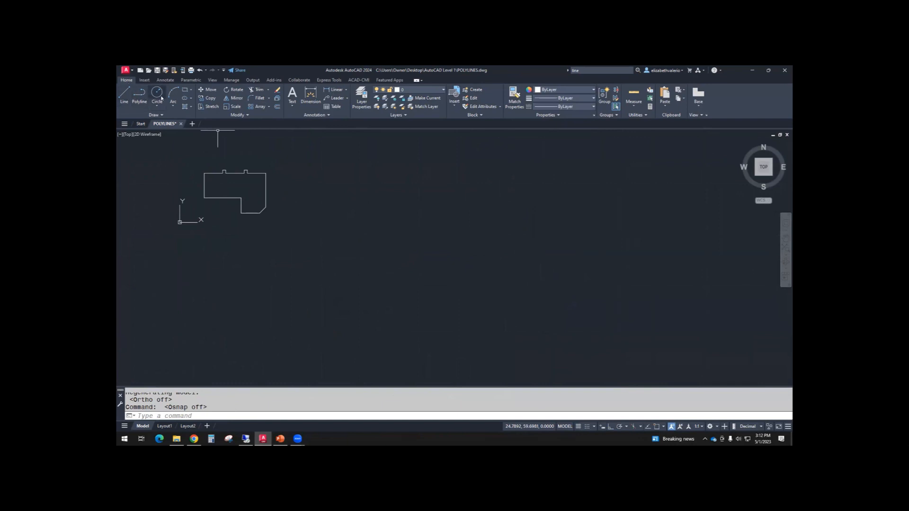
mouse_move(139, 93)
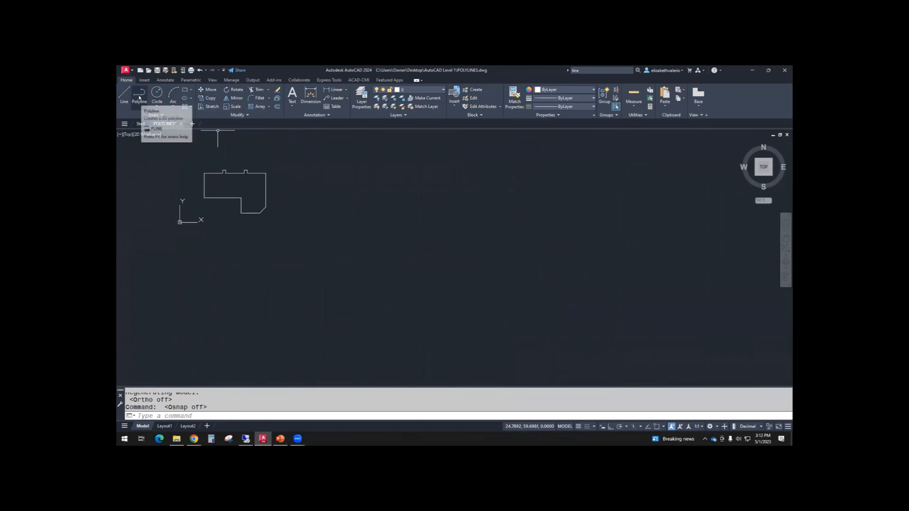
mouse_move(139, 93)
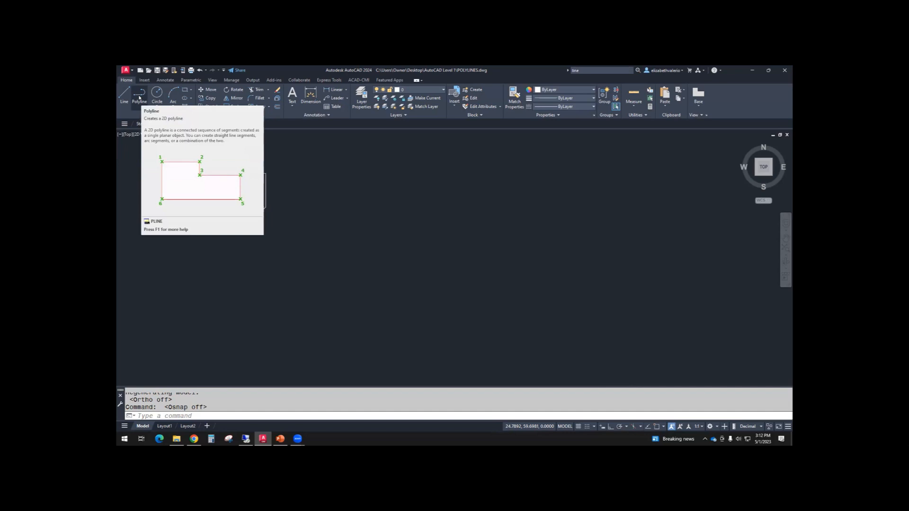
Draw a polyline below-right of the house through three zigzag points
left_click(139, 93)
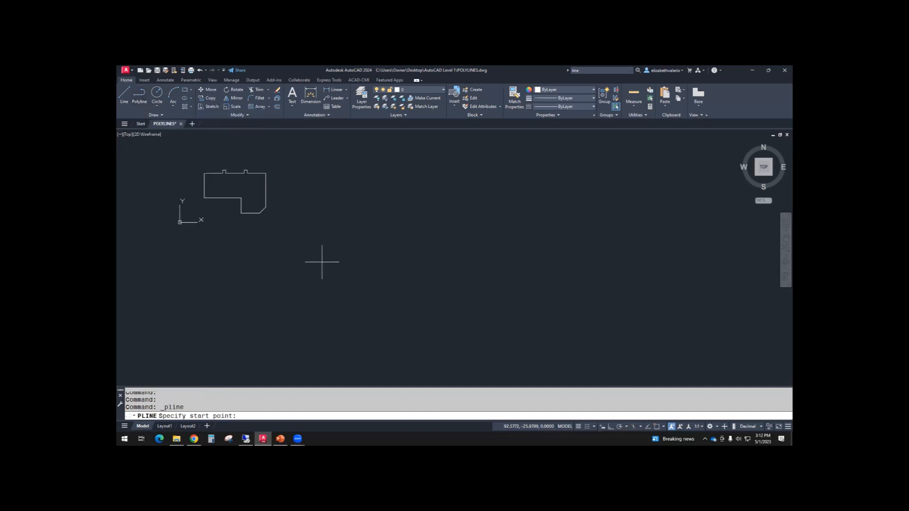
mouse_move(228, 272)
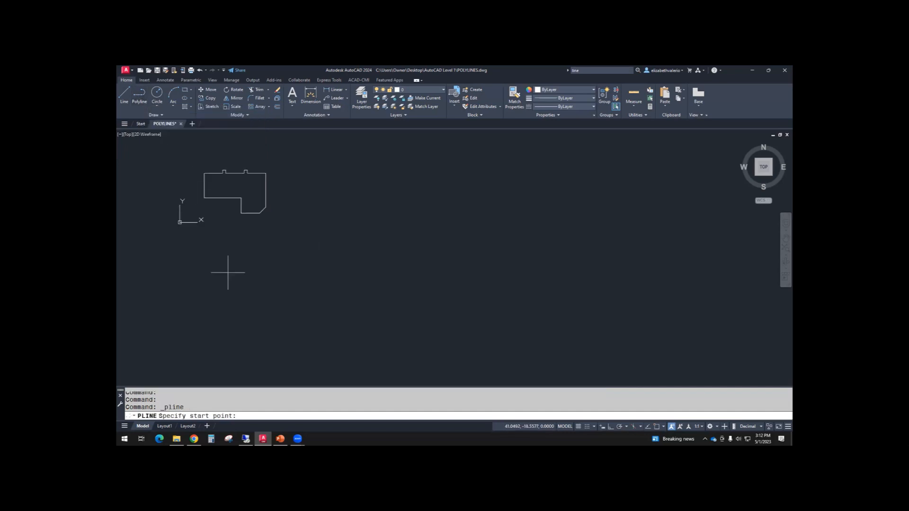
left_click(276, 284)
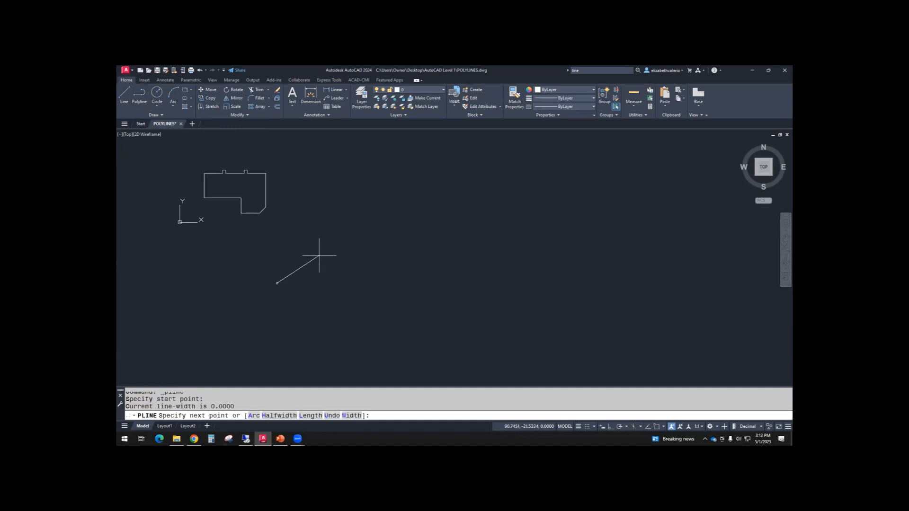
mouse_move(338, 223)
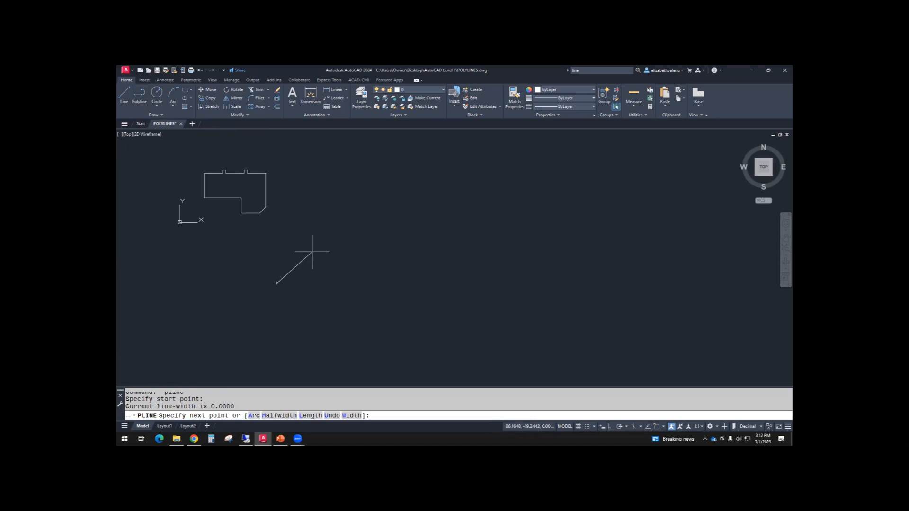
left_click(481, 276)
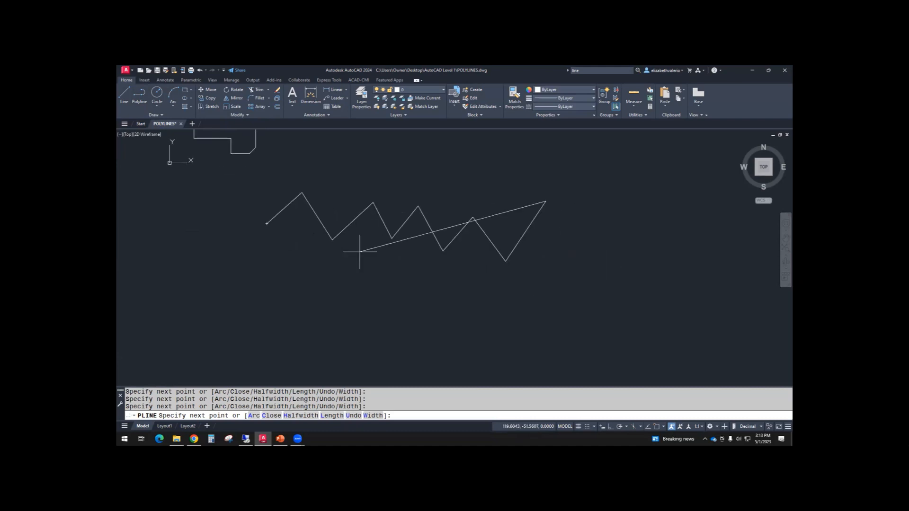
left_click(555, 268)
type("A")
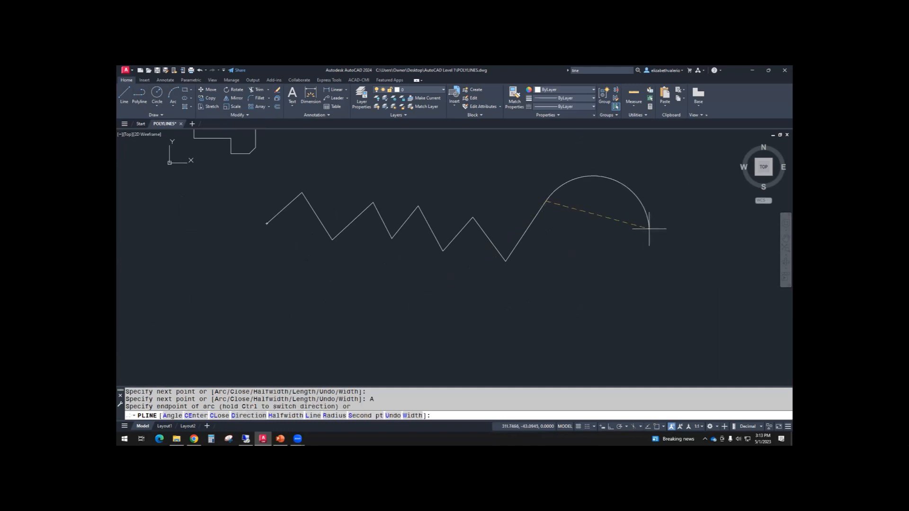
mouse_move(620, 187)
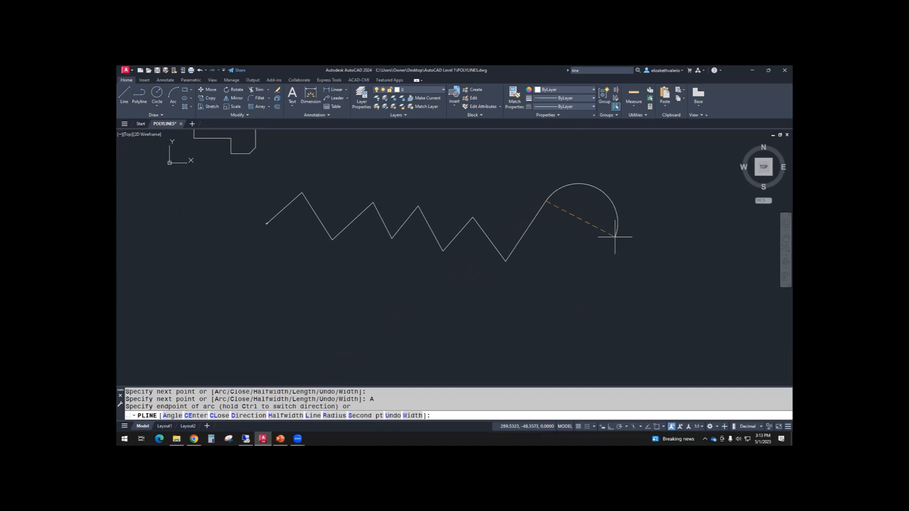
Add two connected arc segments curving out from the zigzag's end
left_click(622, 270)
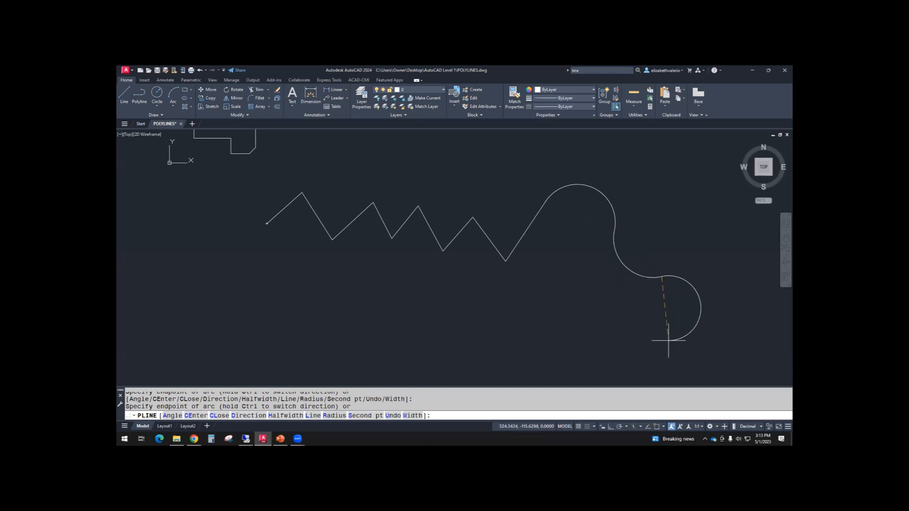
left_click(671, 342)
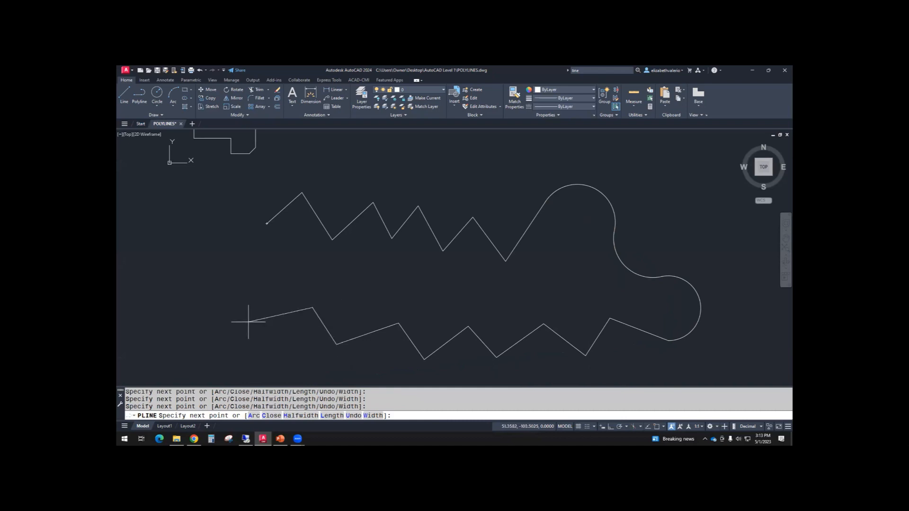
mouse_move(248, 324)
type("C")
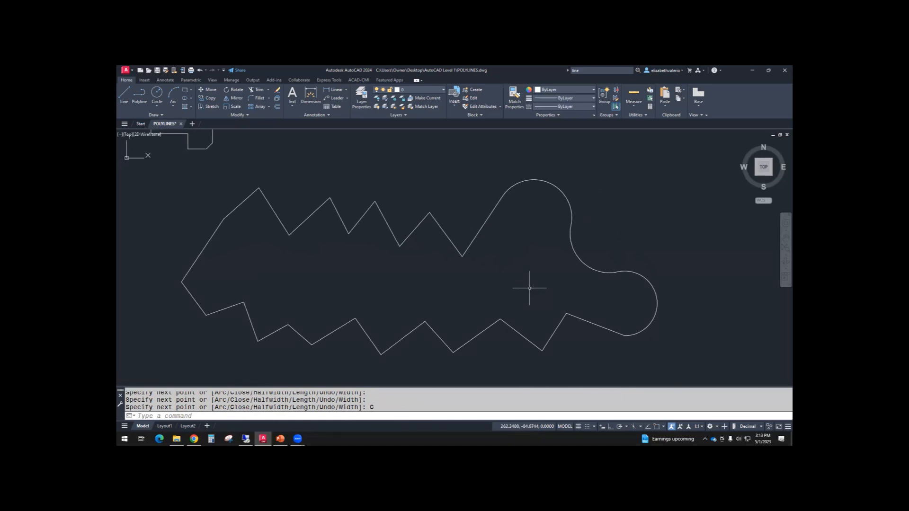
mouse_move(426, 294)
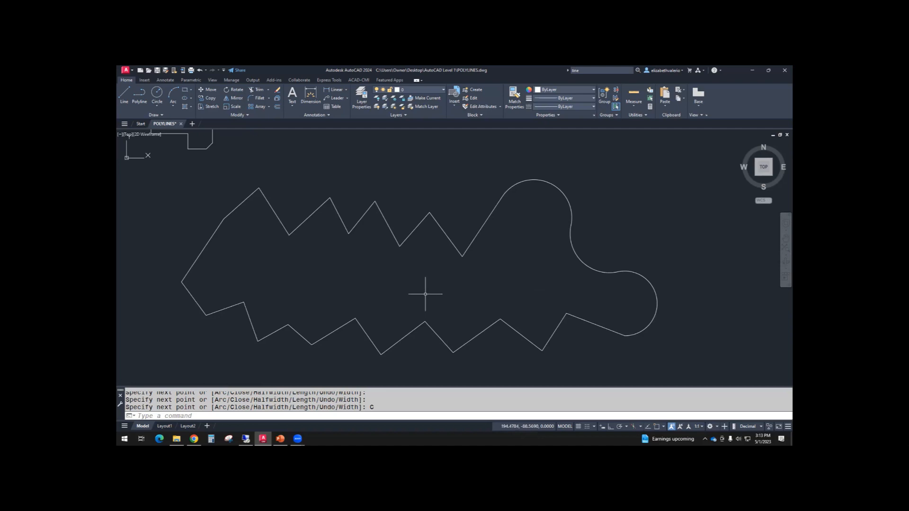
mouse_move(408, 219)
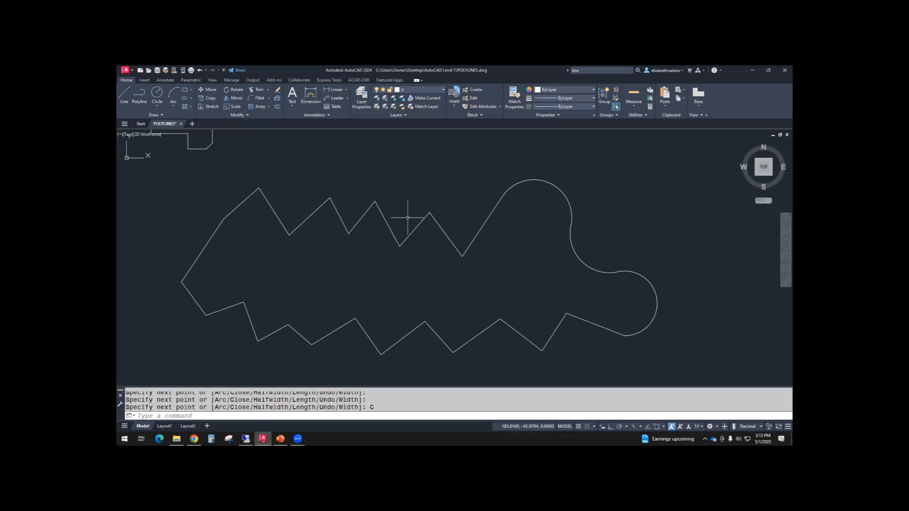
mouse_move(578, 210)
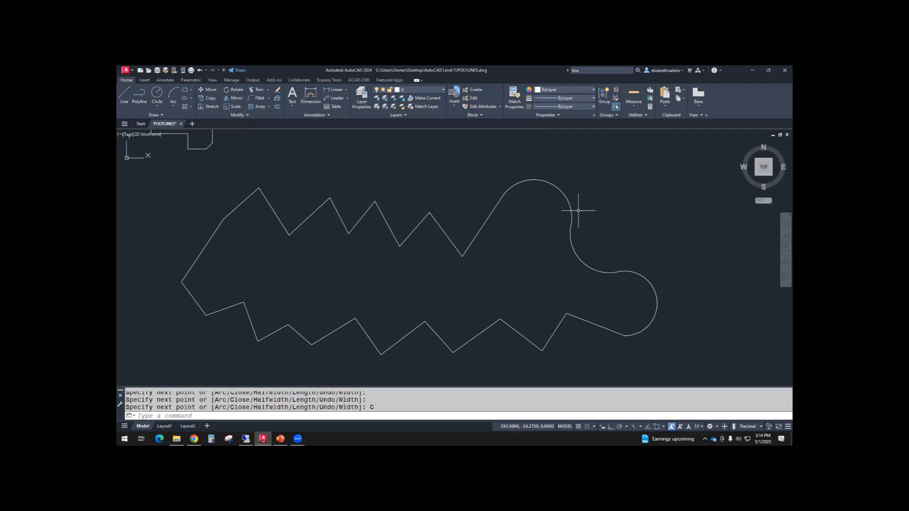
mouse_move(360, 235)
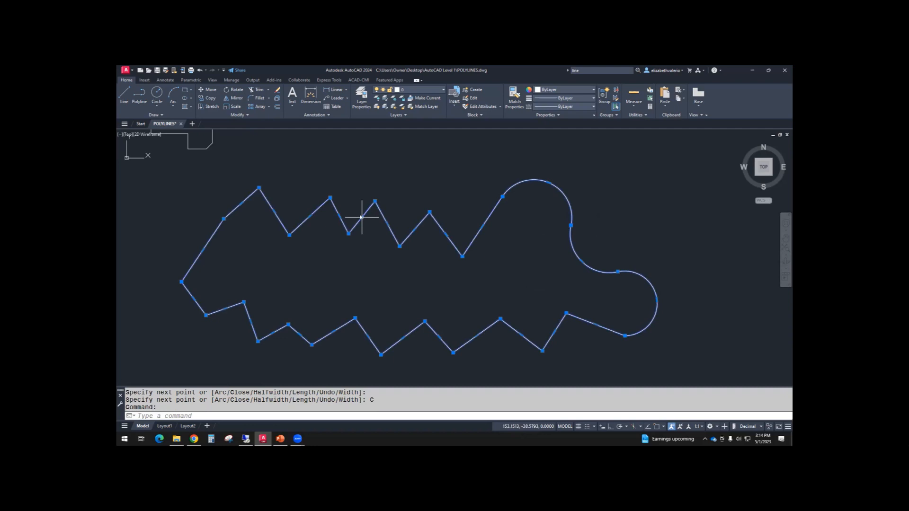
mouse_move(375, 259)
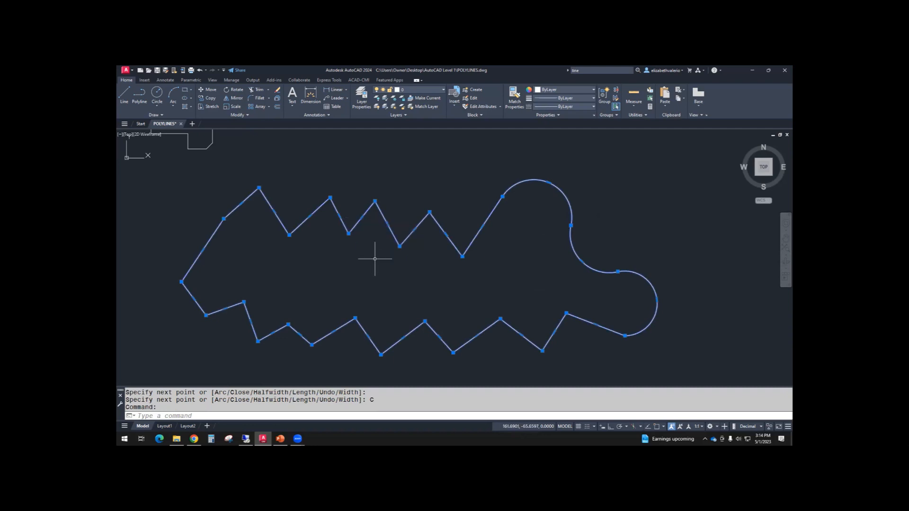
mouse_move(666, 247)
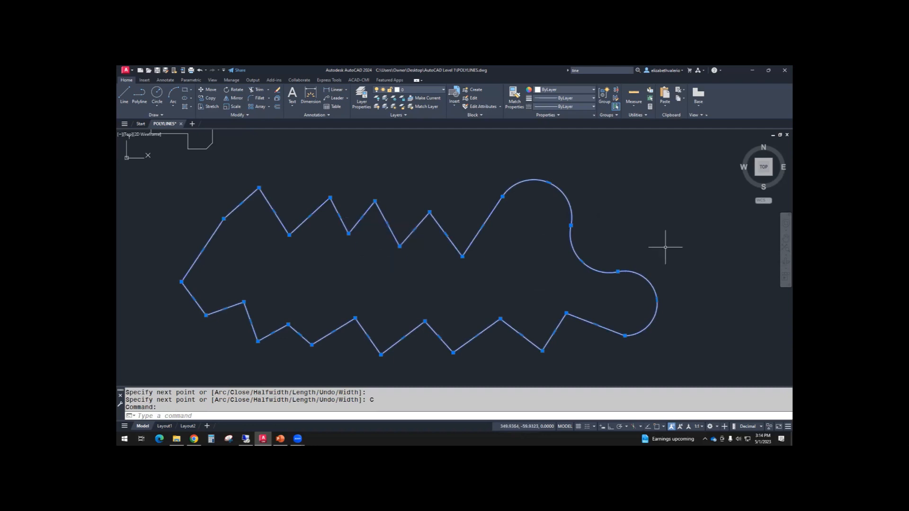
Open Properties for the selected polyline from its right-click menu
right_click(665, 247)
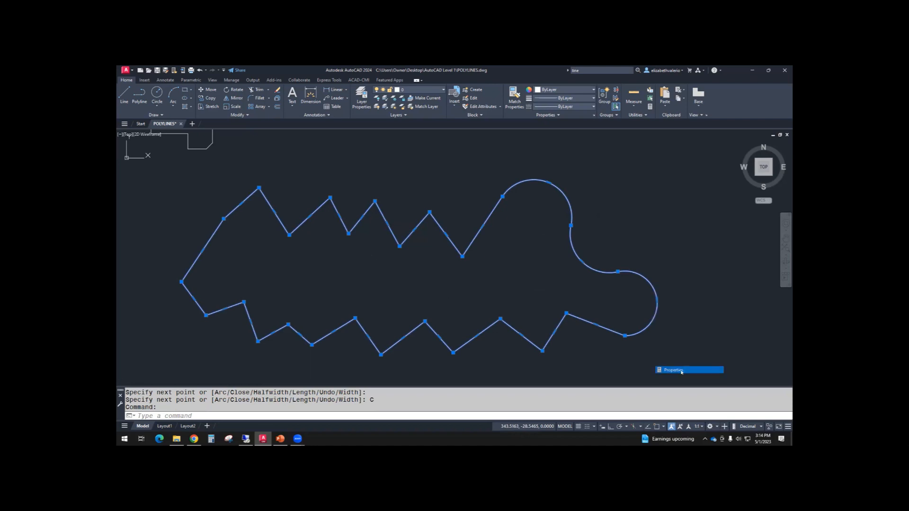
left_click(689, 370)
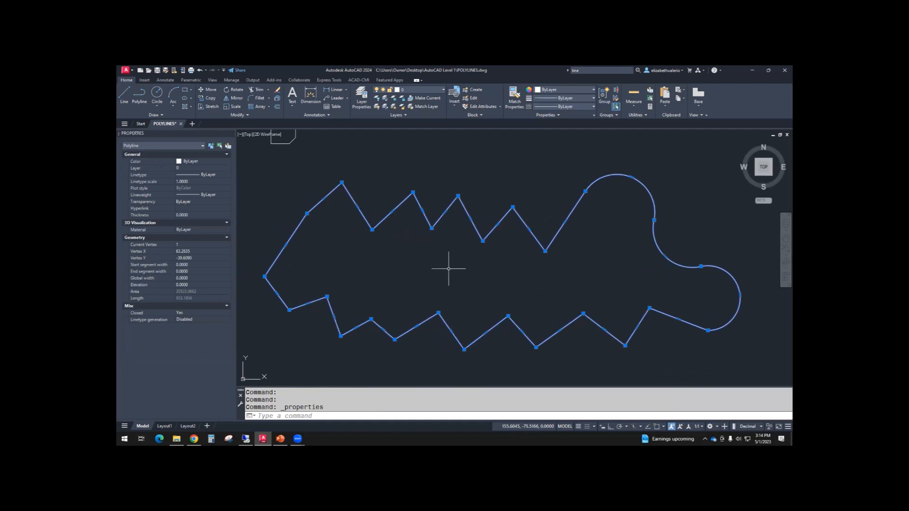
Grab a zigzag segment's midpoint grip to stretch that peak
scroll("up", 3)
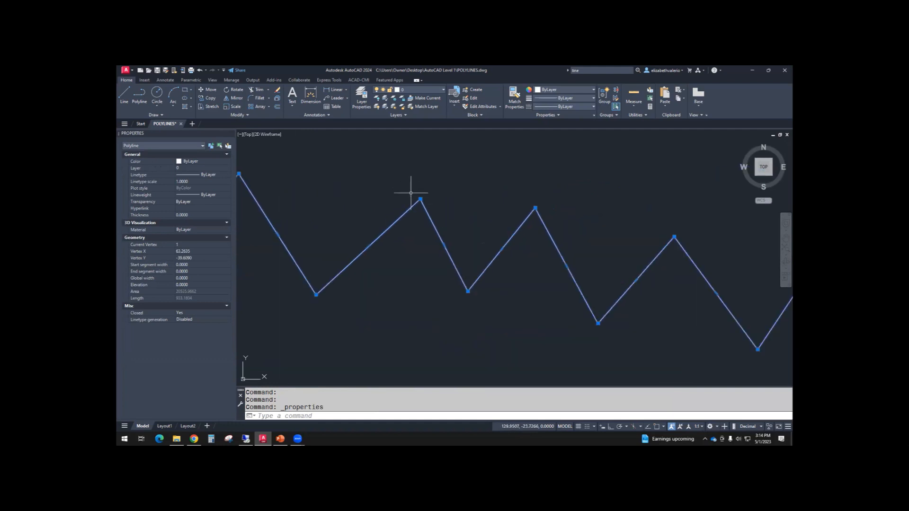
mouse_move(419, 199)
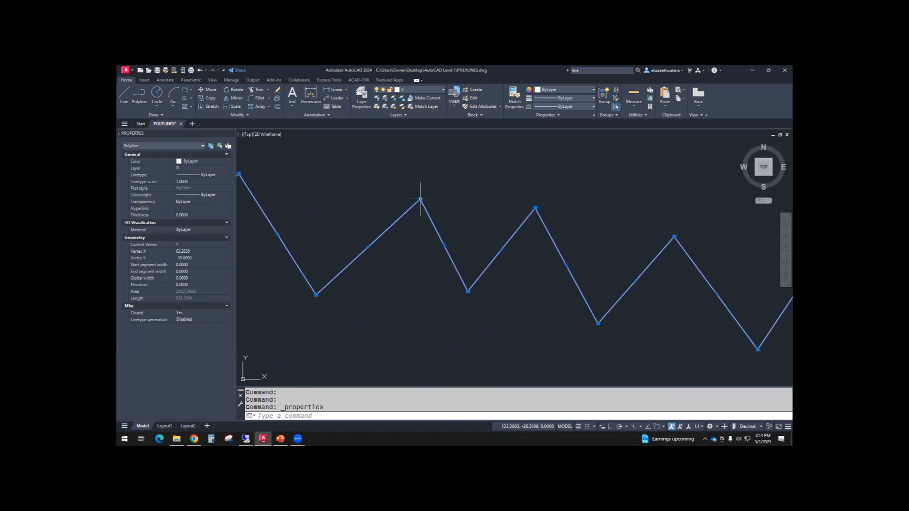
mouse_move(443, 242)
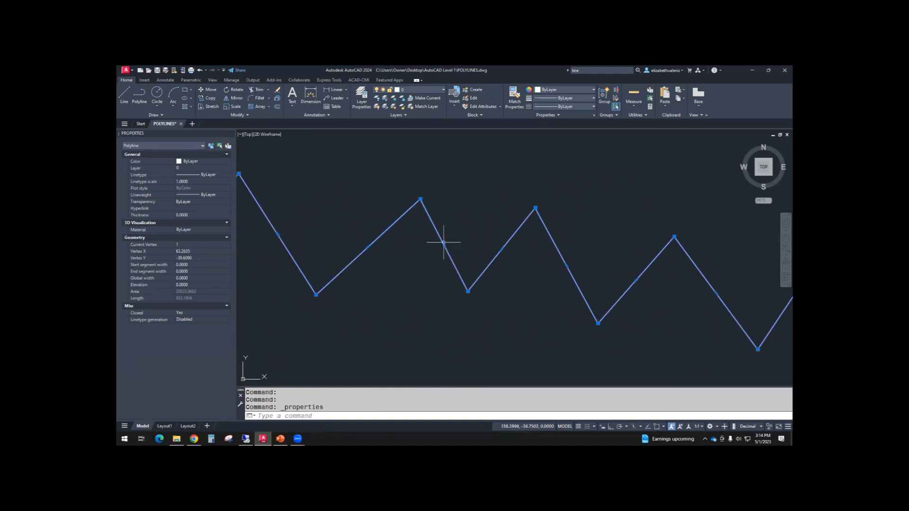
mouse_move(449, 188)
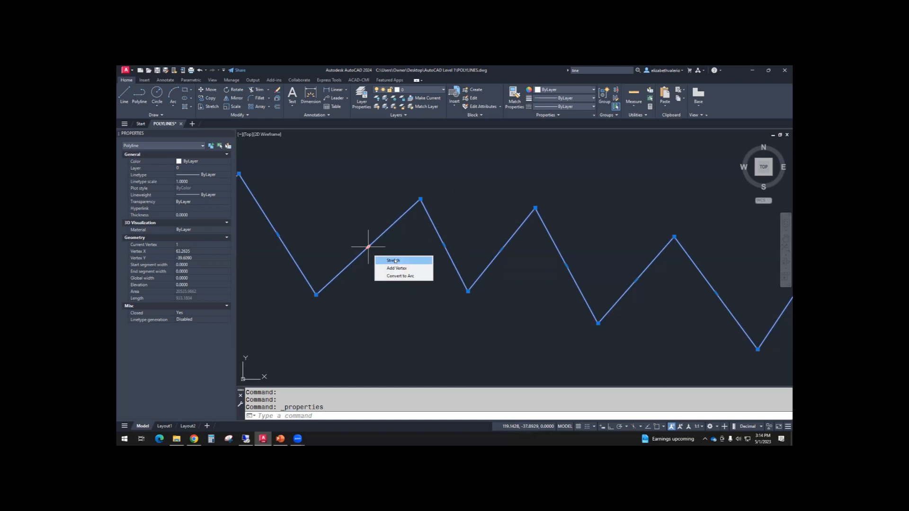
left_click(395, 261)
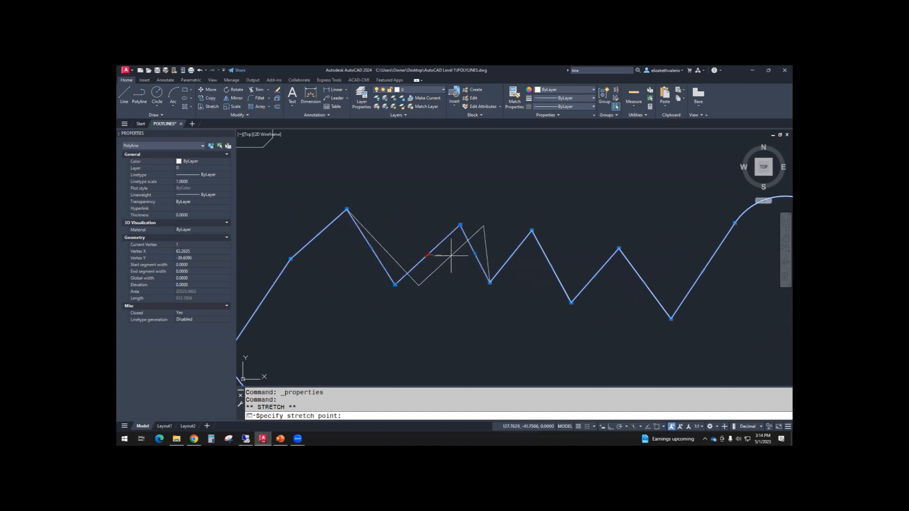
left_click(415, 244)
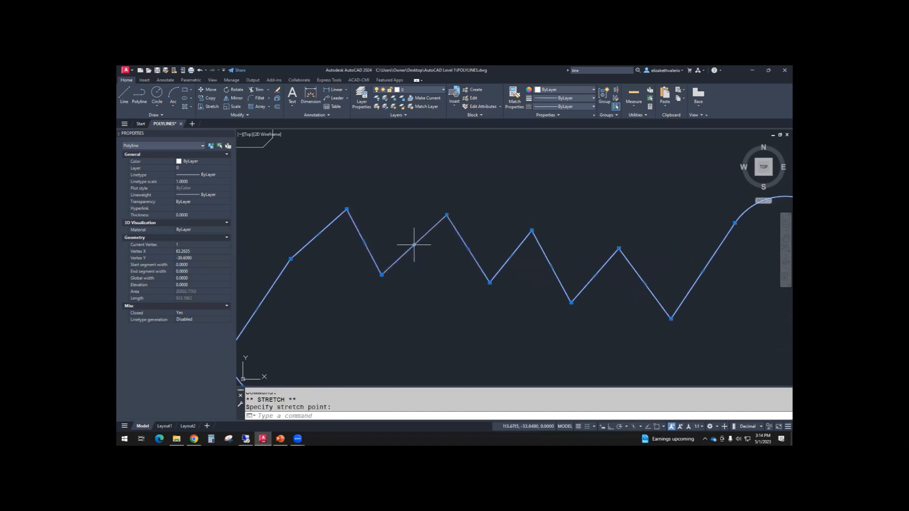
Add a new vertex inside one zigzag segment via the grip's Add Vertex option
right_click(413, 246)
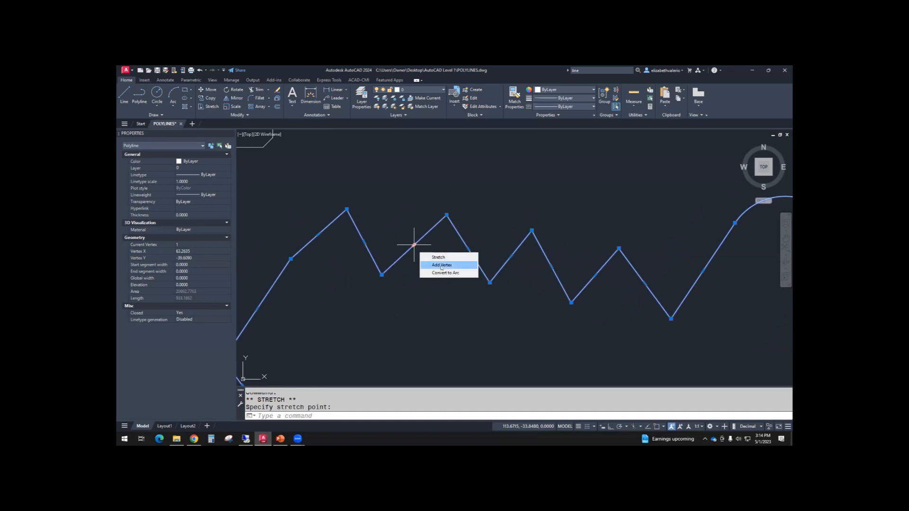
left_click(442, 265)
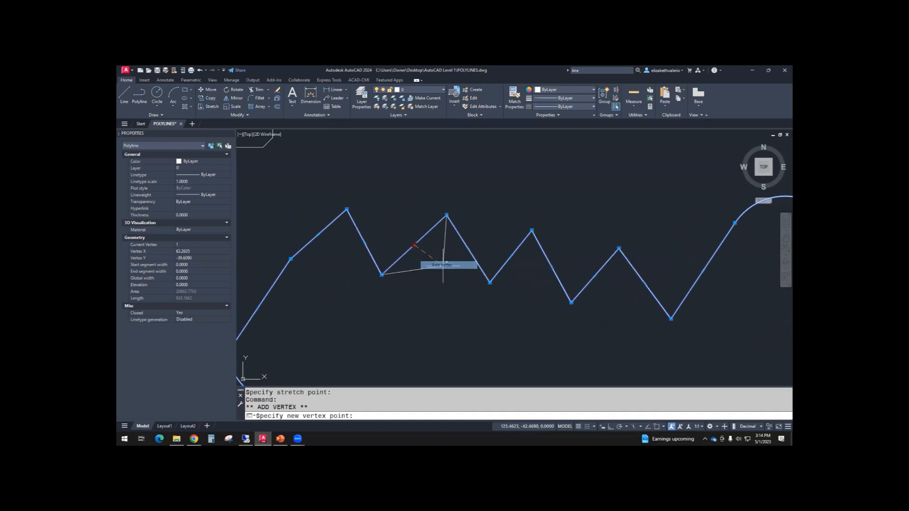
mouse_move(431, 258)
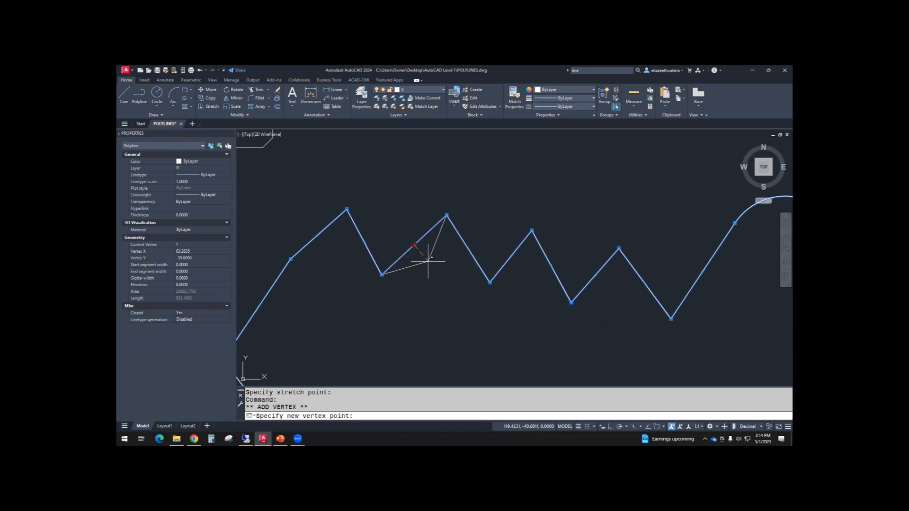
right_click(428, 261)
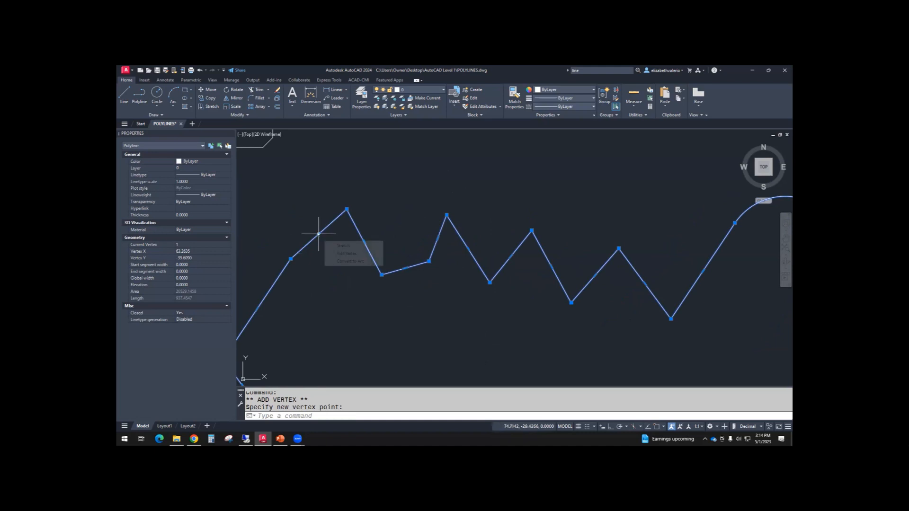
Convert another straight segment into an arc using its grip's Convert to Arc option
right_click(319, 235)
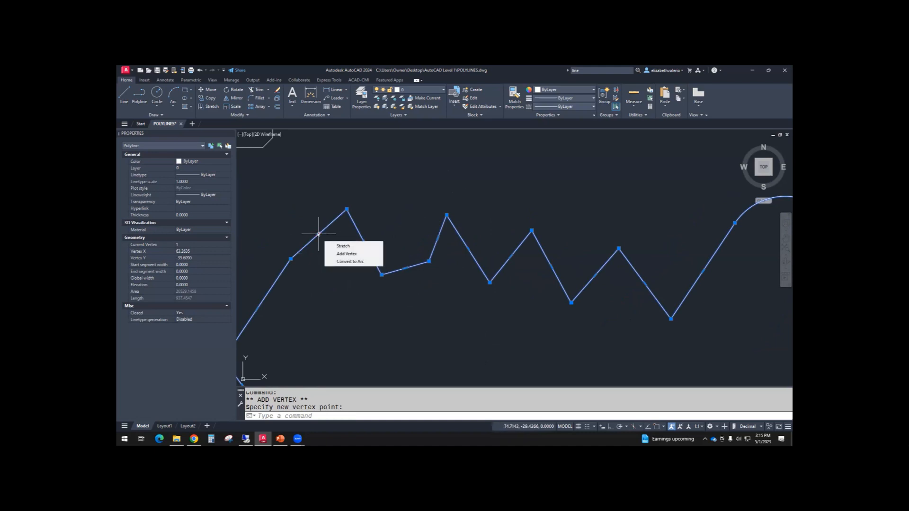
mouse_move(351, 261)
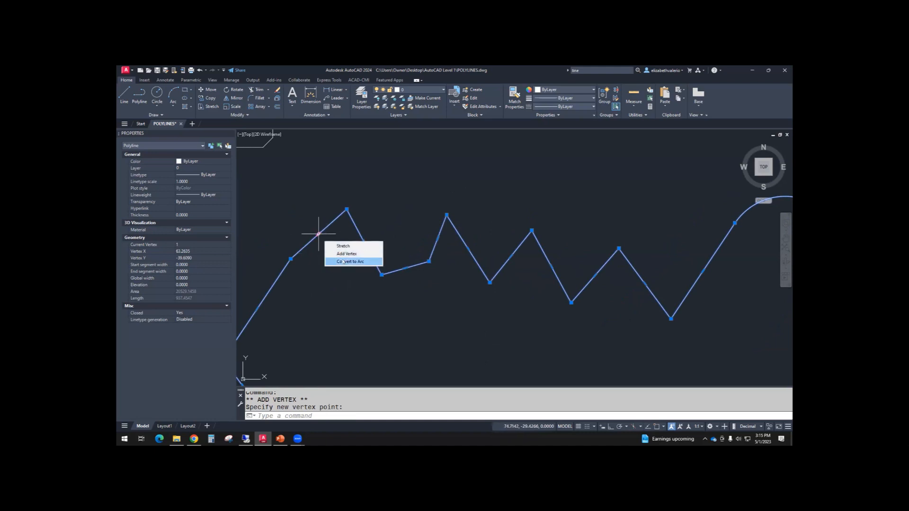
left_click(350, 261)
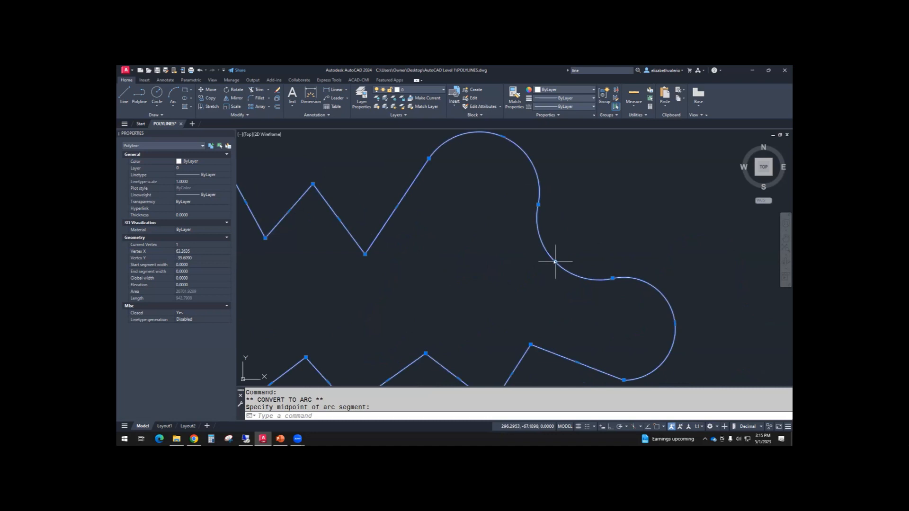
right_click(555, 261)
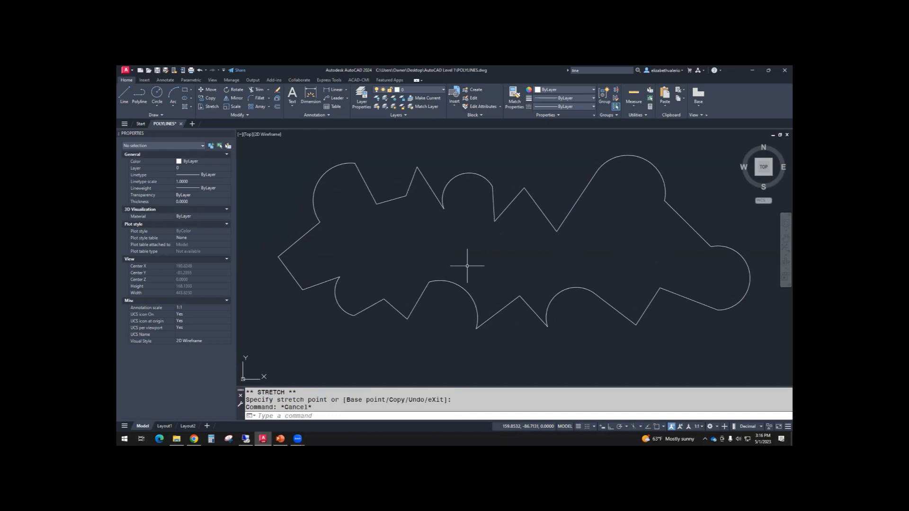
mouse_move(459, 175)
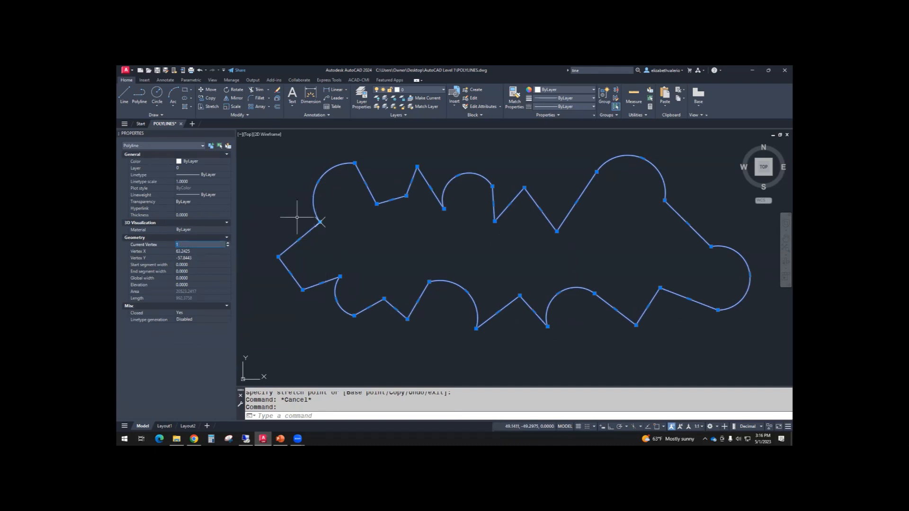
mouse_move(323, 222)
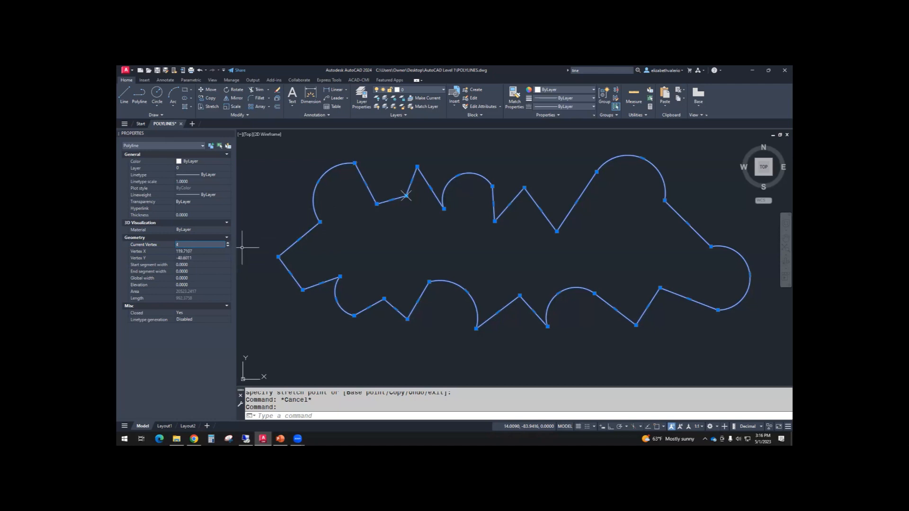
mouse_move(408, 198)
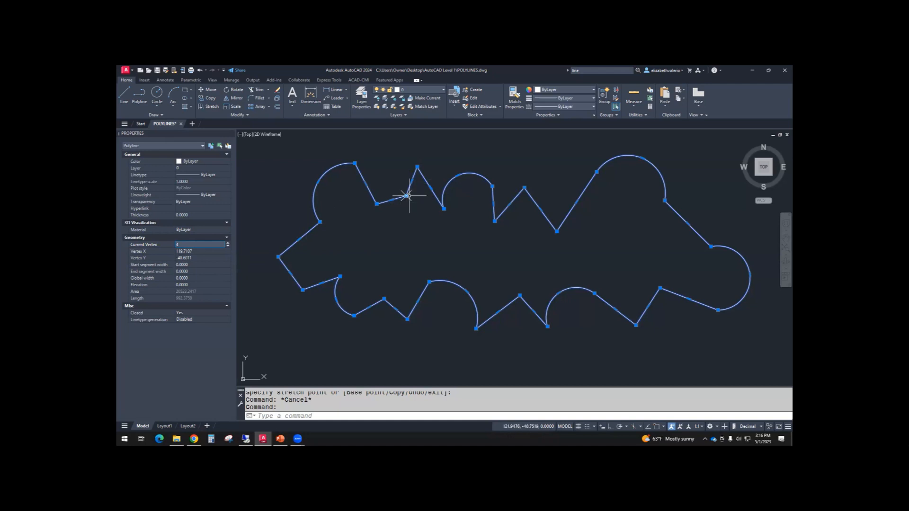
mouse_move(403, 197)
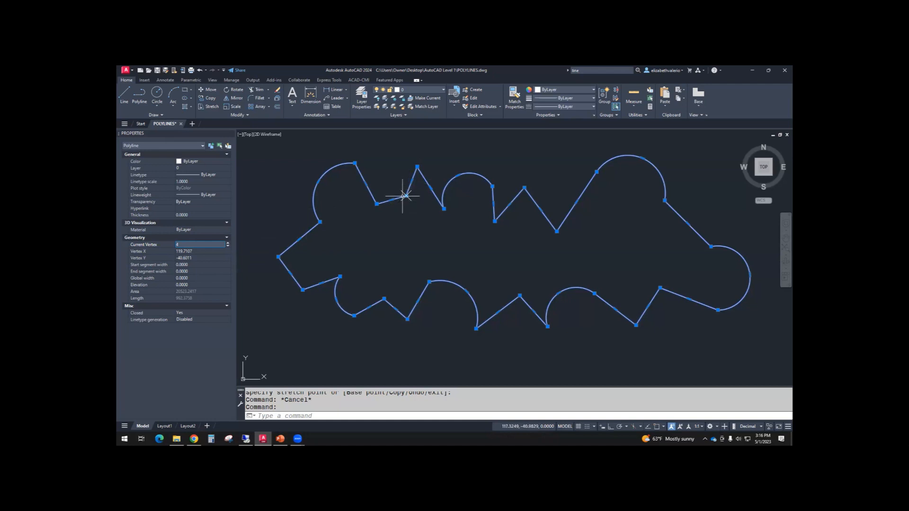
mouse_move(403, 197)
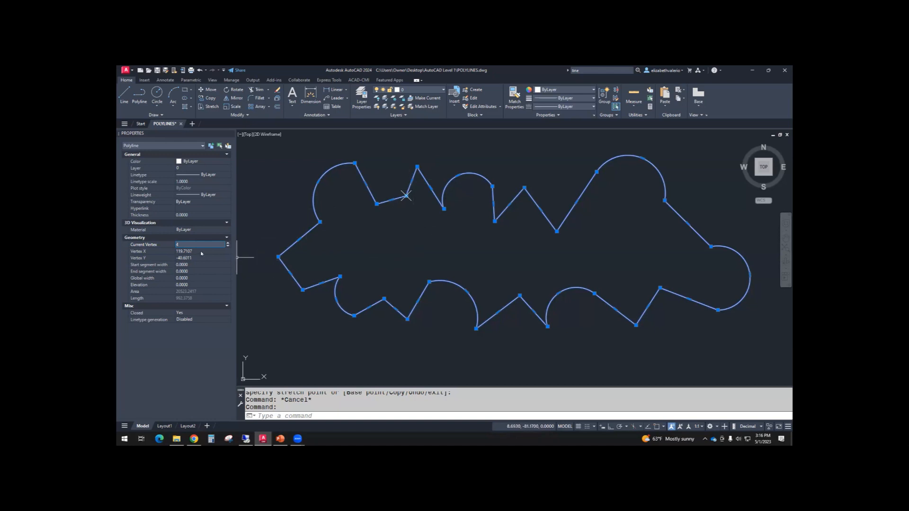
mouse_move(134, 266)
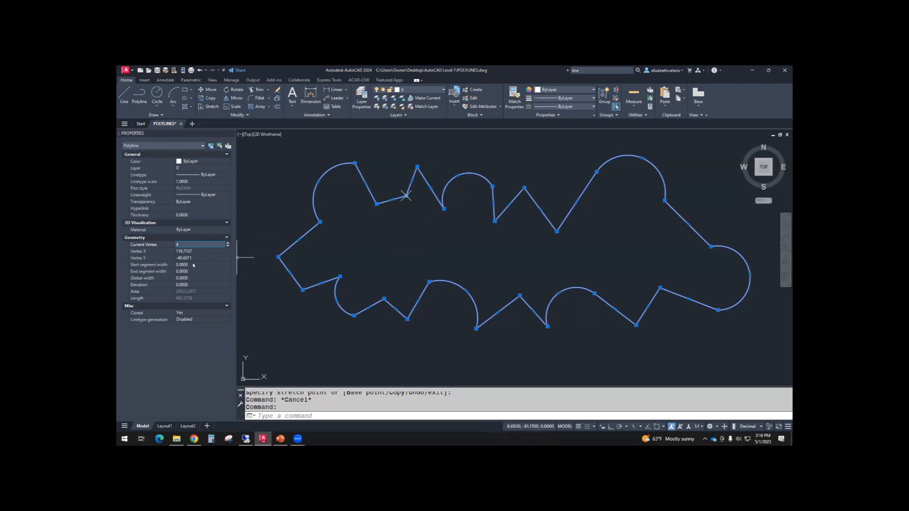
Set vertex 4's start segment width to 5 and end segment width to 2
left_click(200, 265)
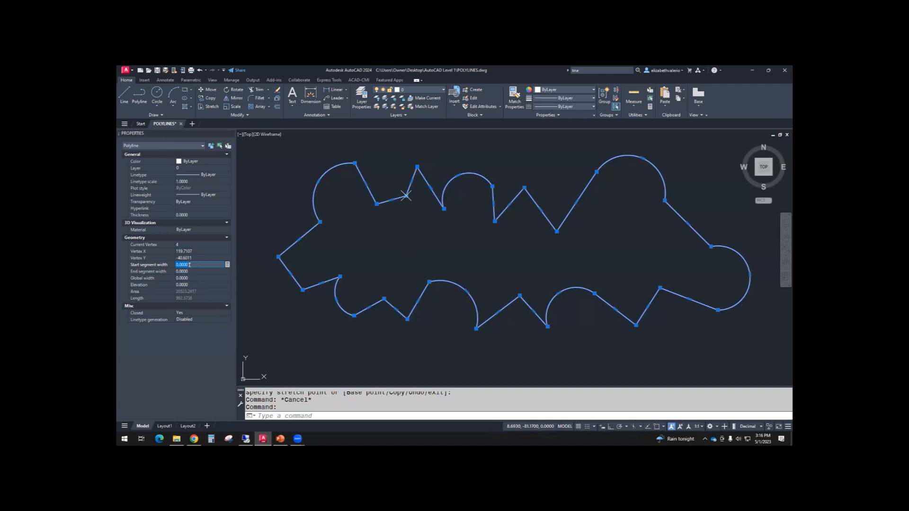
type("5")
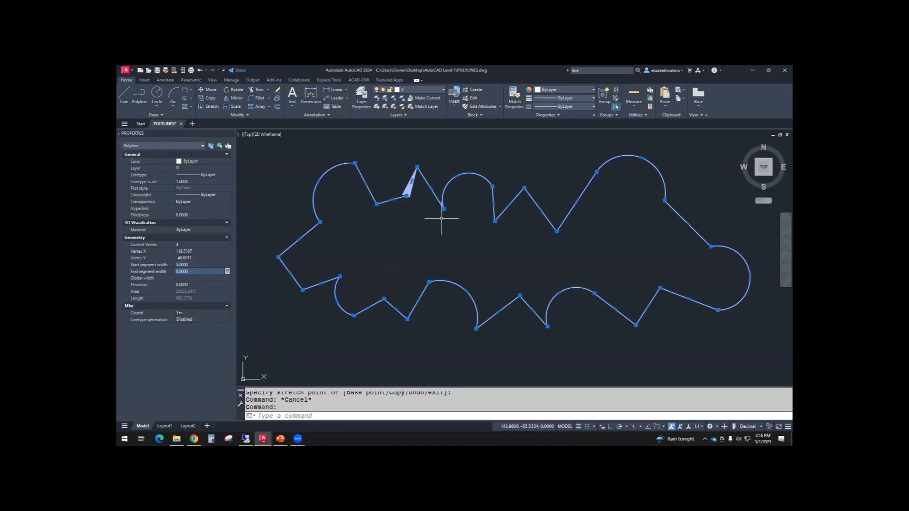
mouse_move(413, 203)
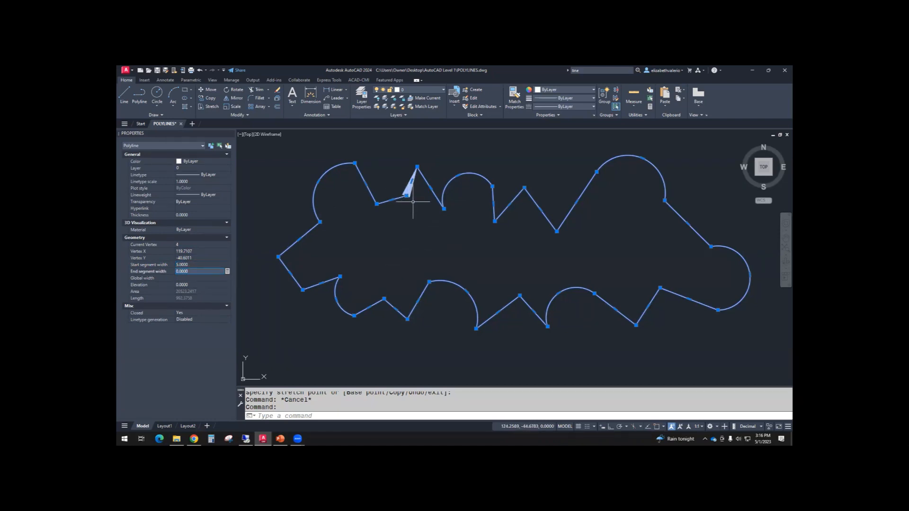
mouse_move(424, 155)
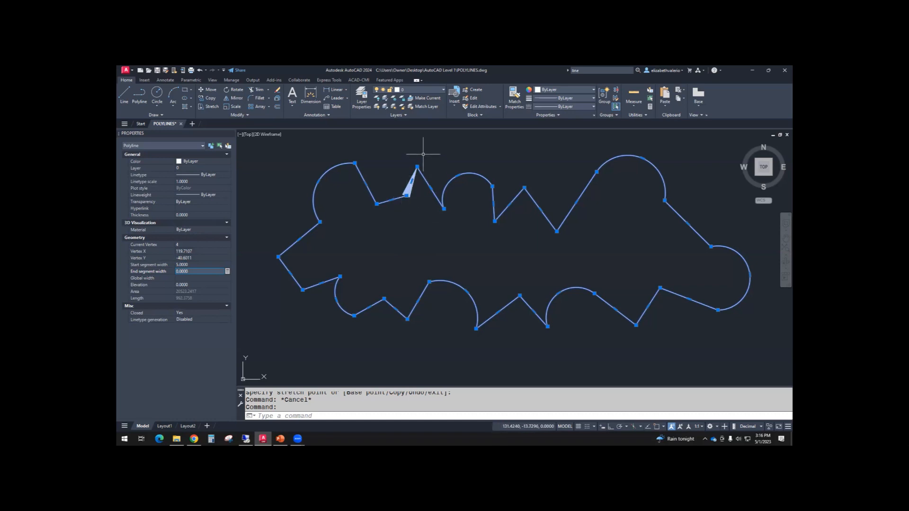
mouse_move(421, 168)
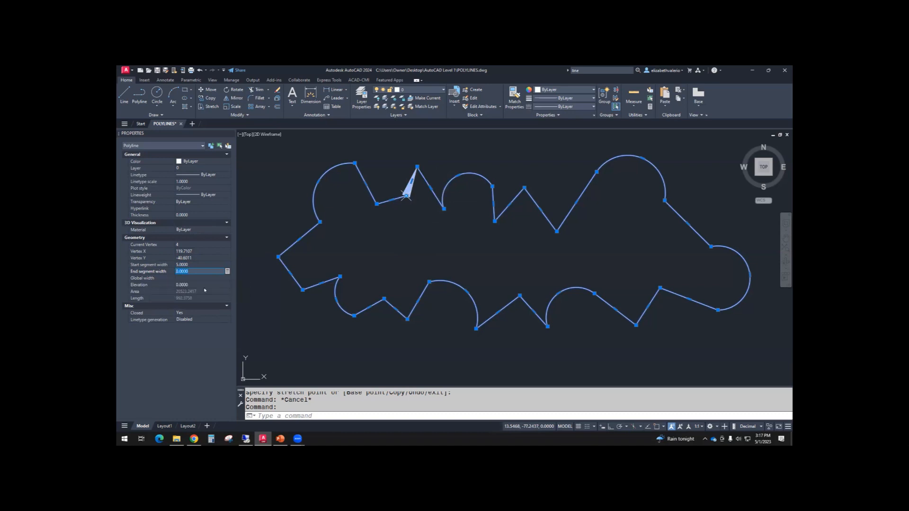
left_click(200, 278)
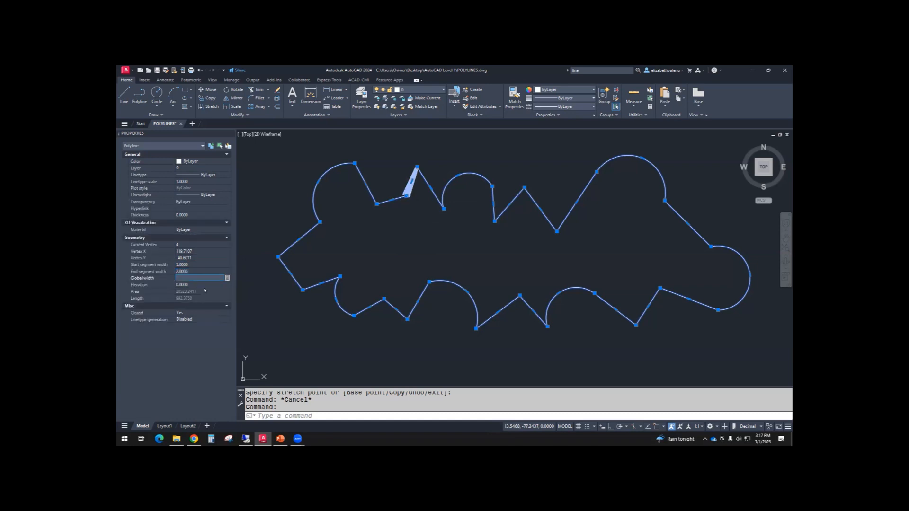
mouse_move(418, 168)
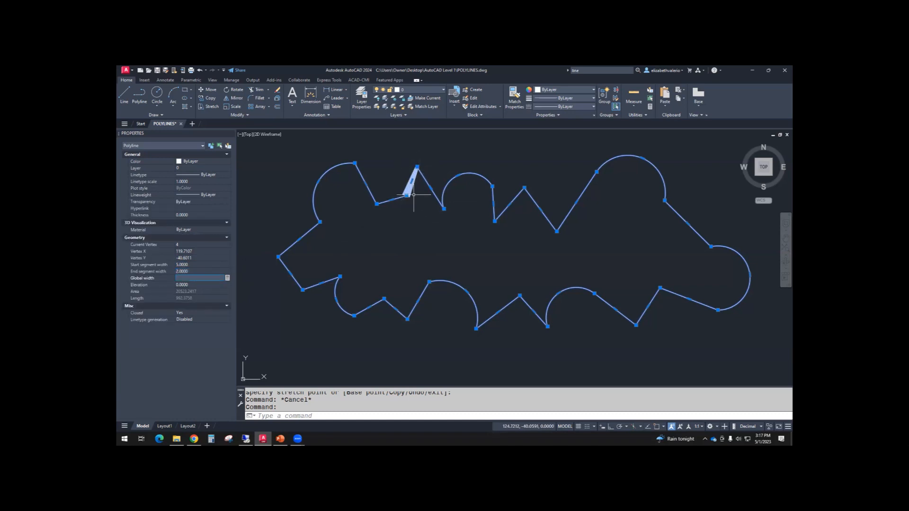
mouse_move(413, 191)
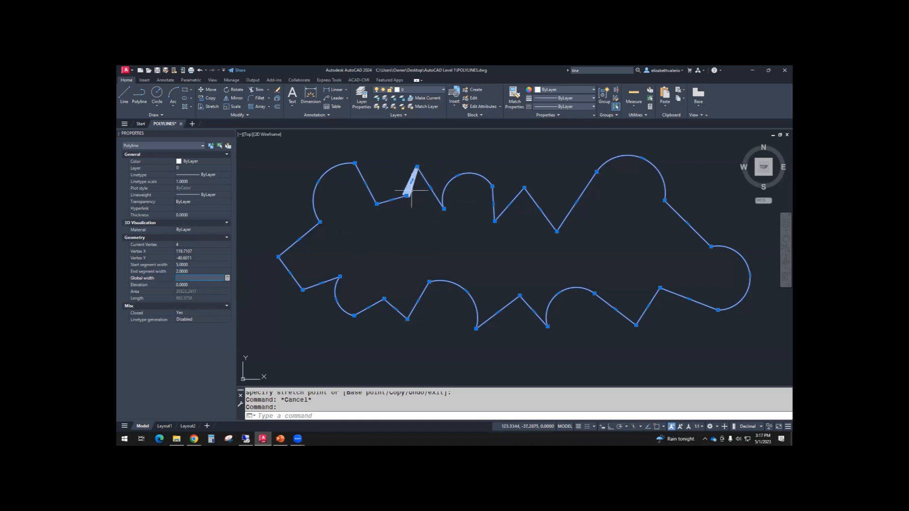
mouse_move(238, 268)
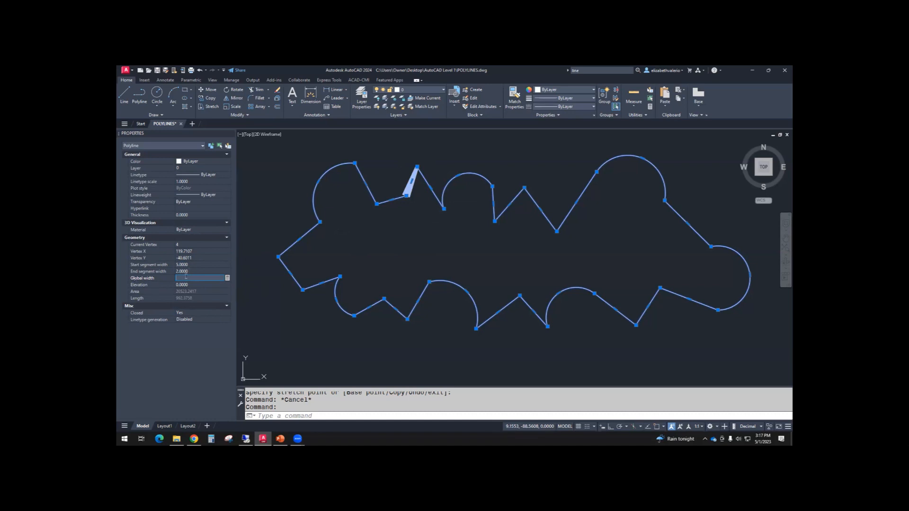
mouse_move(718, 238)
type("2.0000")
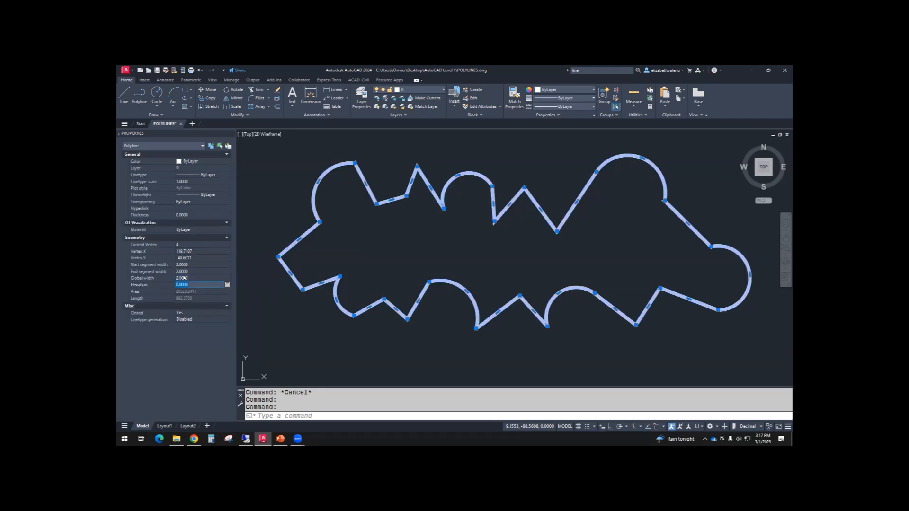
Set the polyline's global width to 2, then deselect it
left_click(200, 278)
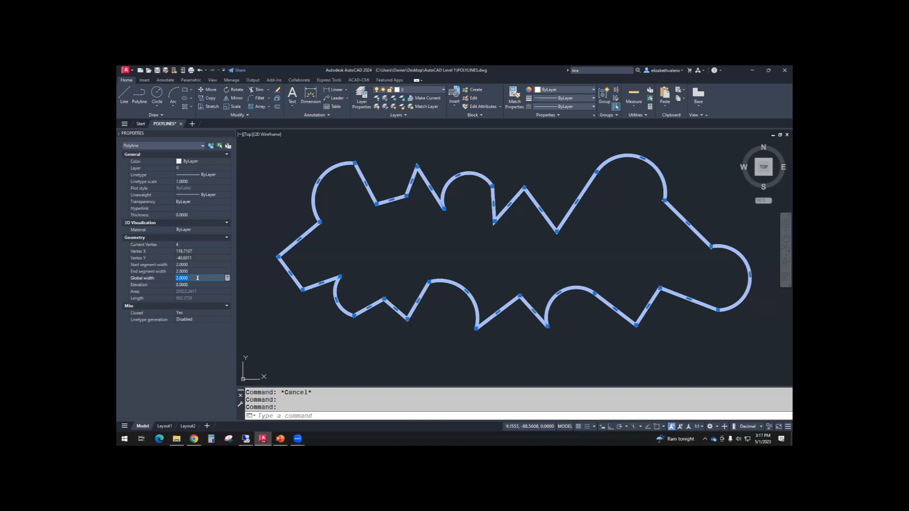
mouse_move(142, 289)
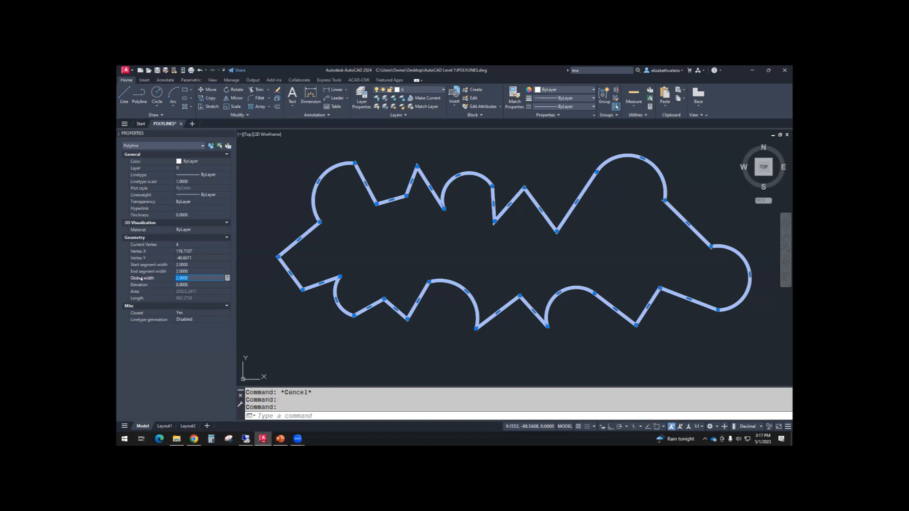
mouse_move(359, 287)
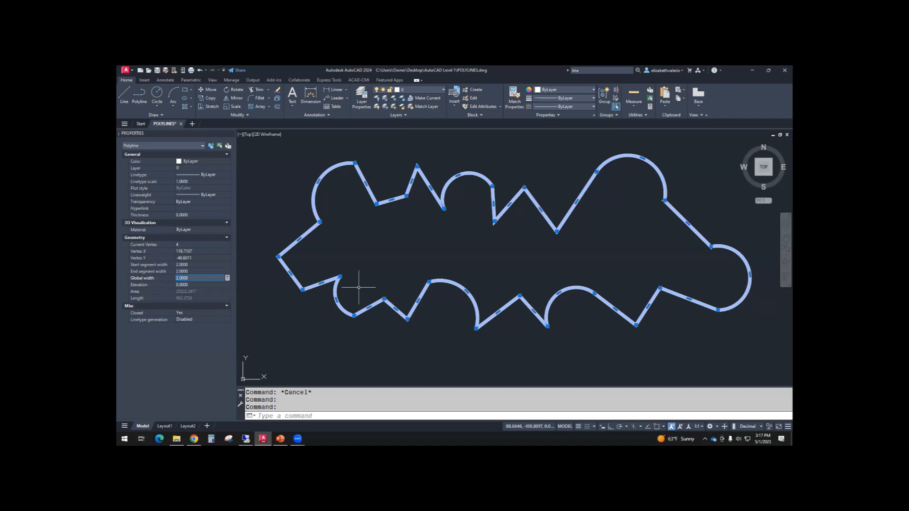
key("Escape")
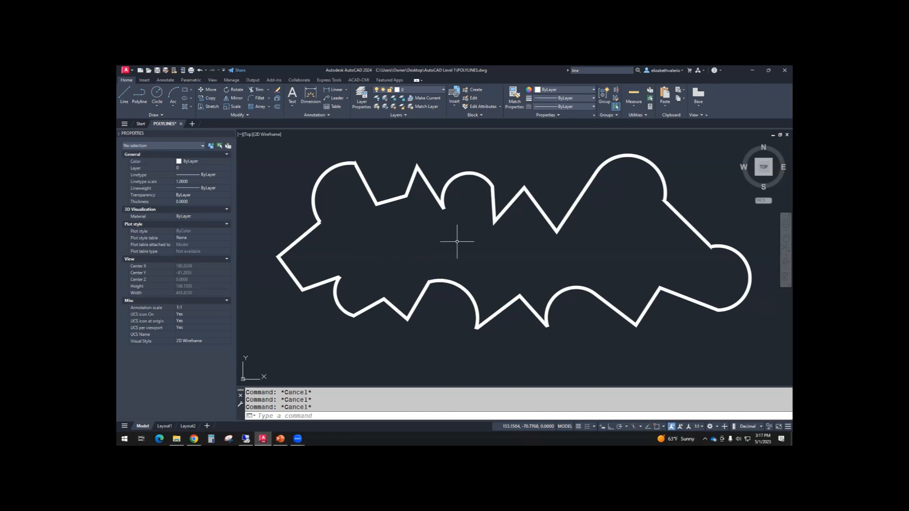
mouse_move(655, 274)
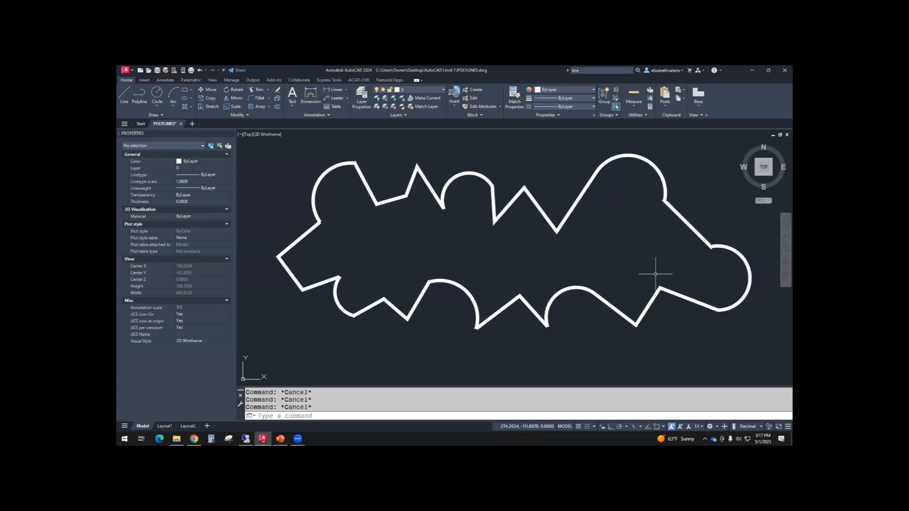
mouse_move(493, 265)
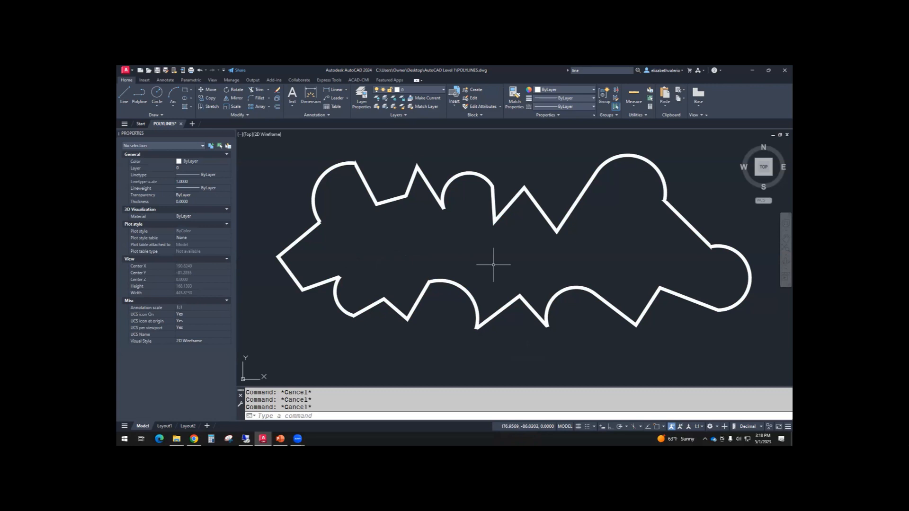
mouse_move(493, 262)
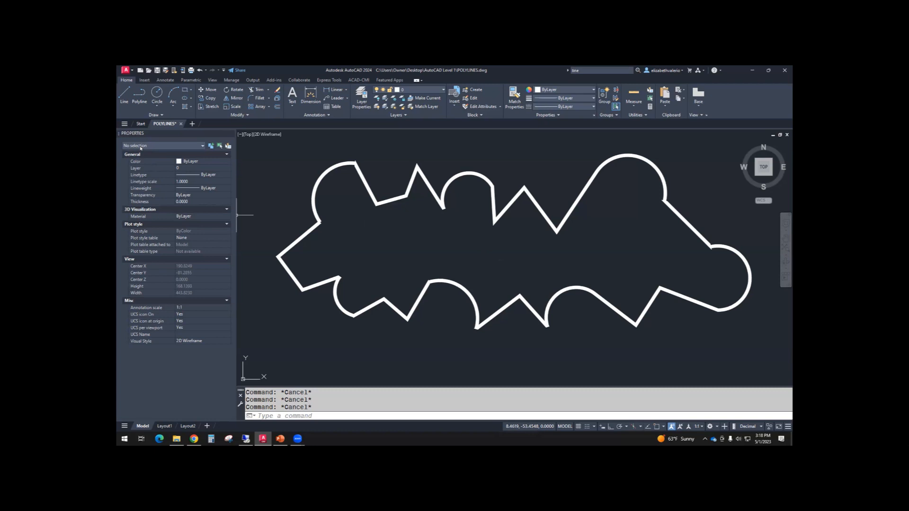
mouse_move(163, 164)
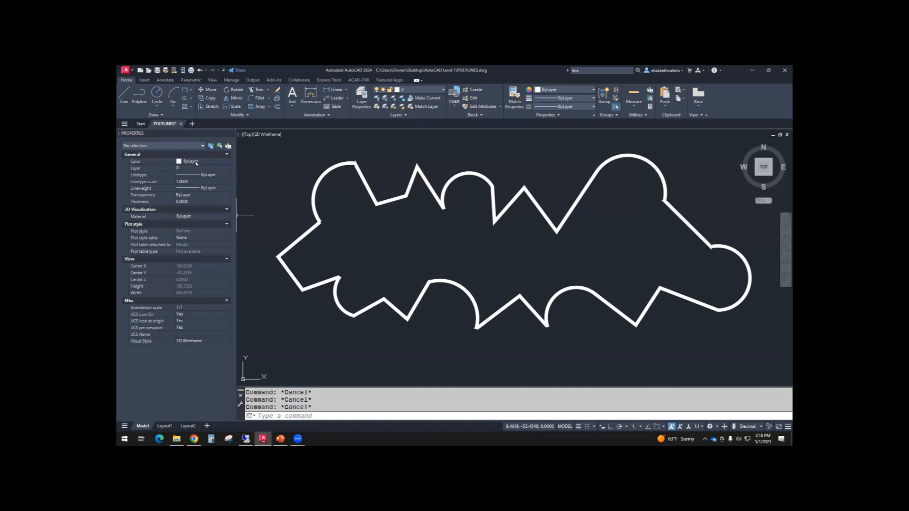
mouse_move(158, 188)
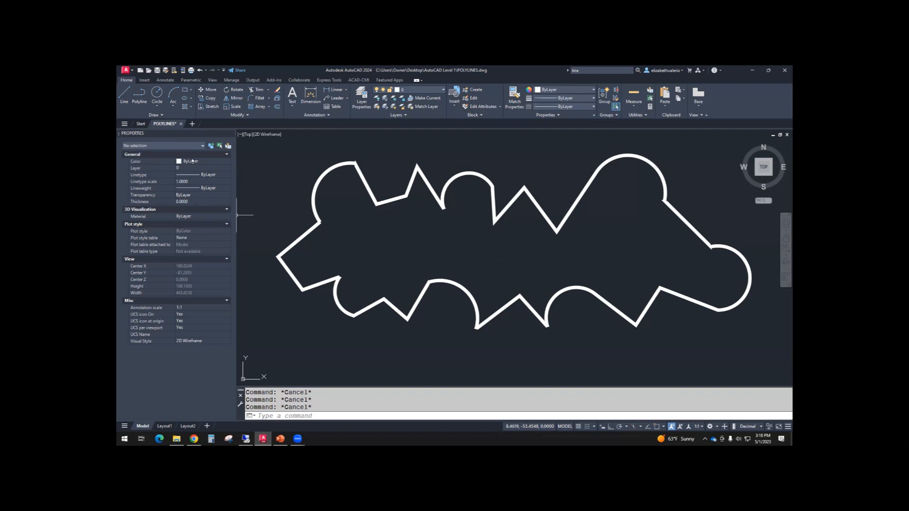
Choose Red from the Color list in the Properties palette
left_click(226, 161)
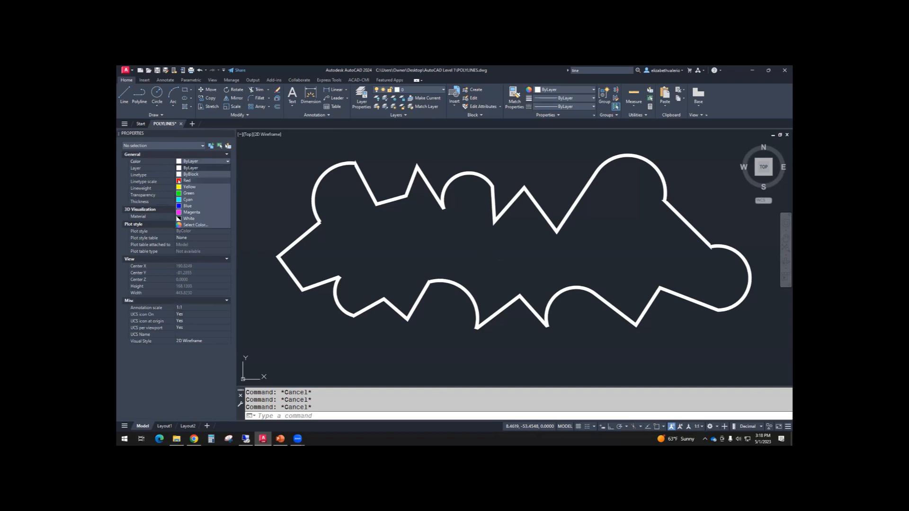
left_click(186, 181)
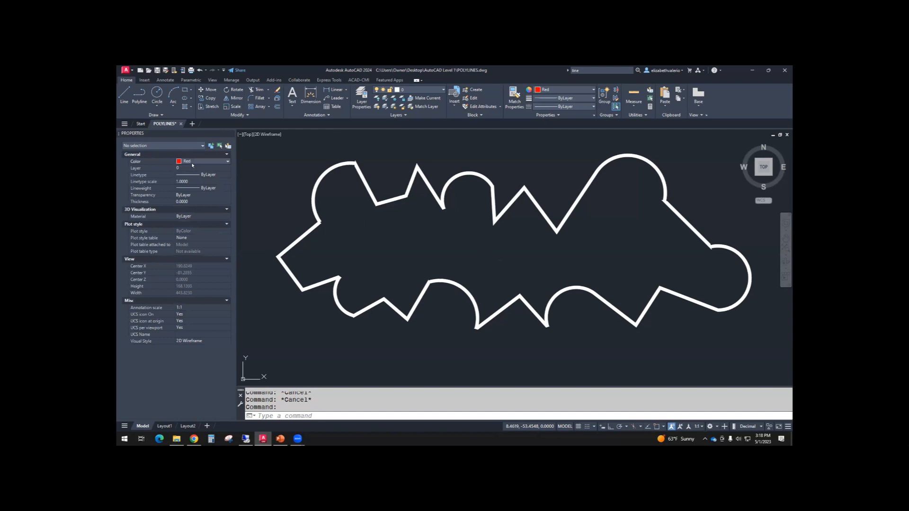
mouse_move(161, 152)
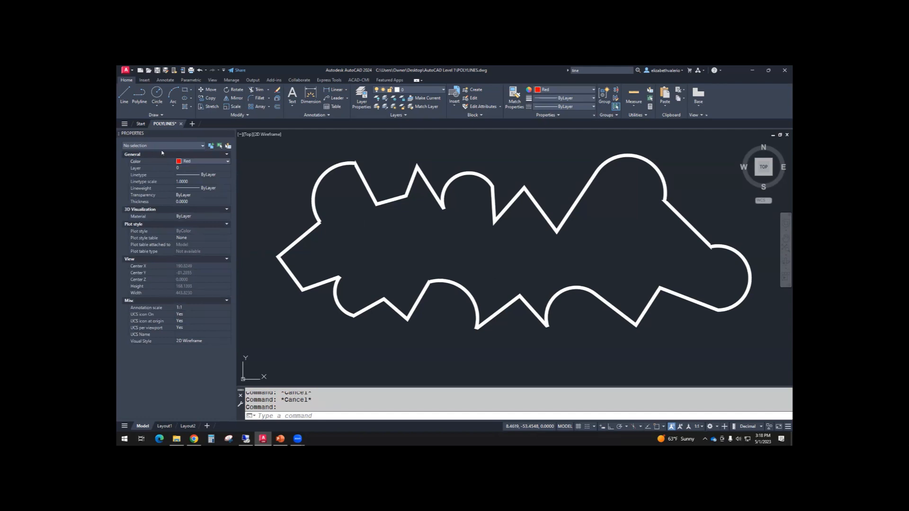
mouse_move(439, 225)
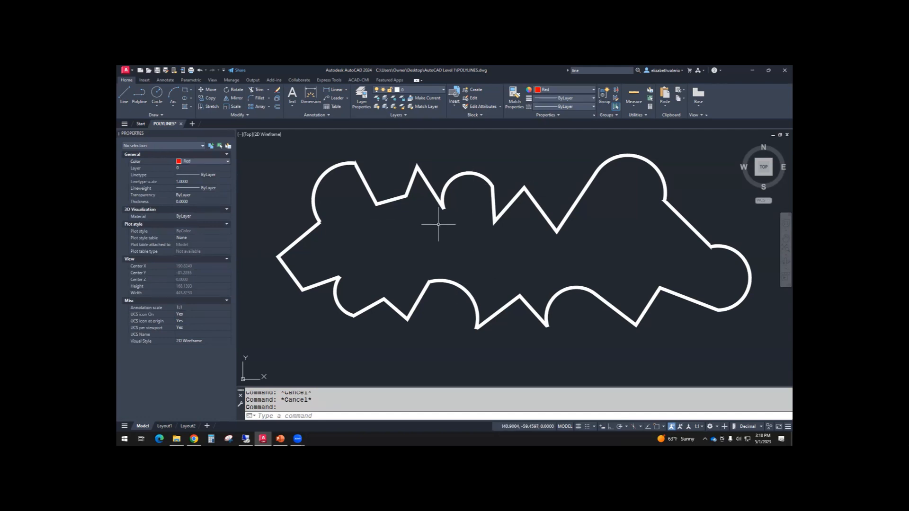
mouse_move(237, 175)
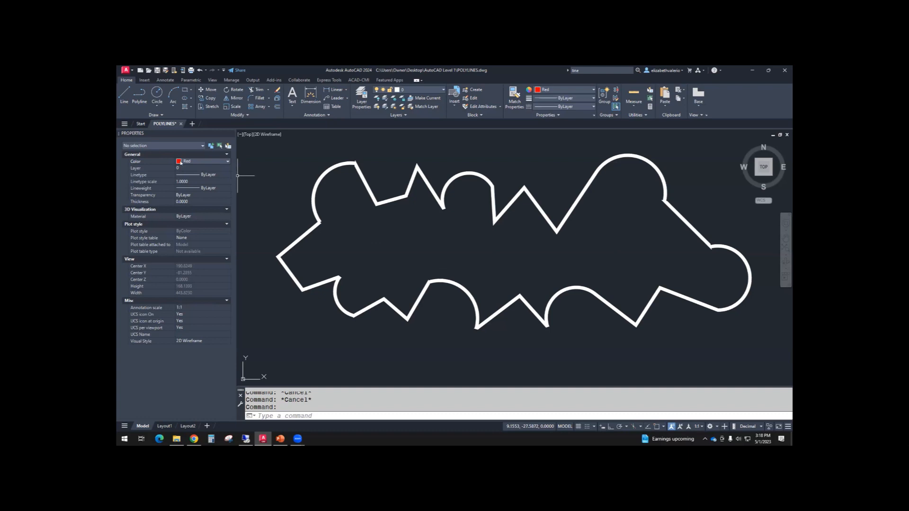
mouse_move(338, 223)
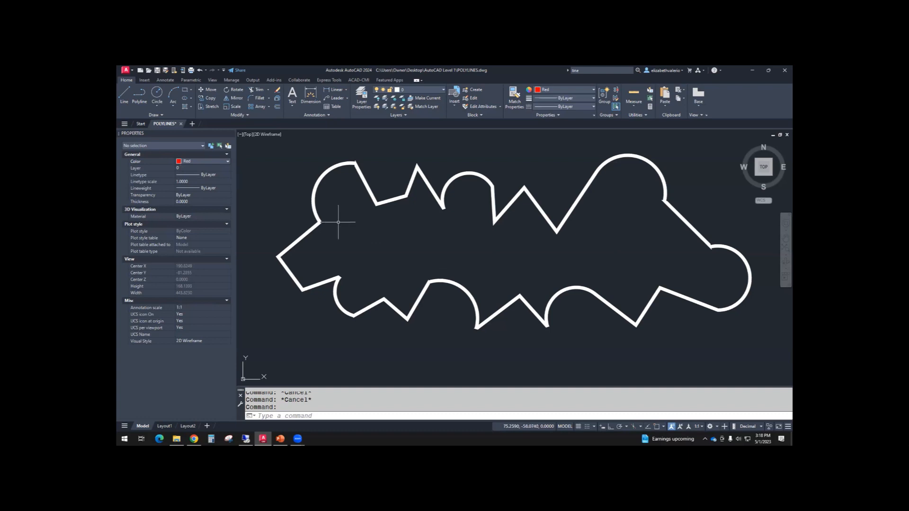
mouse_move(292, 189)
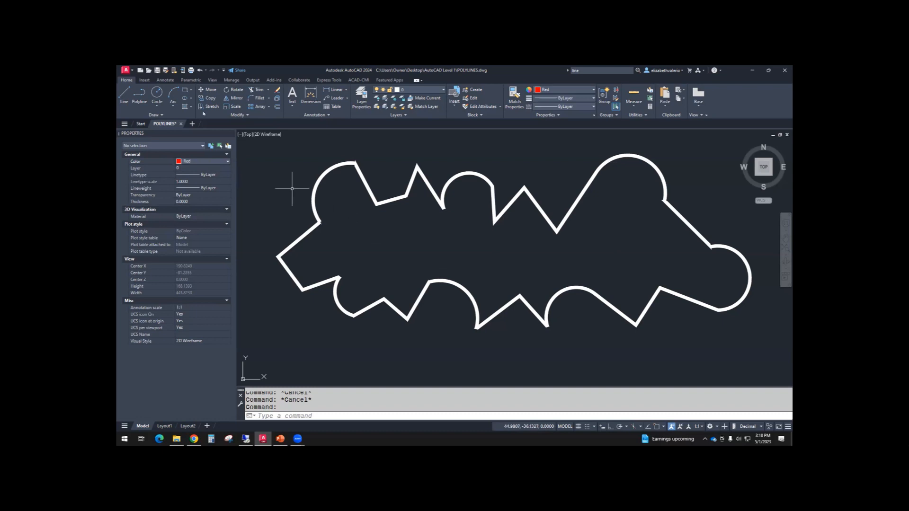
mouse_move(139, 96)
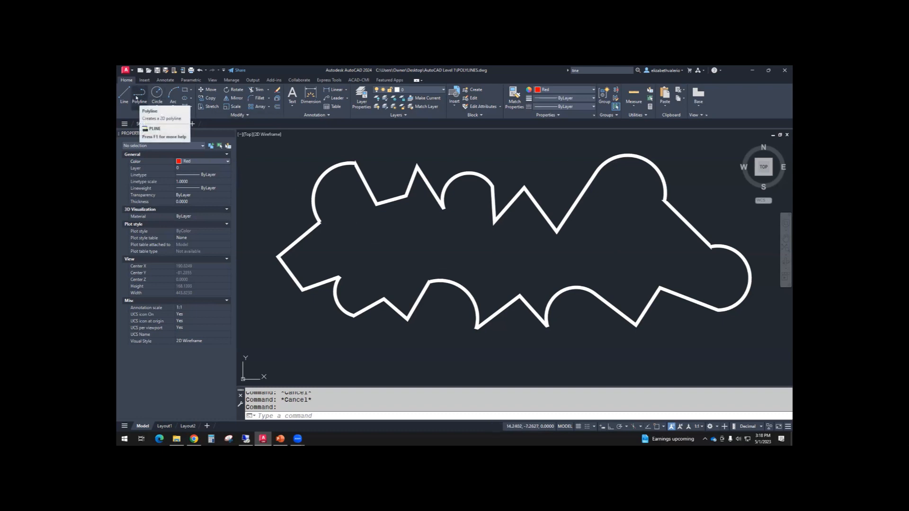
Trace a red polyline along the shape's top zigzag corners, then switch to arc mode with A
left_click(139, 95)
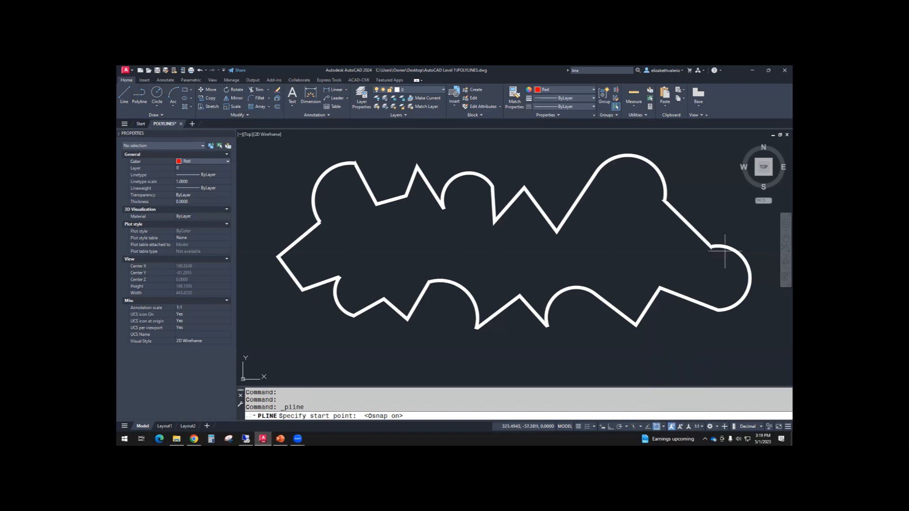
mouse_move(374, 228)
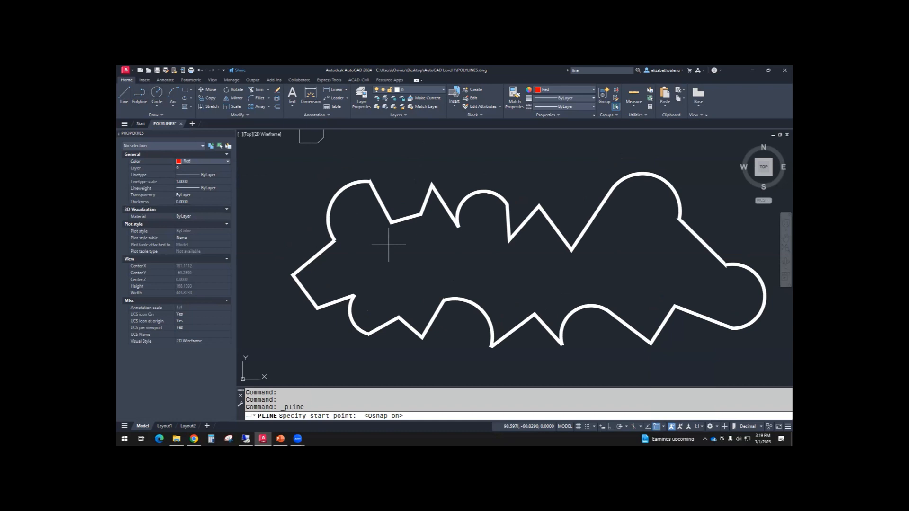
mouse_move(421, 252)
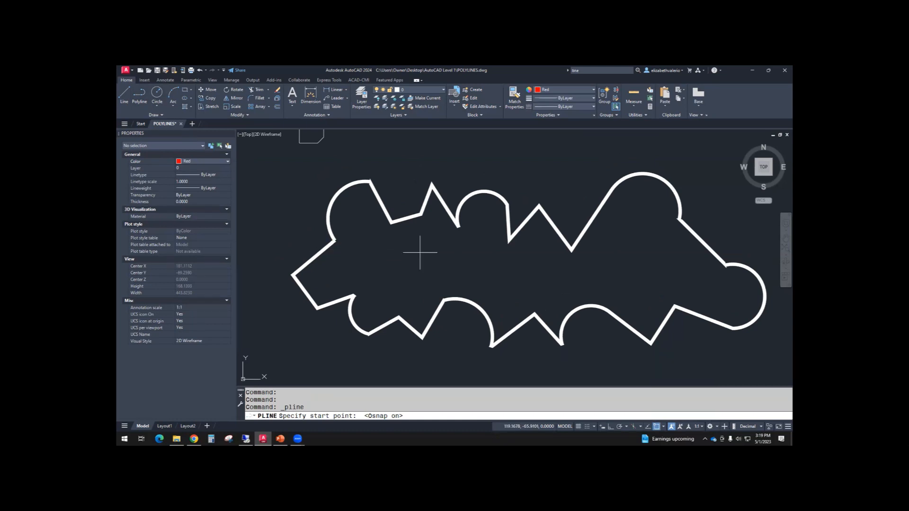
left_click(391, 223)
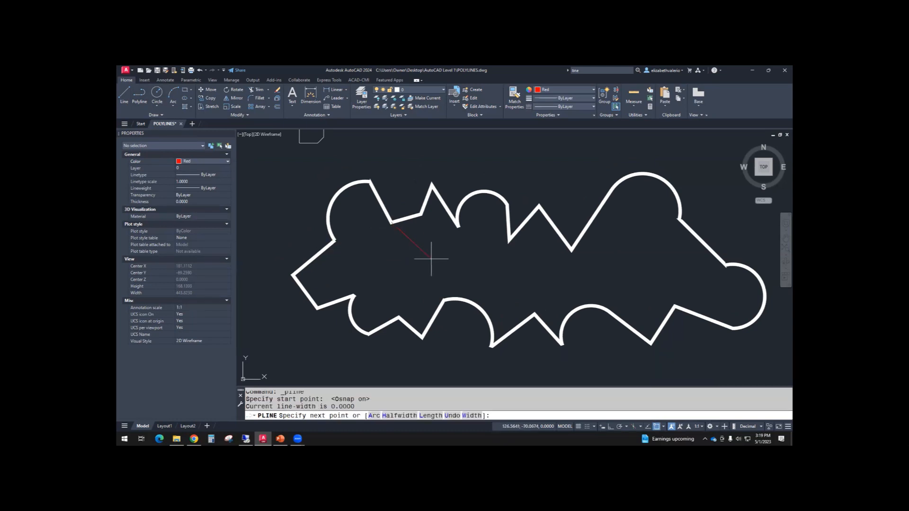
mouse_move(420, 215)
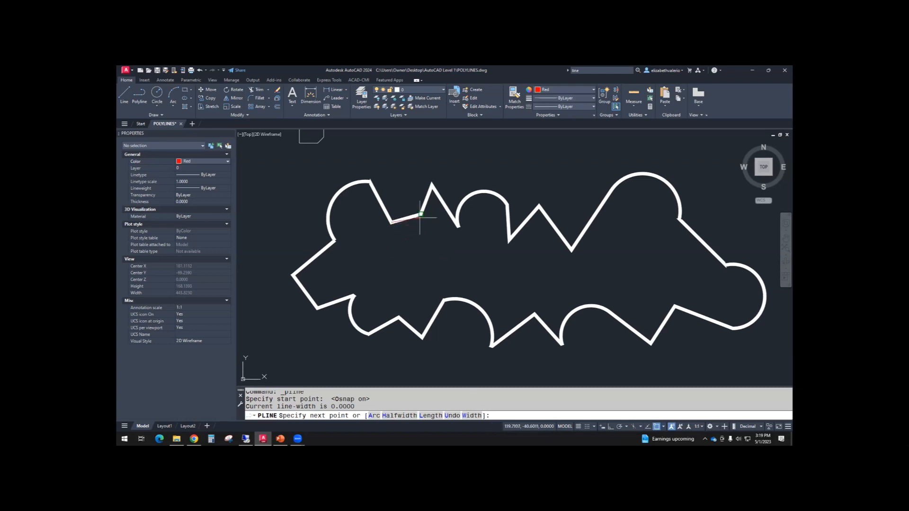
left_click(458, 228)
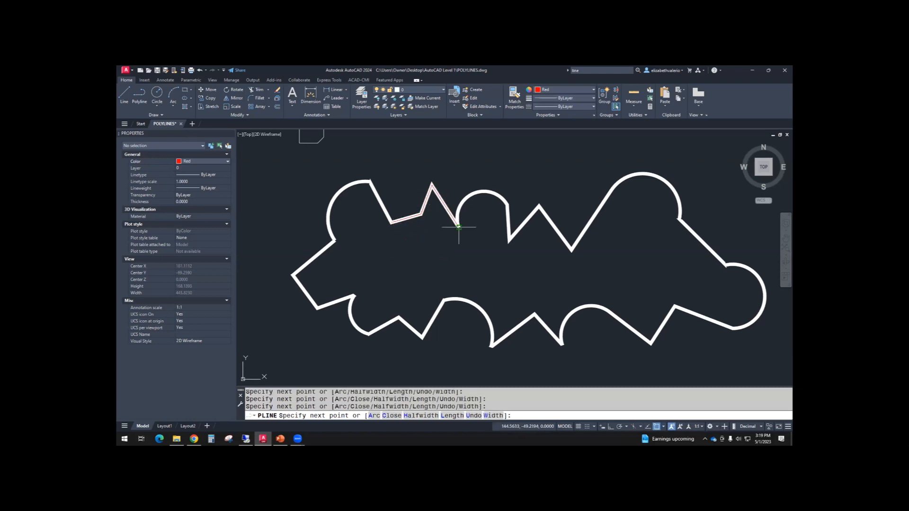
mouse_move(470, 194)
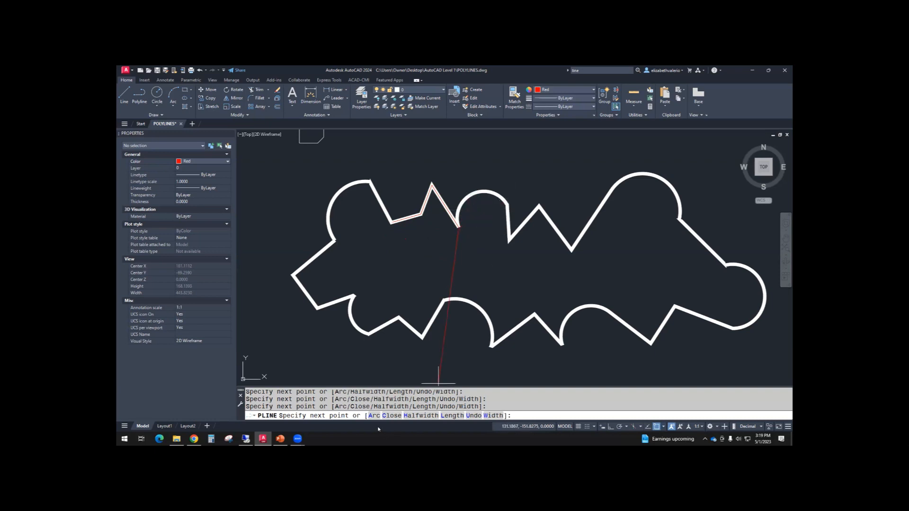
type("A")
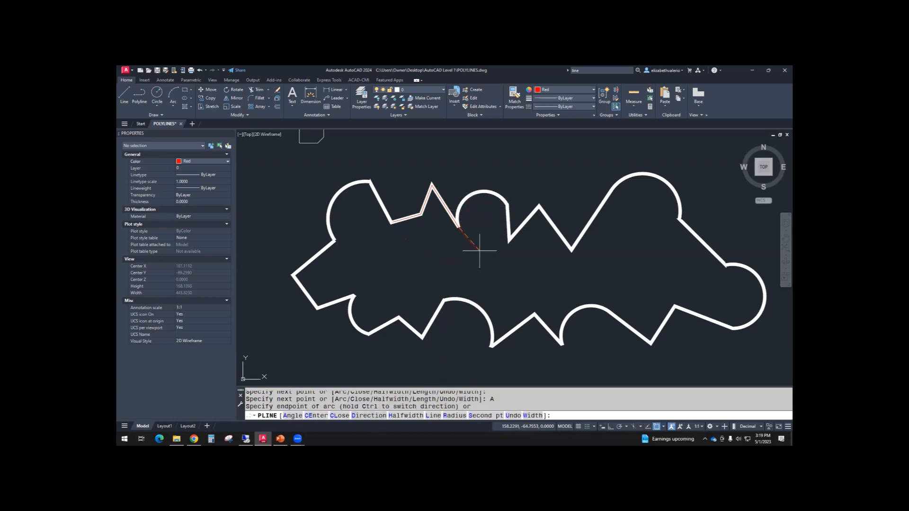
mouse_move(507, 204)
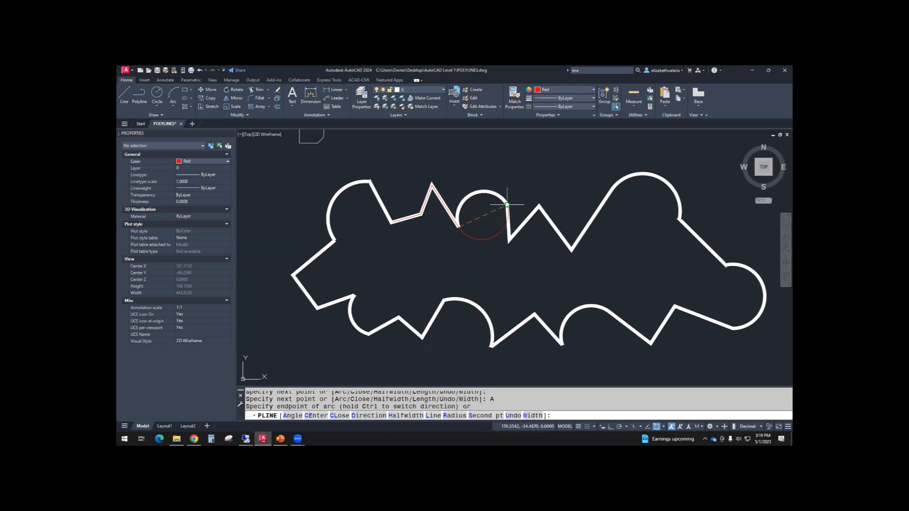
mouse_move(481, 235)
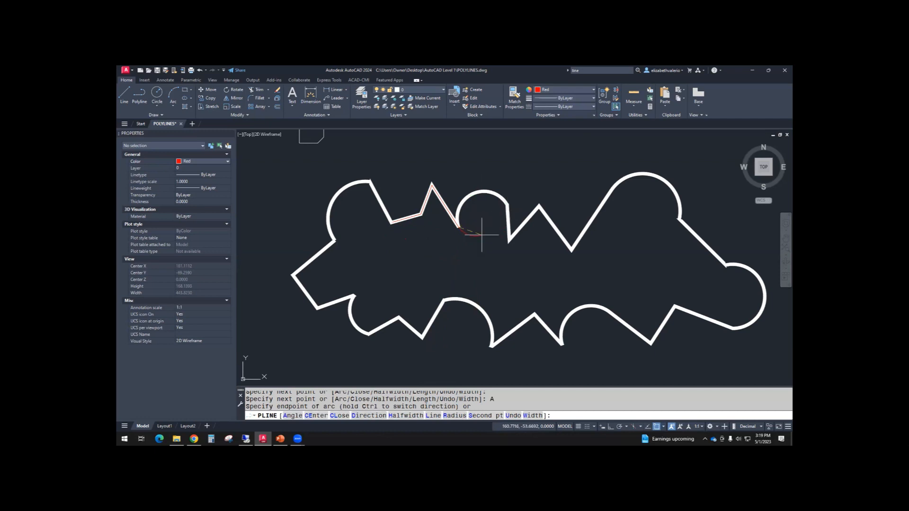
mouse_move(519, 197)
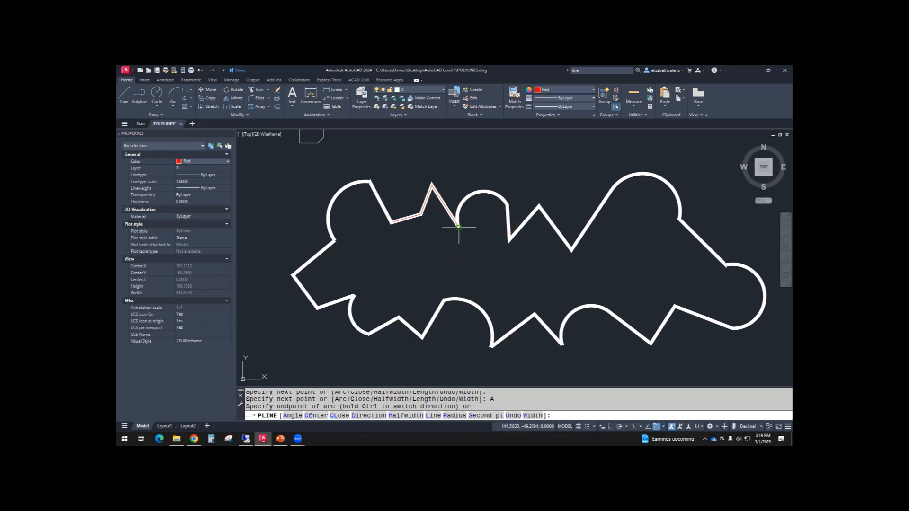
mouse_move(504, 203)
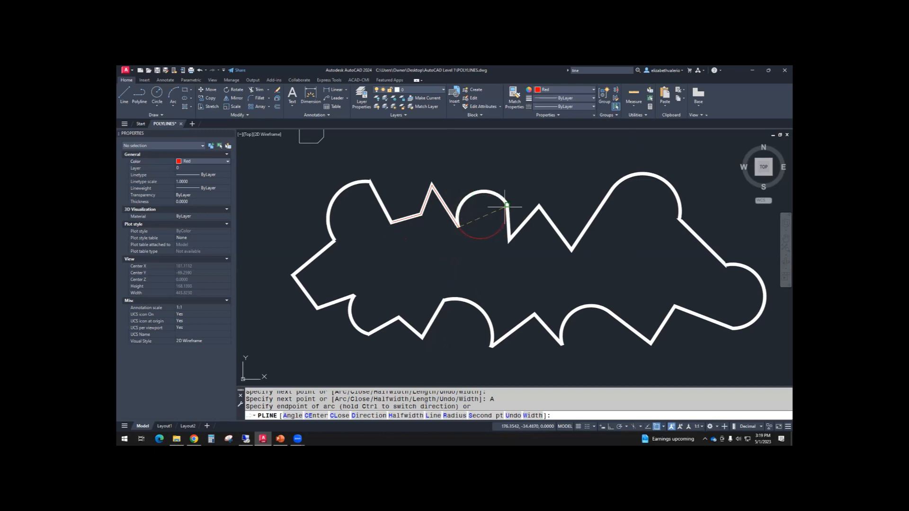
mouse_move(503, 271)
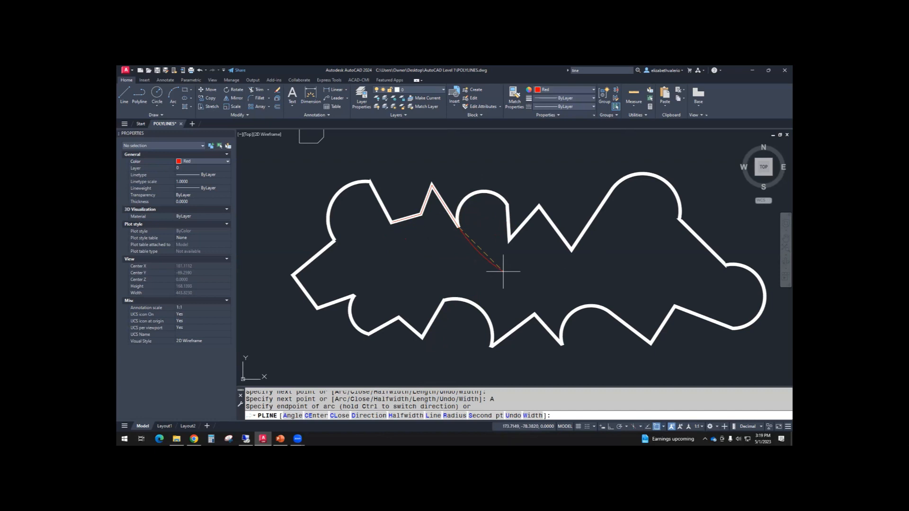
mouse_move(501, 385)
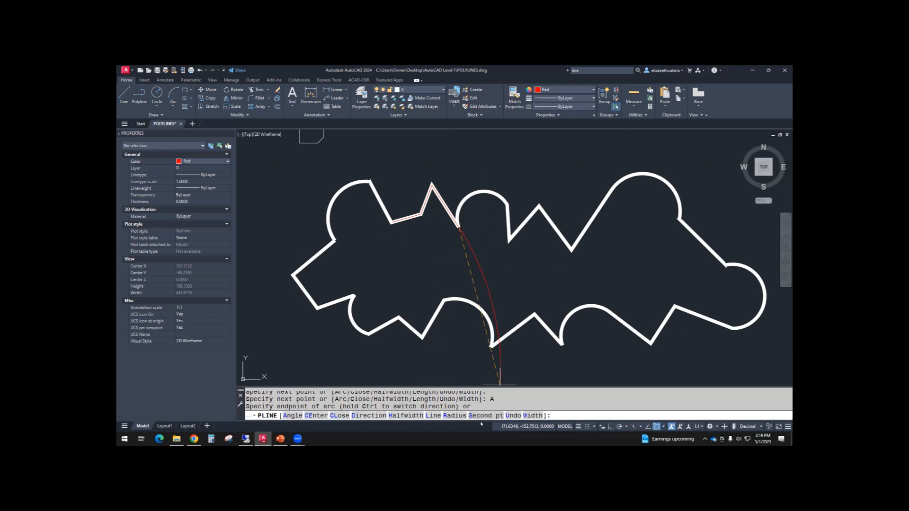
Trace the top edge with an arc through the semicircular bump and a zigzag line segment
type("S")
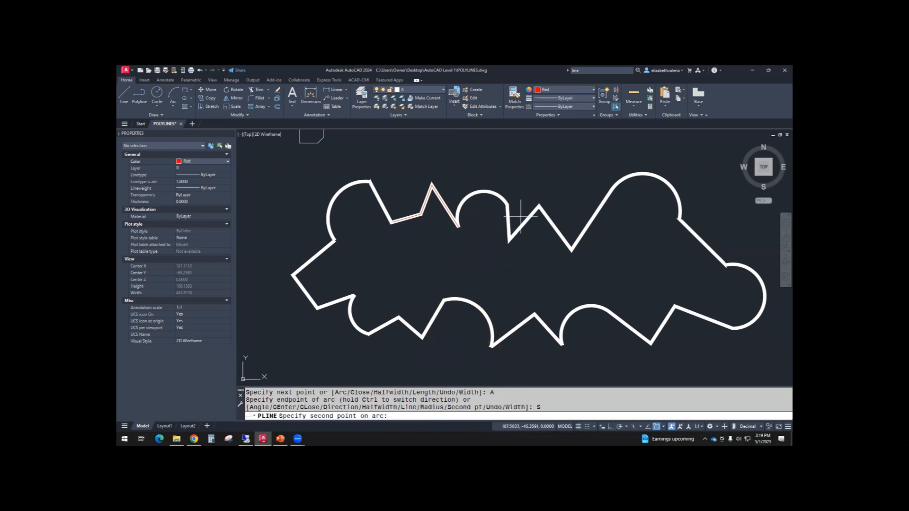
mouse_move(469, 193)
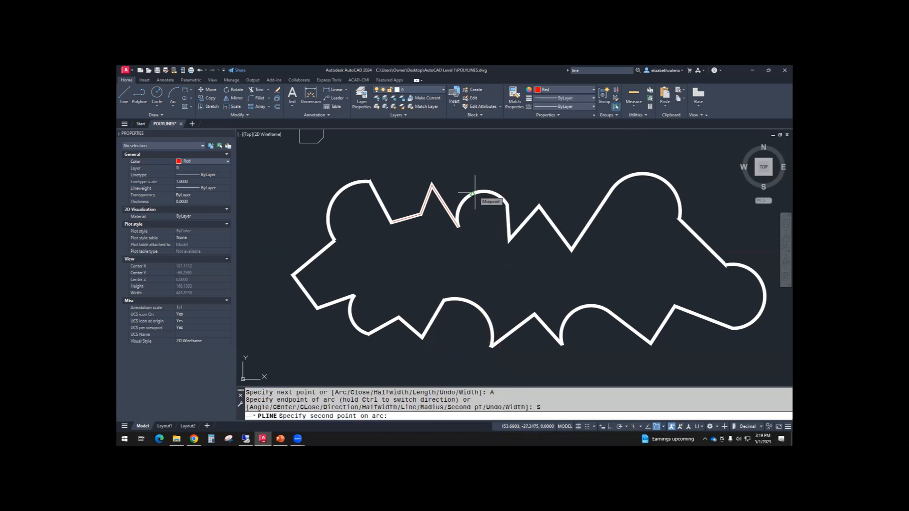
left_click(494, 194)
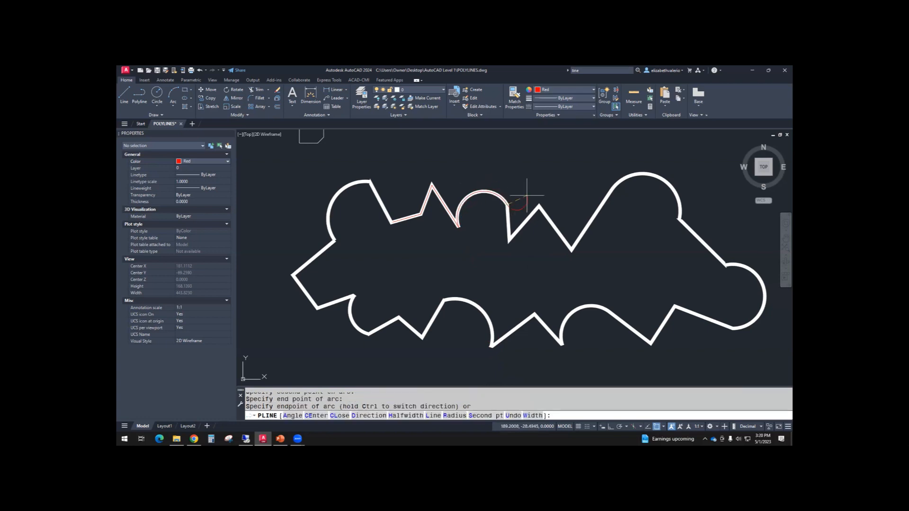
mouse_move(528, 197)
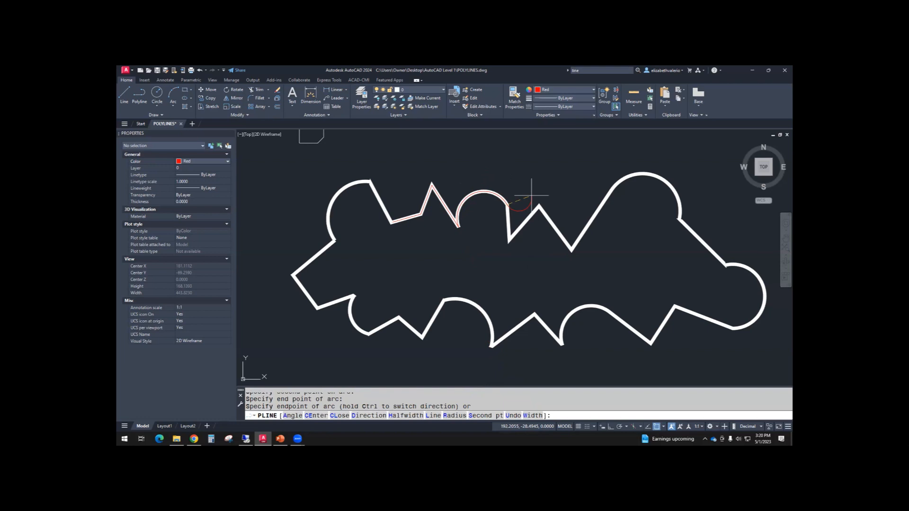
mouse_move(522, 380)
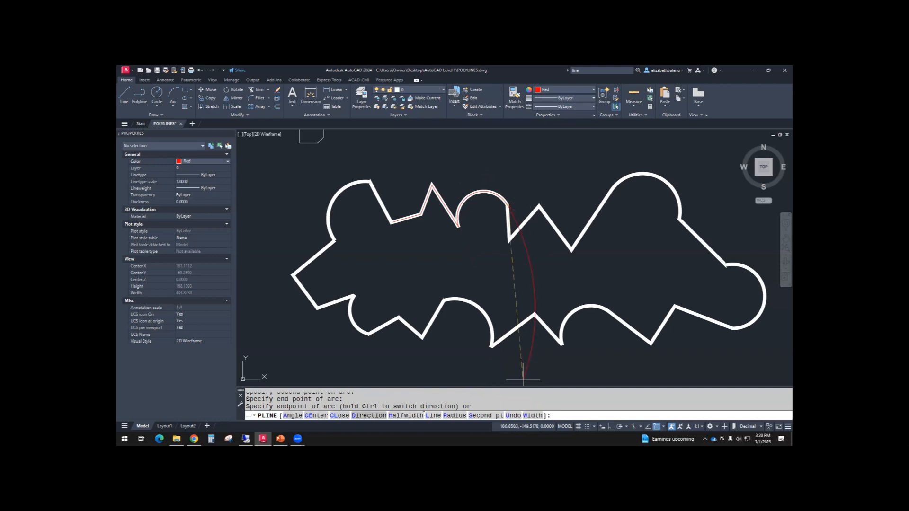
type("L")
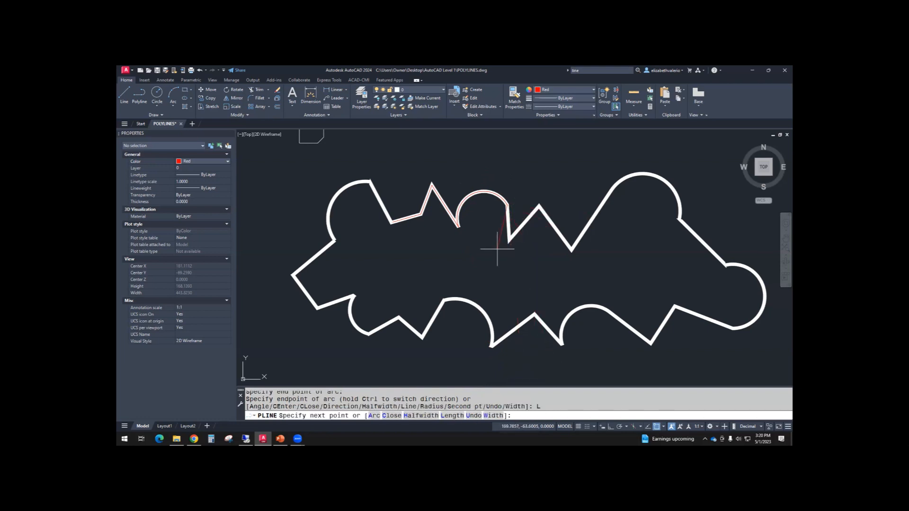
left_click(566, 250)
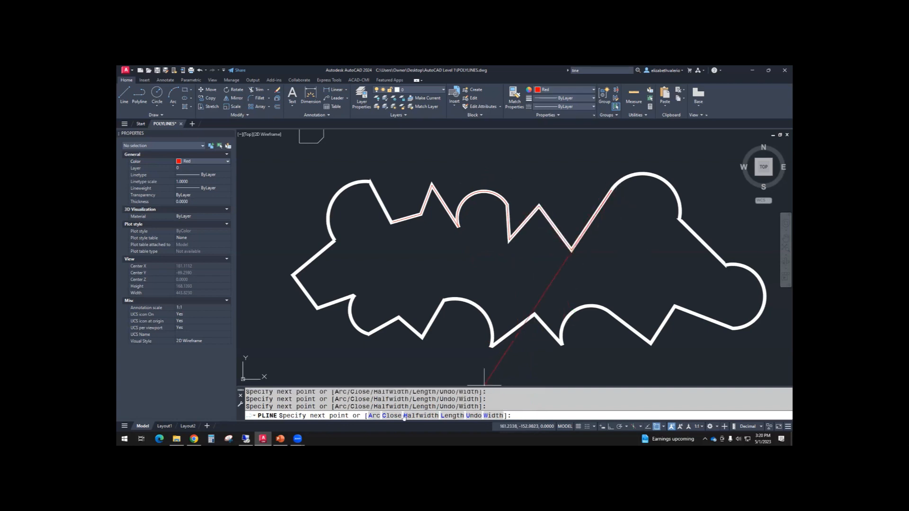
Continue the polyline with arcs around the right round bump and along the bottom zigzag
type("A")
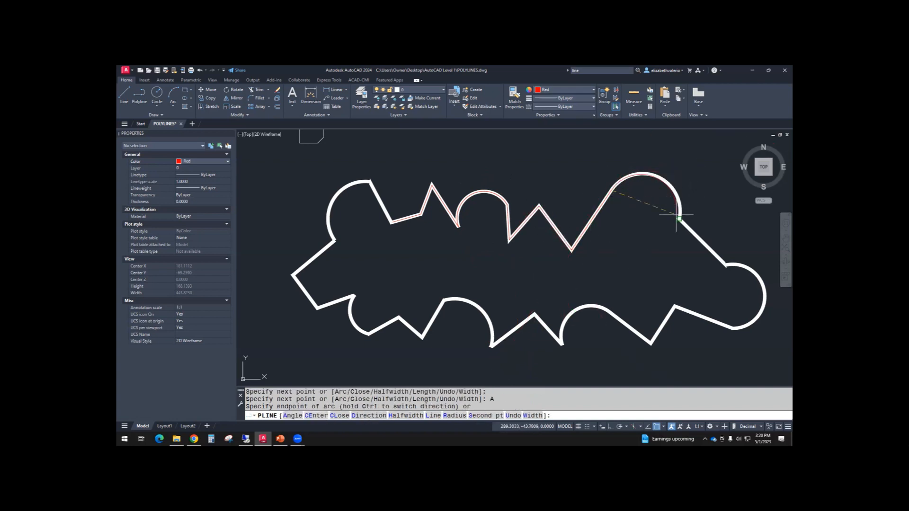
mouse_move(679, 219)
type("L")
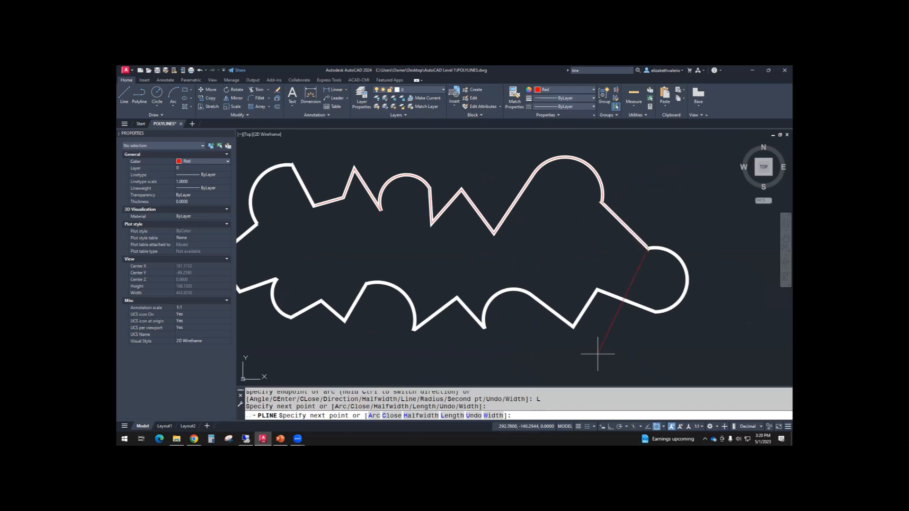
type("A")
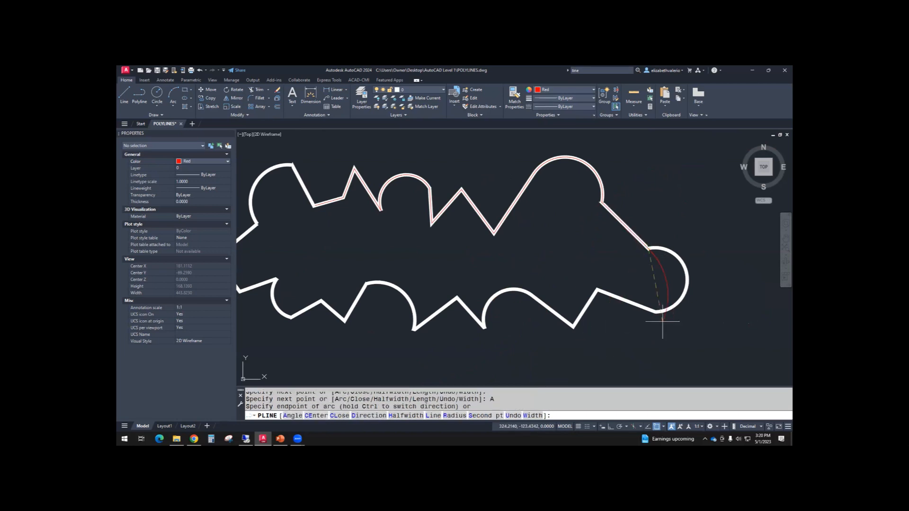
mouse_move(655, 312)
type("S")
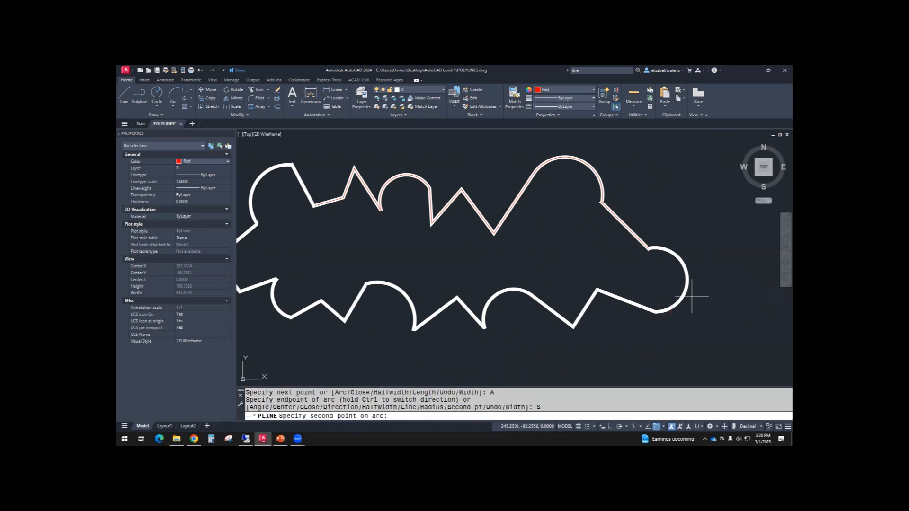
left_click(655, 312)
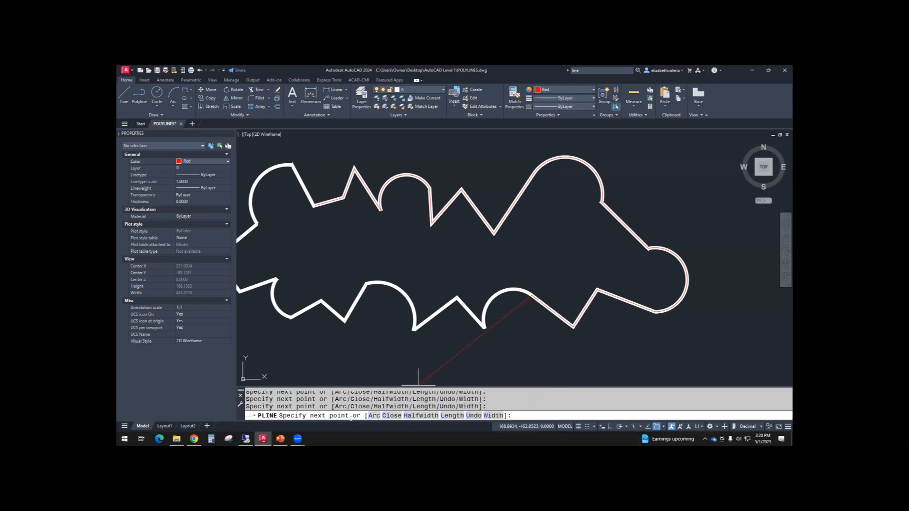
type("A")
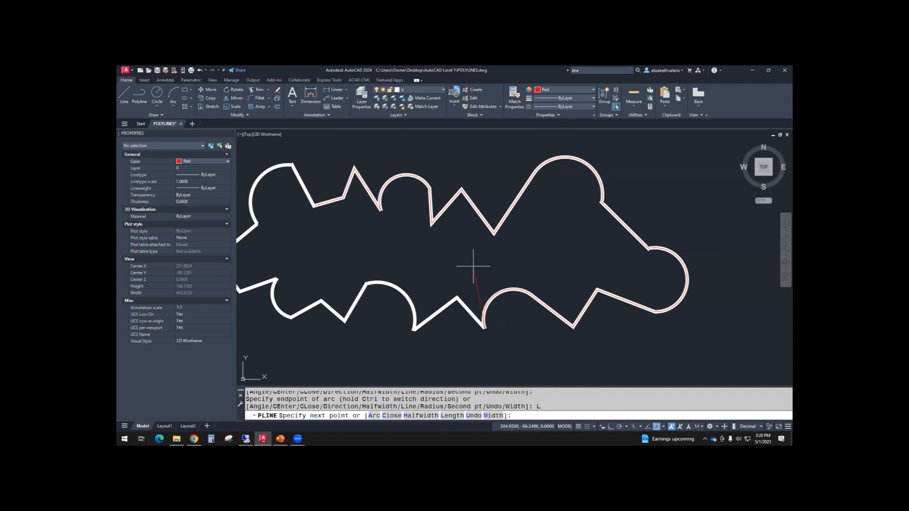
left_click(414, 329)
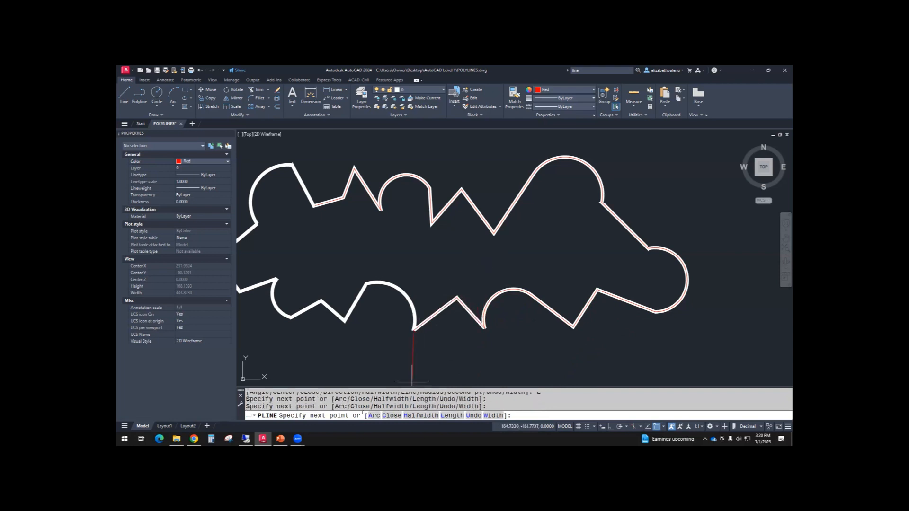
type("A")
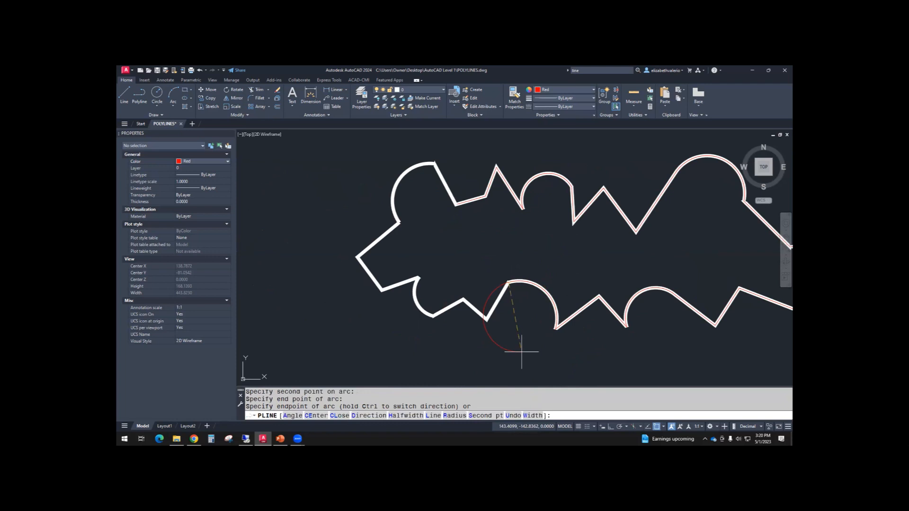
type("L")
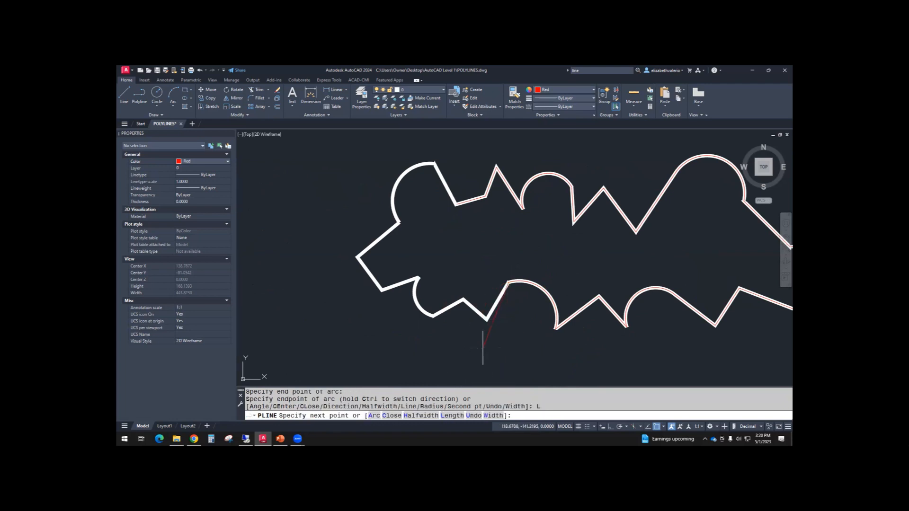
Trace the lower-left and left edges with line and arc segments, then end PLINE
left_click(435, 315)
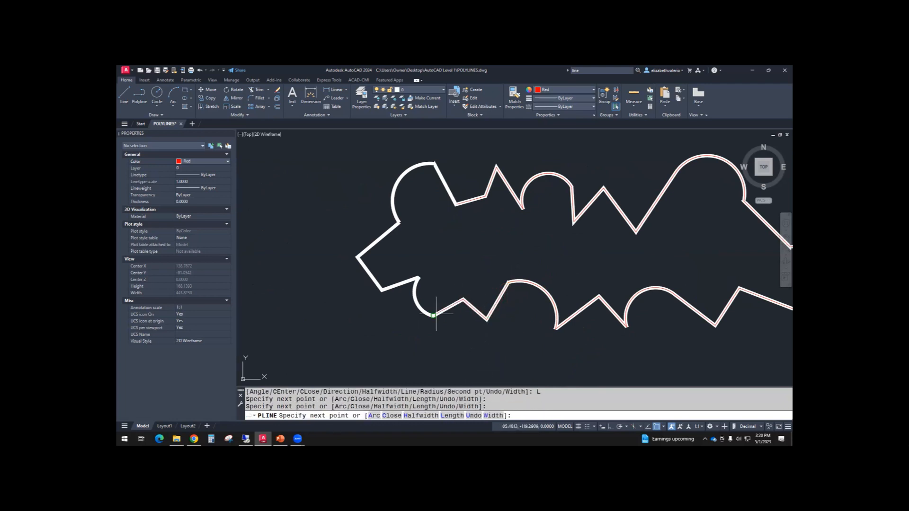
mouse_move(382, 382)
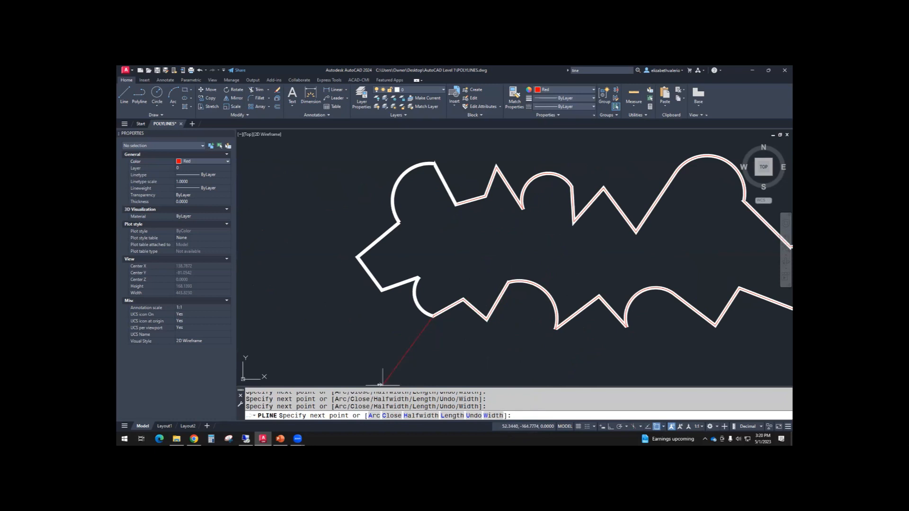
type("A")
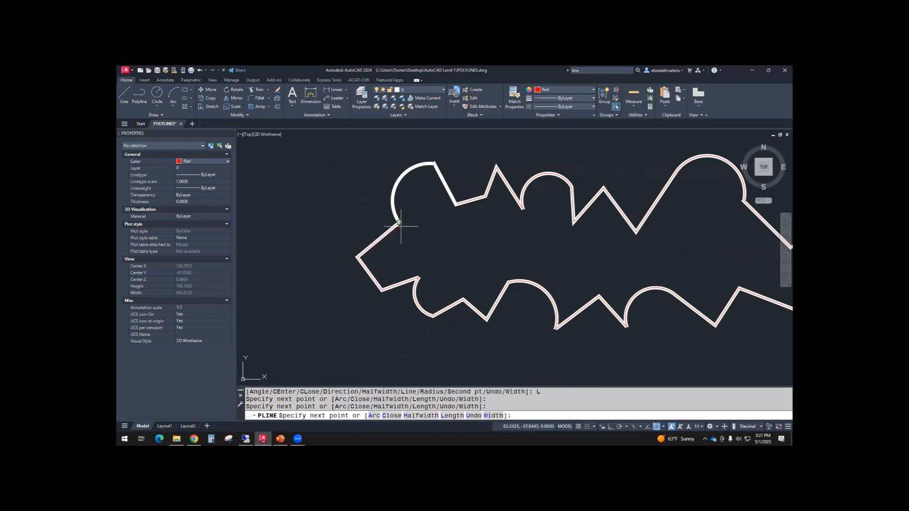
type("A")
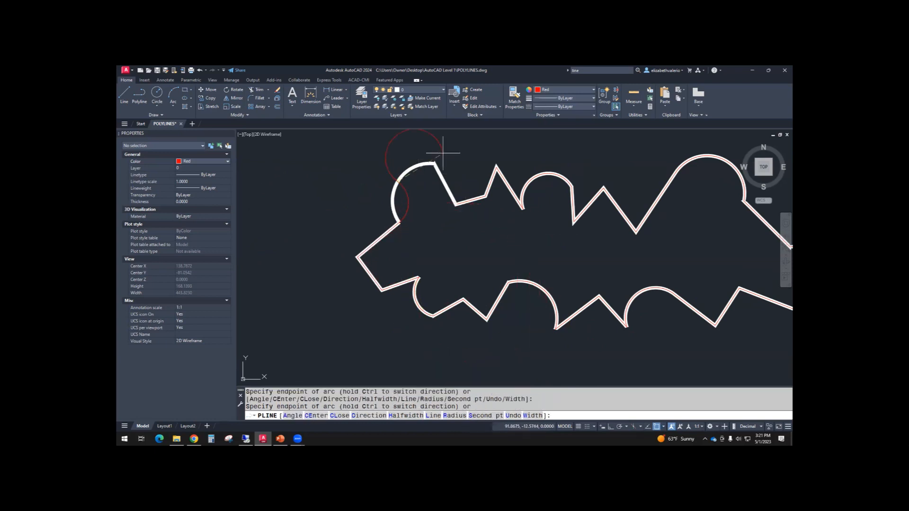
mouse_move(473, 374)
type("L")
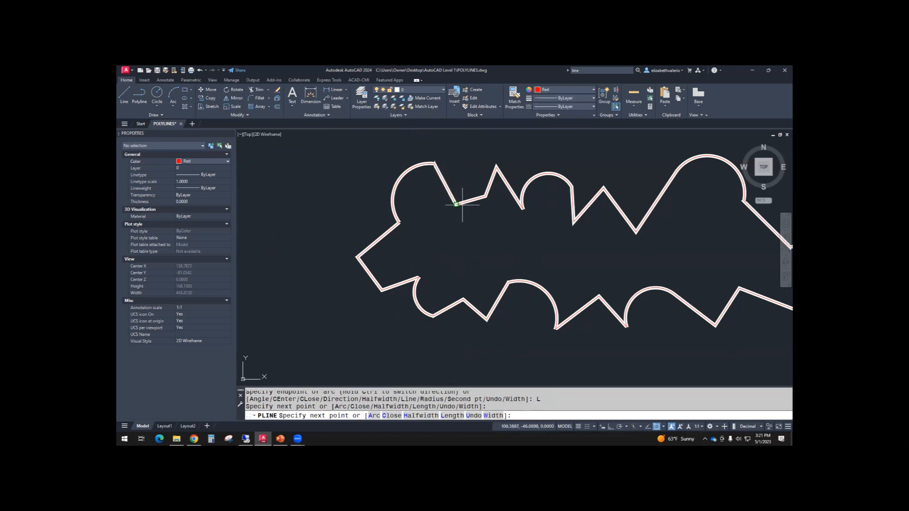
key("Escape")
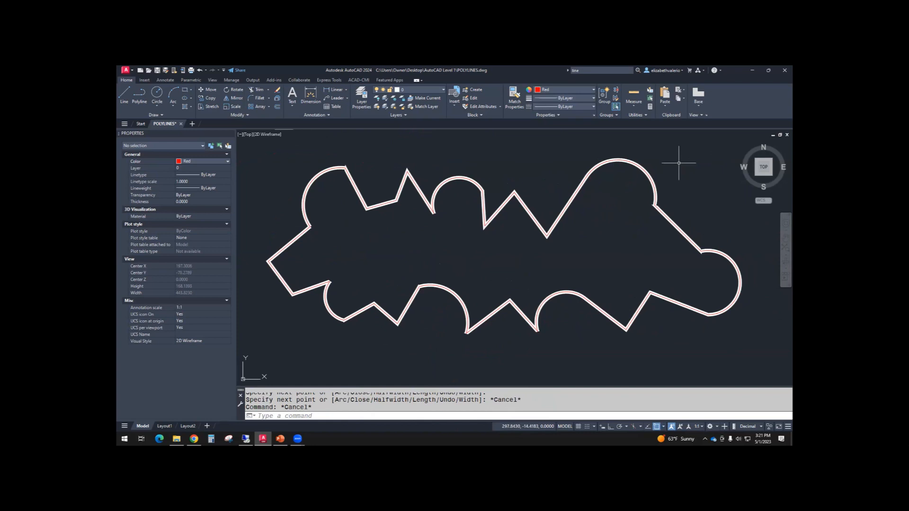
mouse_move(474, 249)
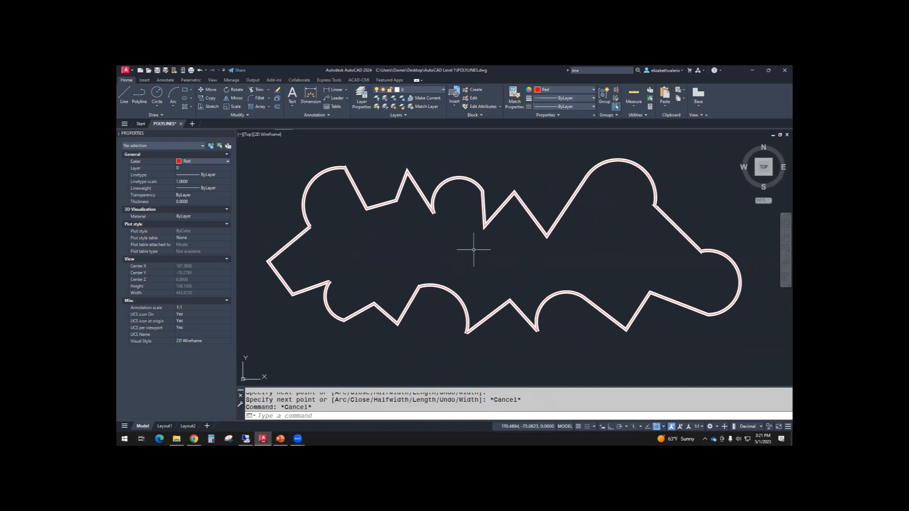
mouse_move(474, 251)
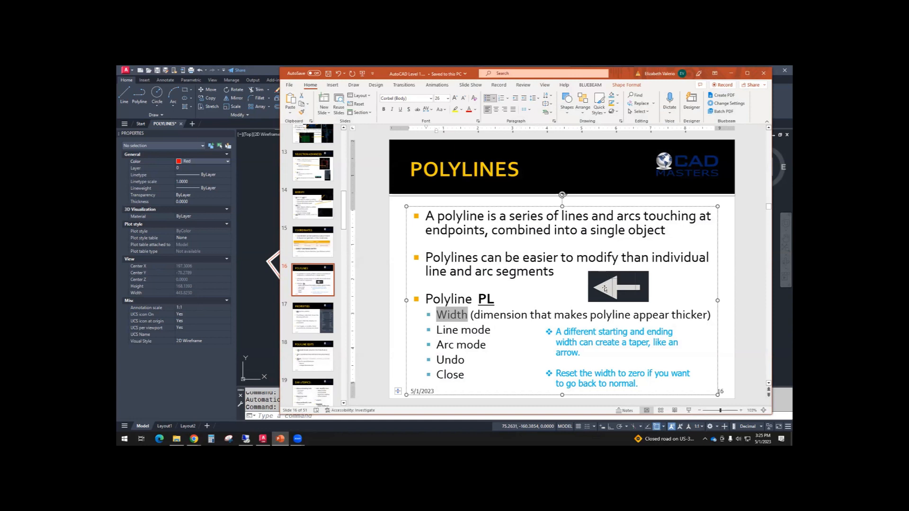
mouse_move(594, 287)
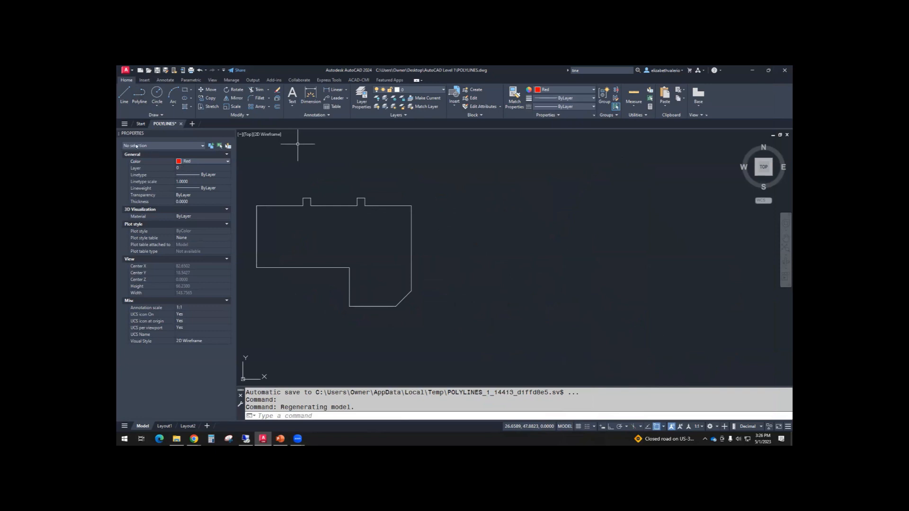
Set the current object colour to ByLayer in the Properties palette
left_click(227, 161)
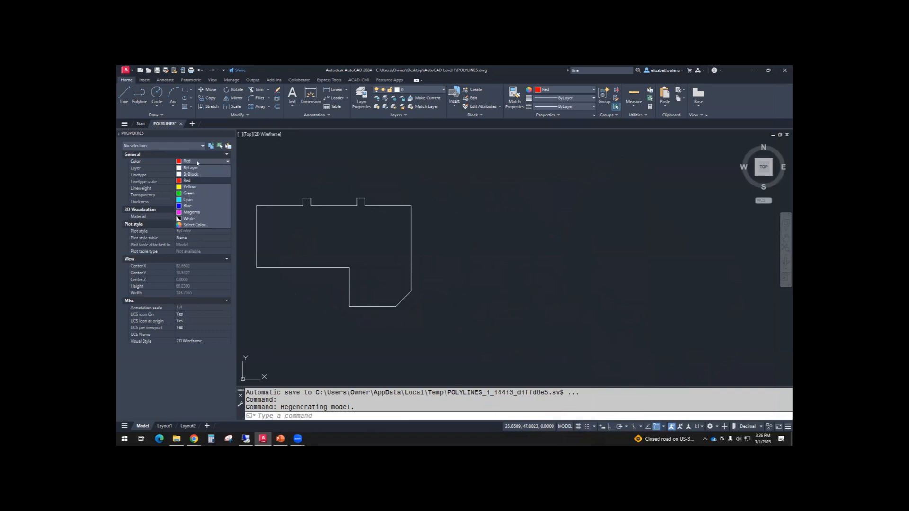
left_click(191, 168)
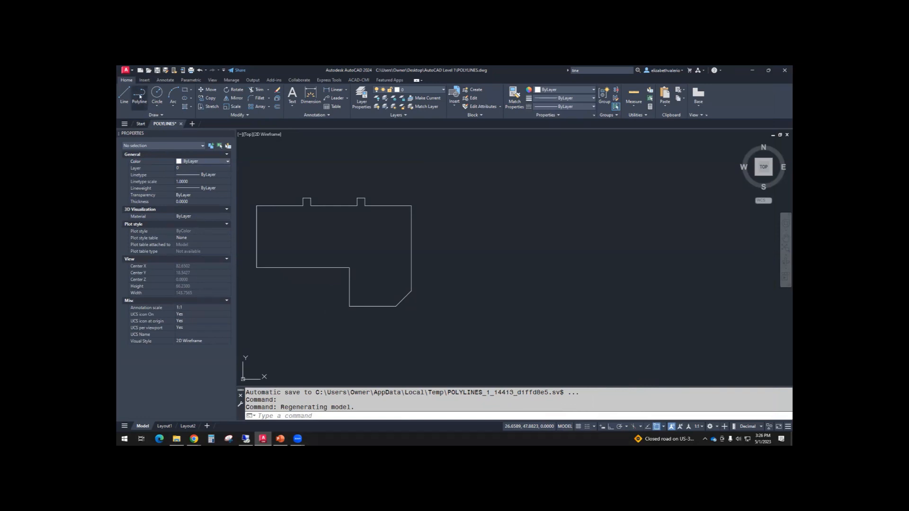
Start a new polyline with its start point to the right of the house outline
left_click(139, 96)
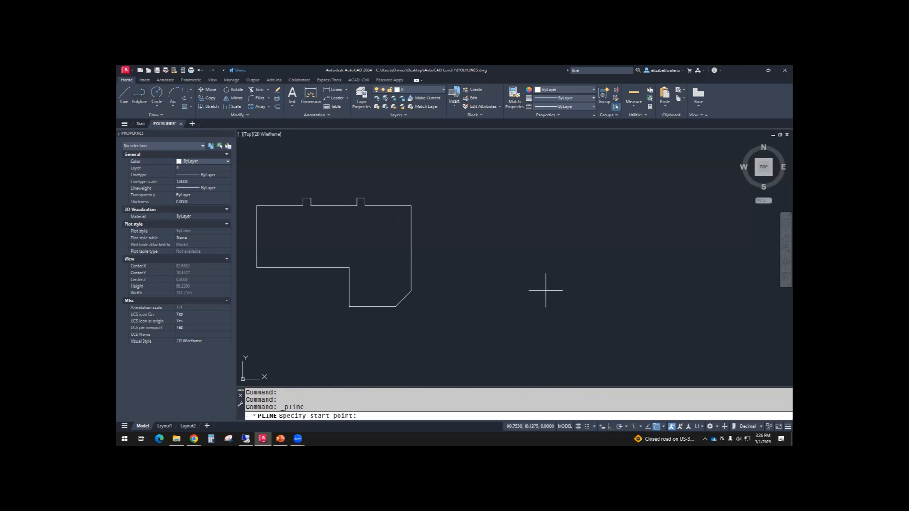
mouse_move(542, 260)
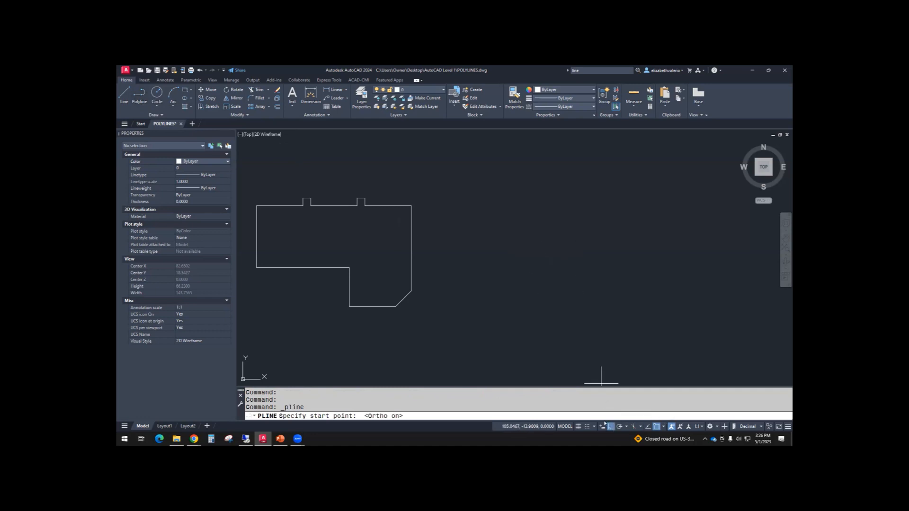
mouse_move(447, 238)
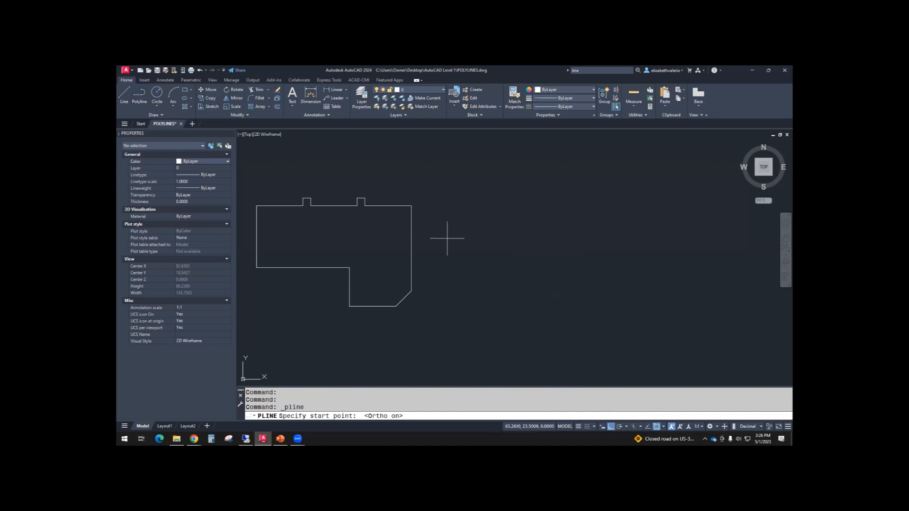
mouse_move(477, 245)
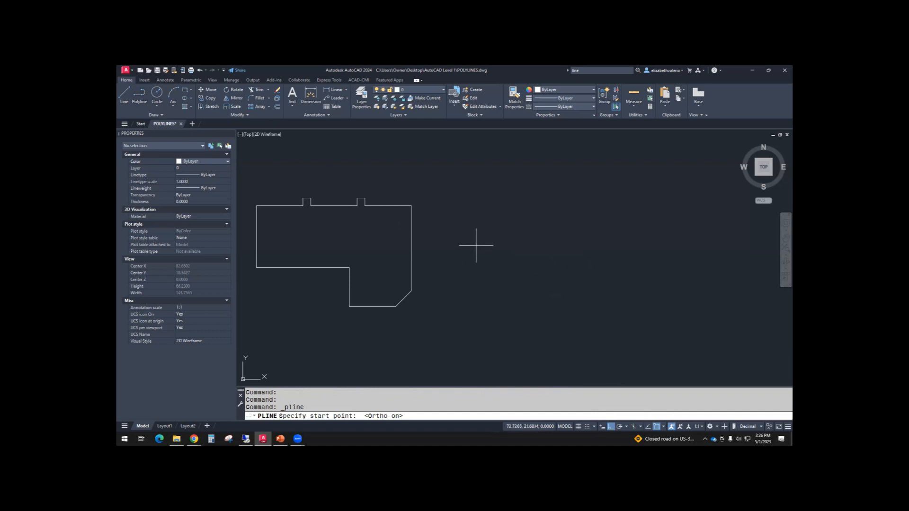
left_click(475, 246)
type("W")
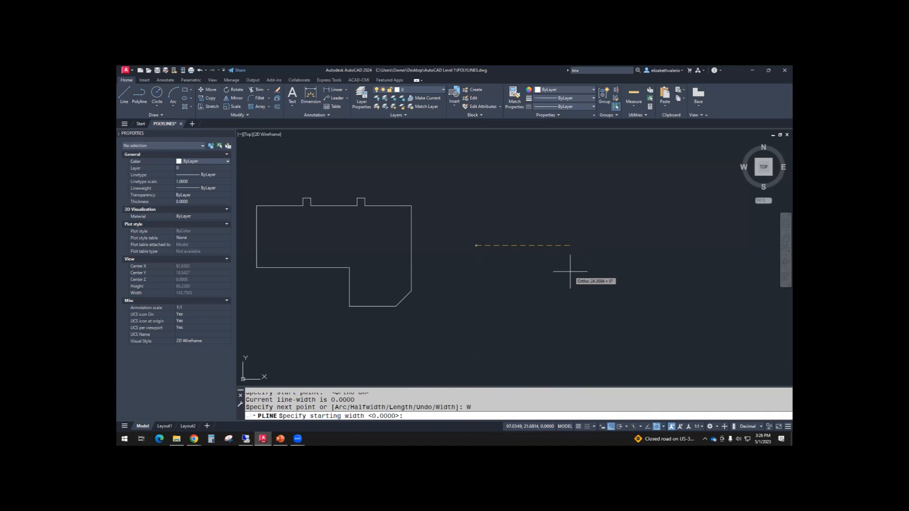
Draw a left-pointing arrow with a 0-to-5 tapered head and a width-2 shaft
type("0")
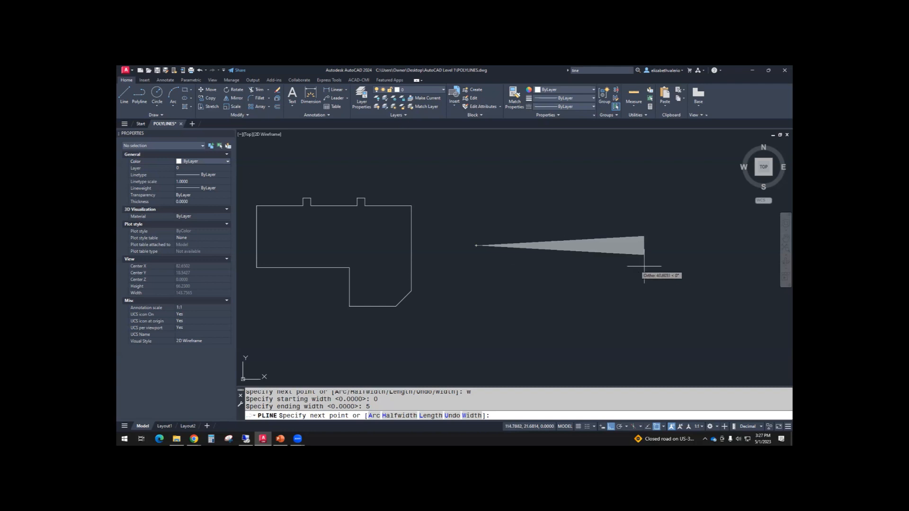
mouse_move(612, 267)
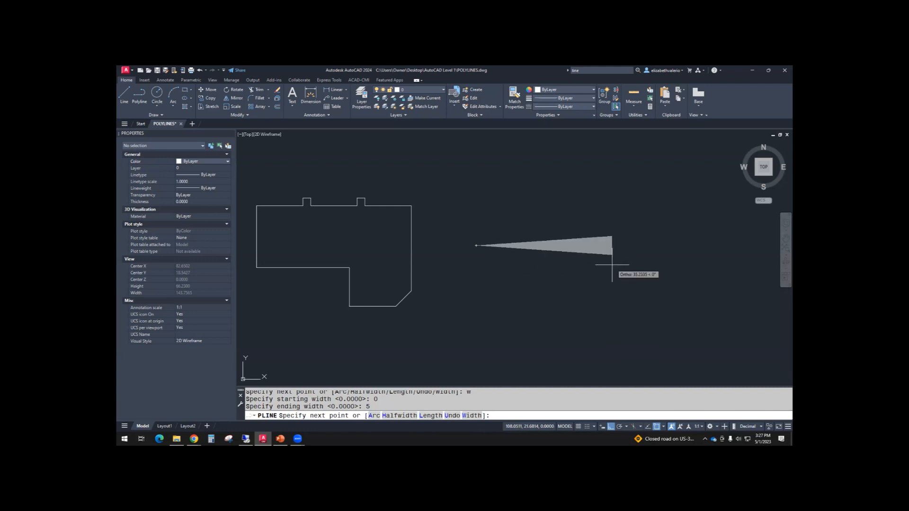
mouse_move(521, 261)
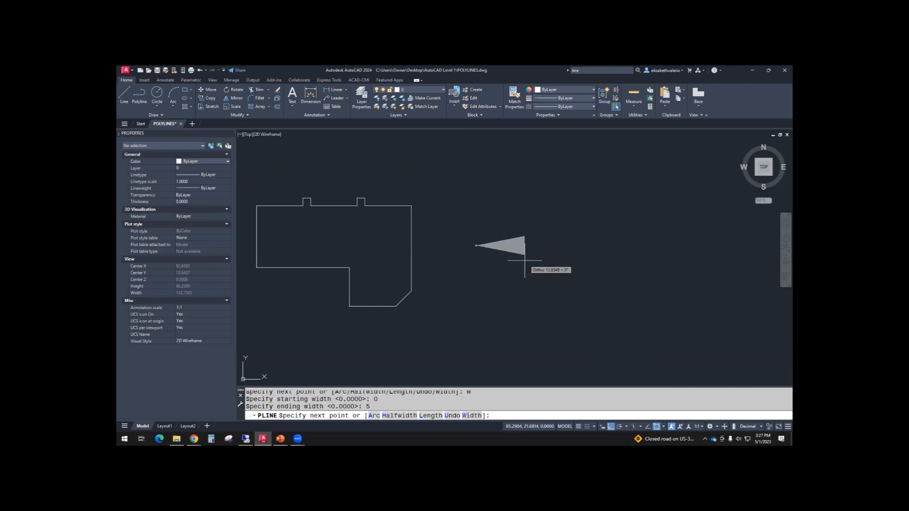
mouse_move(501, 259)
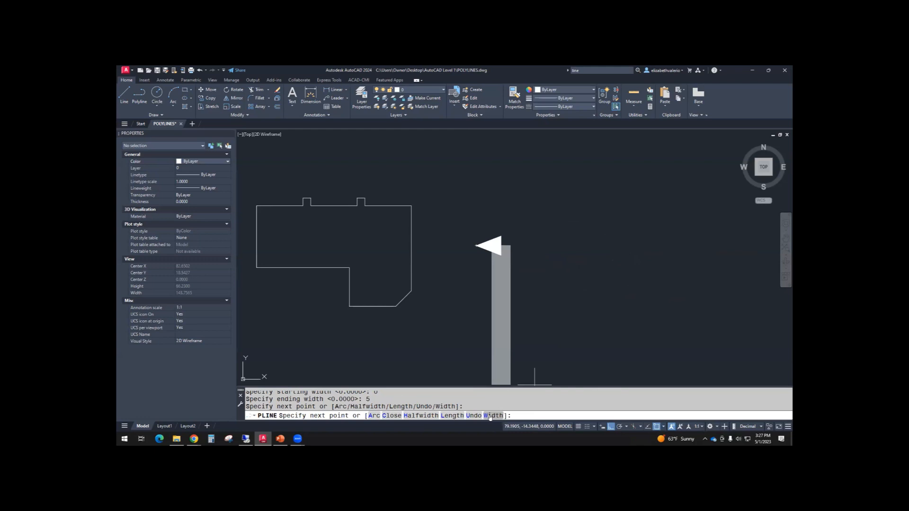
type("W")
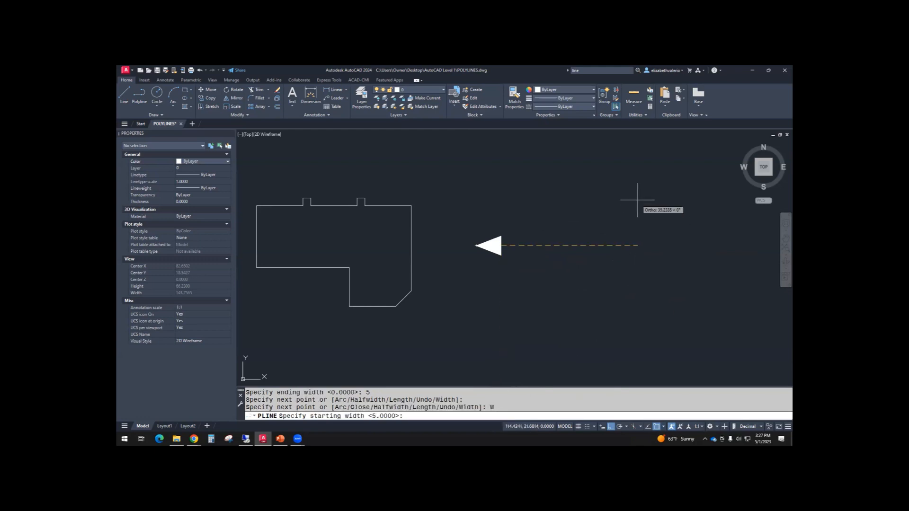
type("2")
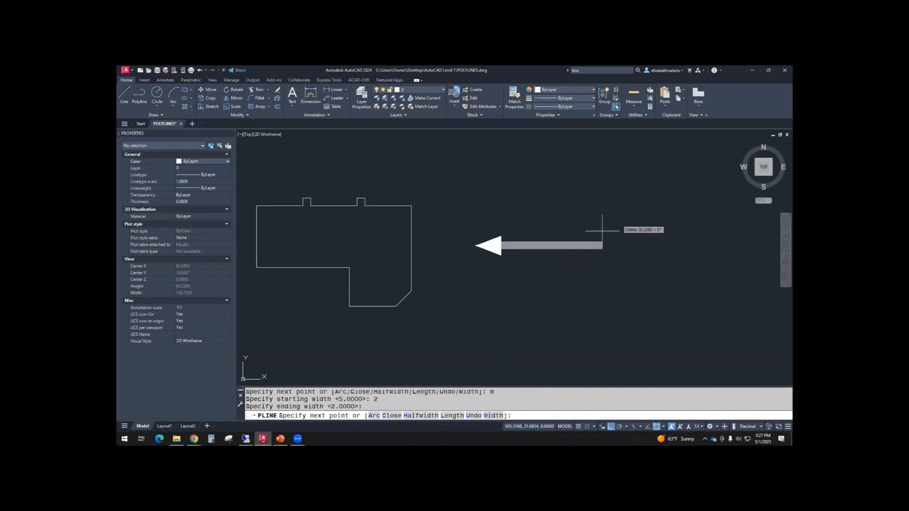
mouse_move(550, 261)
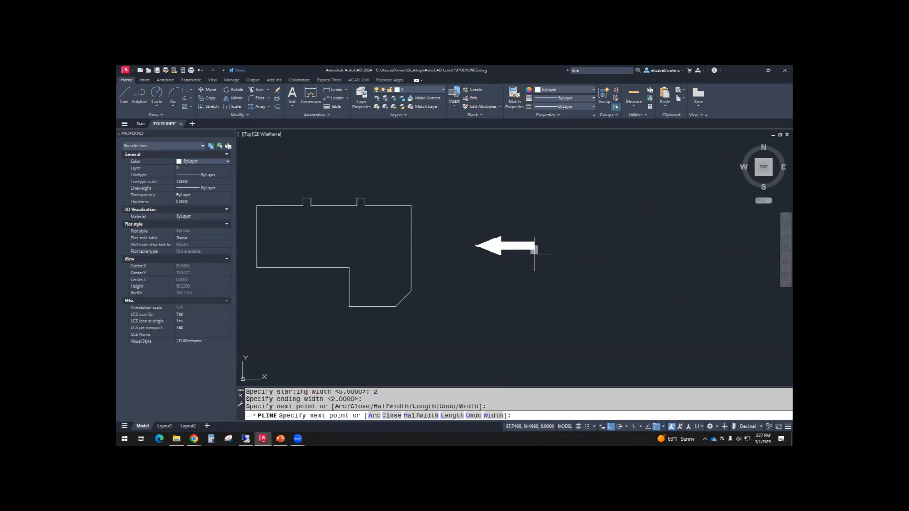
key("Escape")
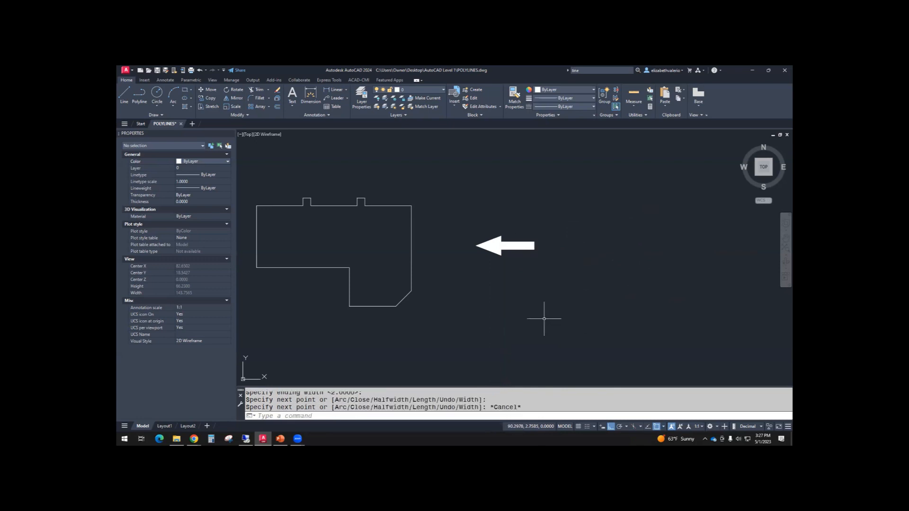
Reveal the remaining polyline options on slide 16, then advance to the Properties slide
left_click(280, 439)
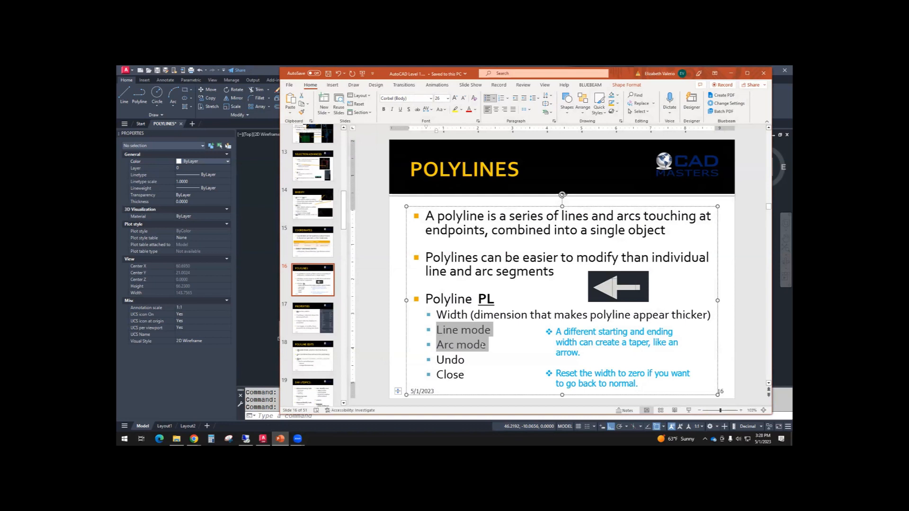
left_click(450, 360)
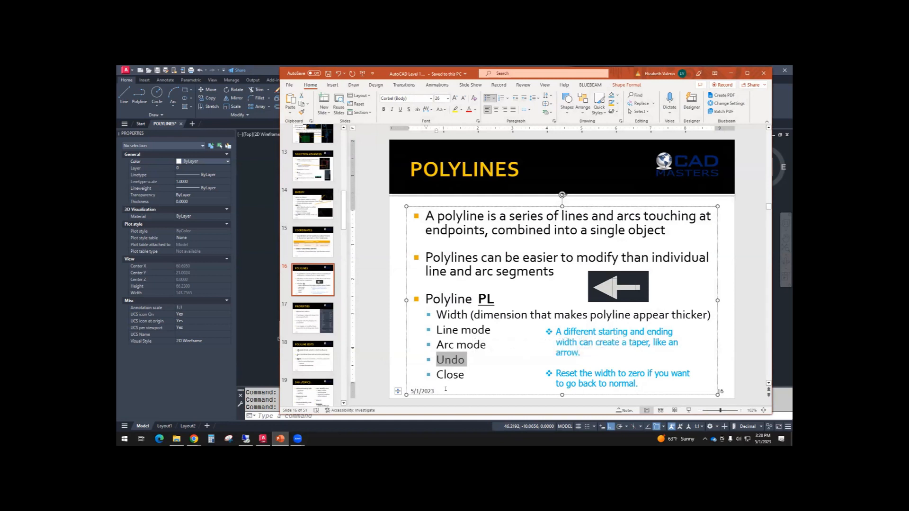
left_click(451, 374)
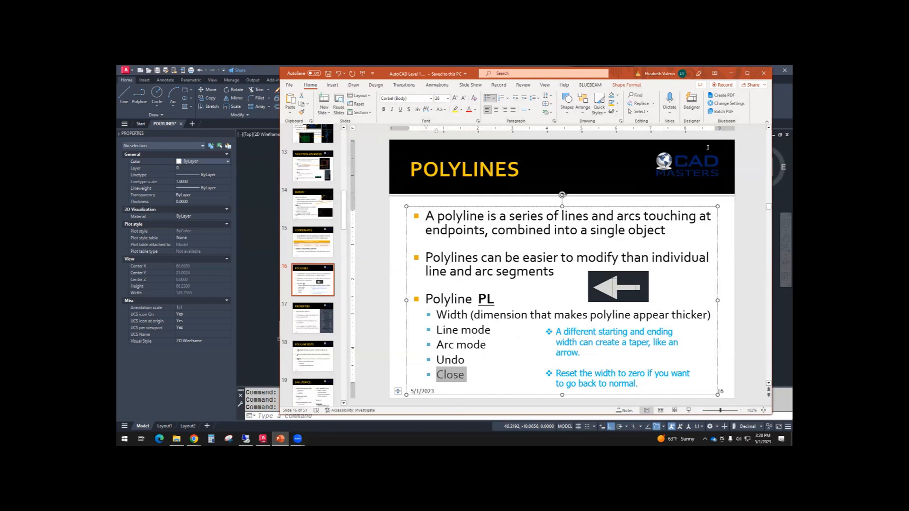
left_click(312, 317)
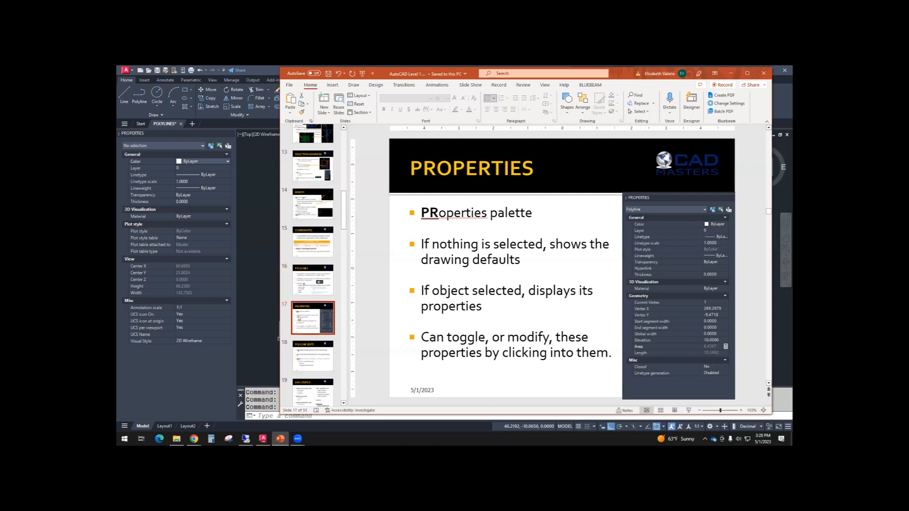
scroll("down", 3)
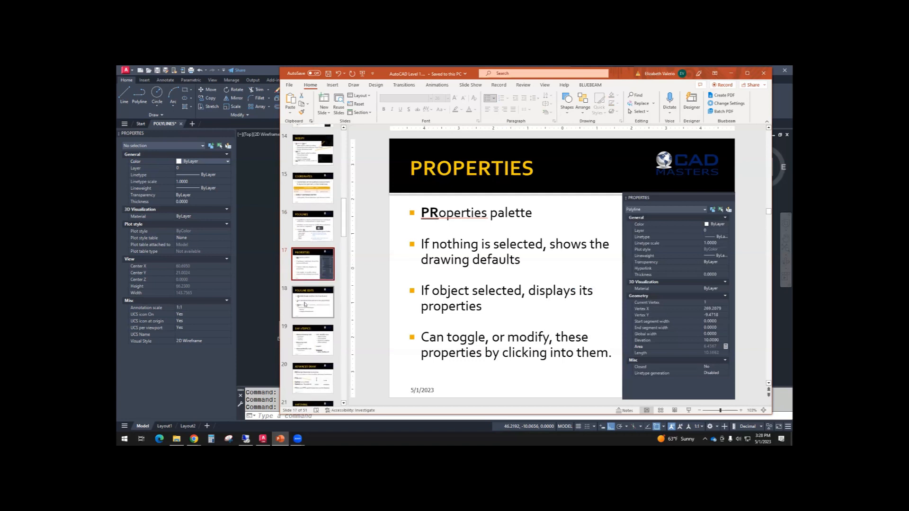
Select slide 18, Polyline Edits, in the thumbnail pane
left_click(312, 301)
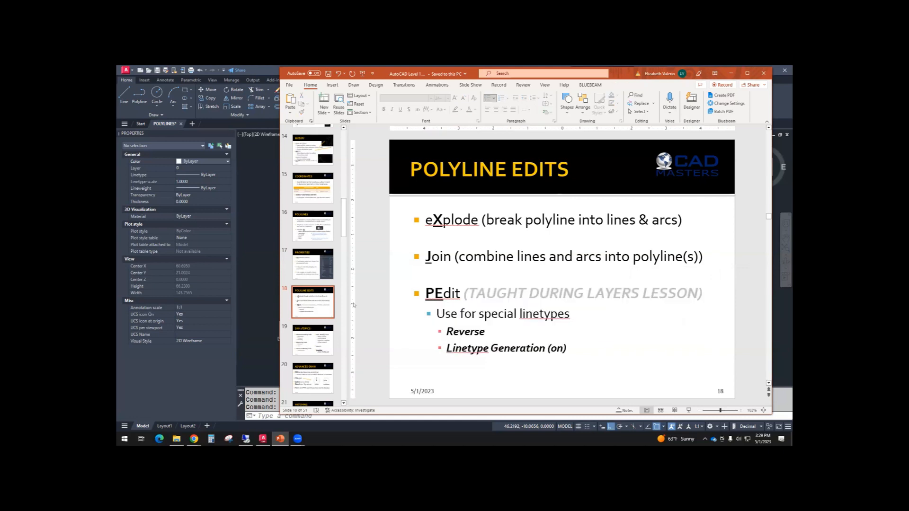
mouse_move(705, 255)
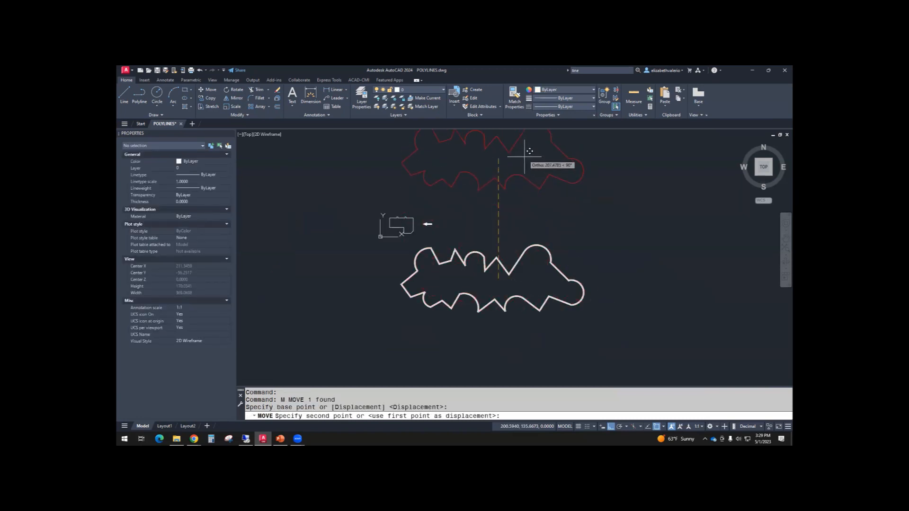
Move the red outline above the white one and select the white wavy polyline
left_click(498, 258)
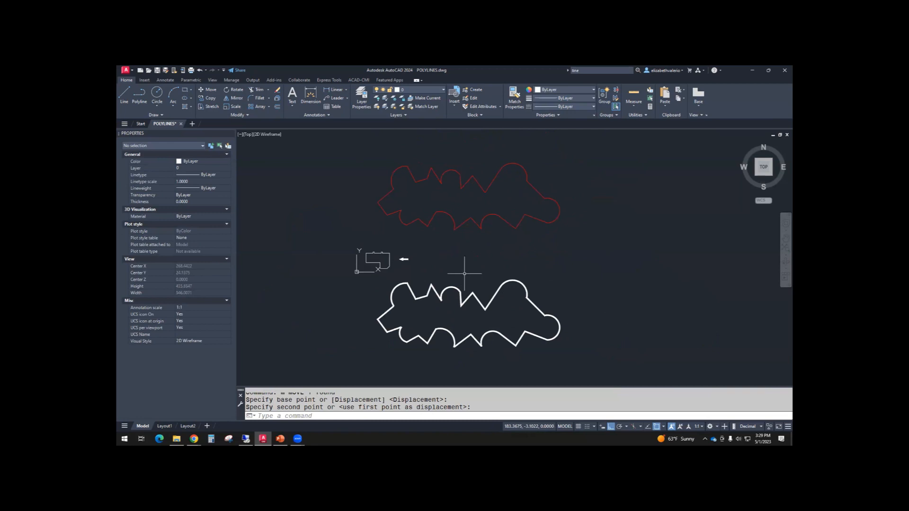
mouse_move(540, 356)
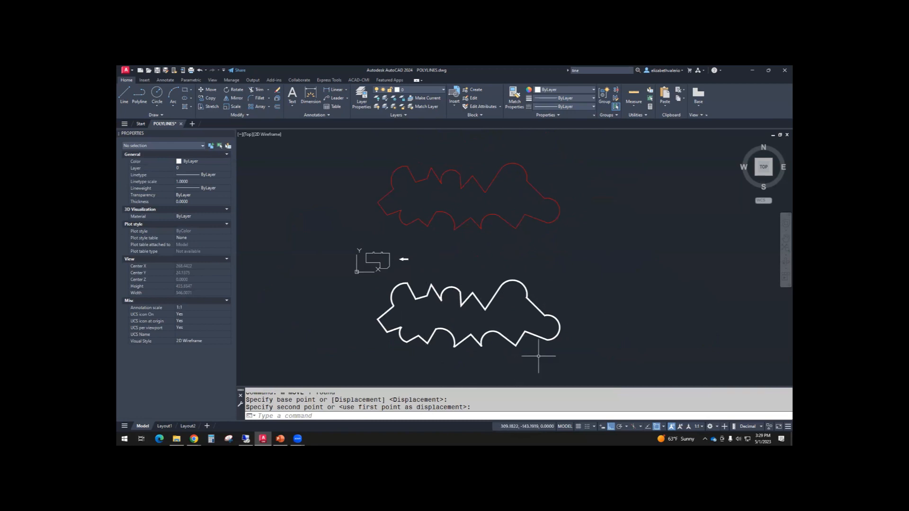
left_click(475, 318)
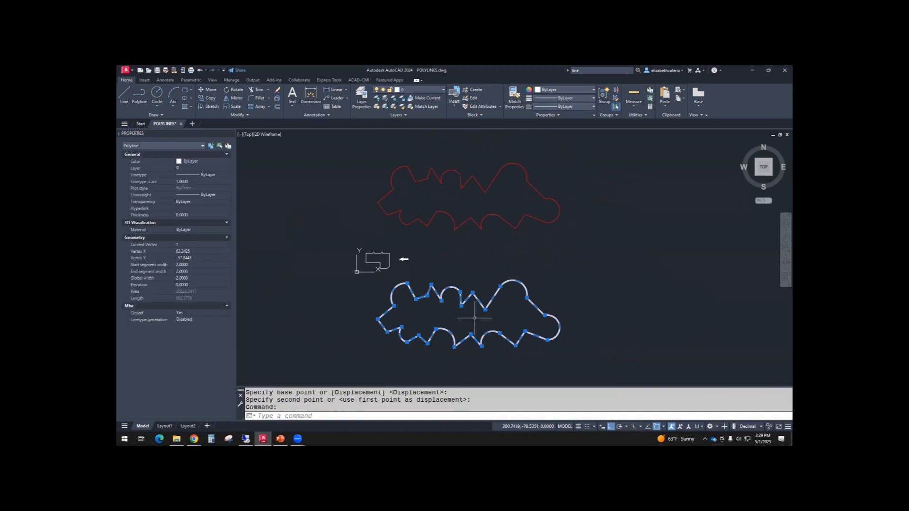
Explode the white polyline with X and check that a piece is now a Line
type("x")
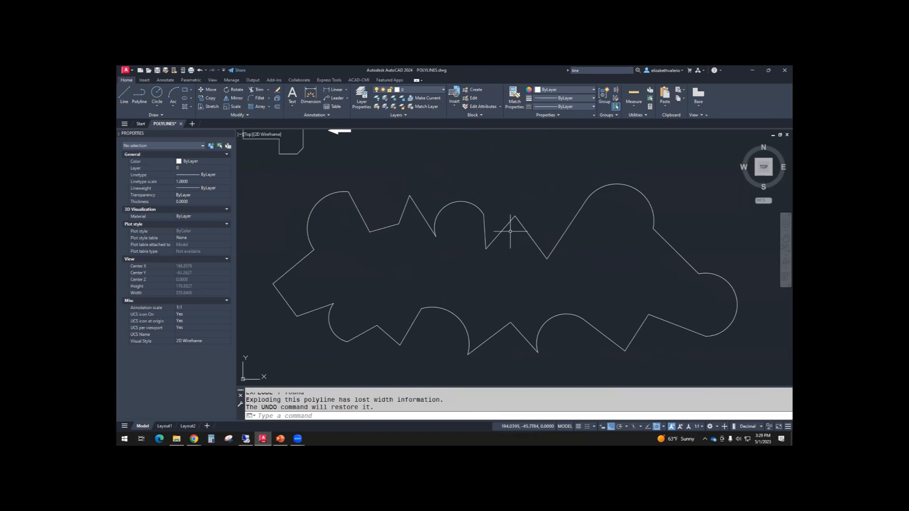
left_click(501, 233)
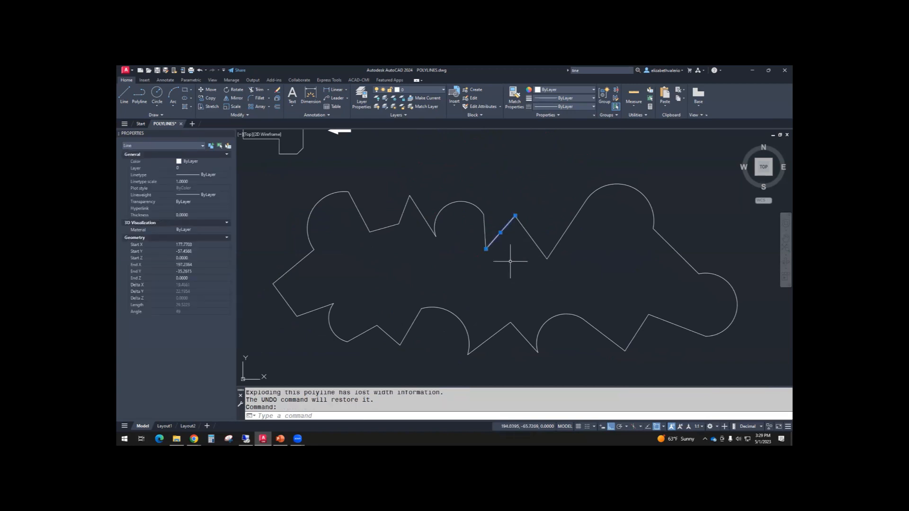
key("Escape")
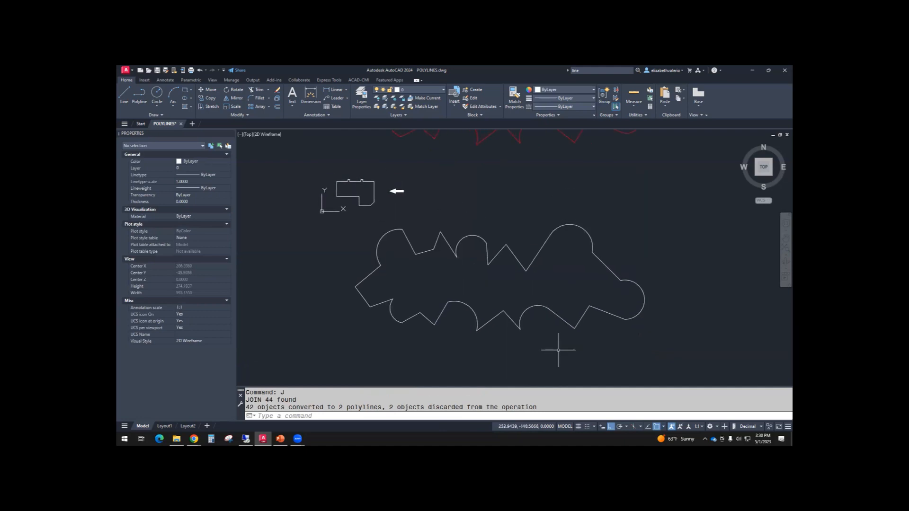
mouse_move(559, 351)
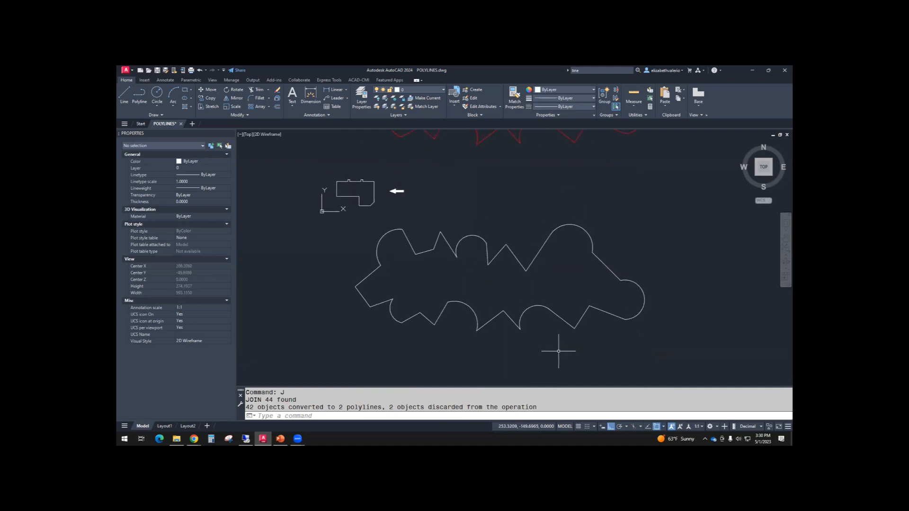
mouse_move(546, 320)
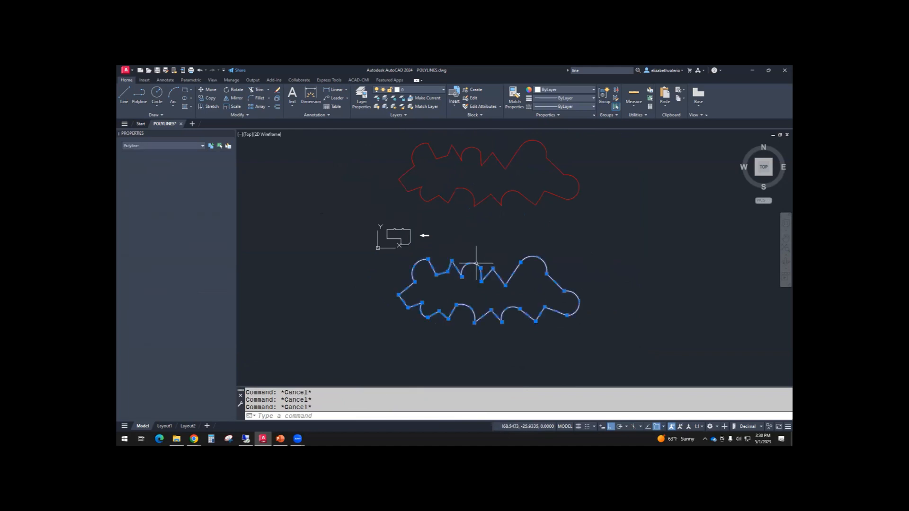
Clear the joined shape's selection, then select the house outline to confirm it's a closed polyline
key("Escape")
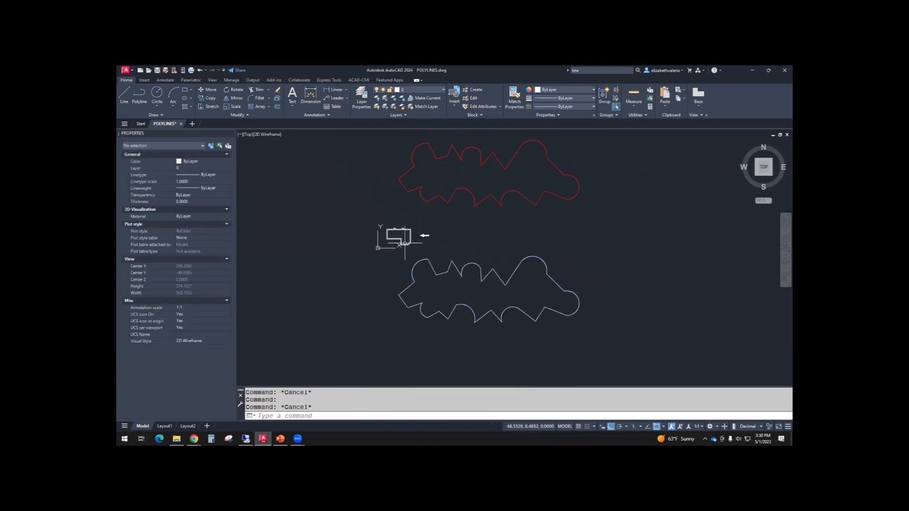
mouse_move(400, 241)
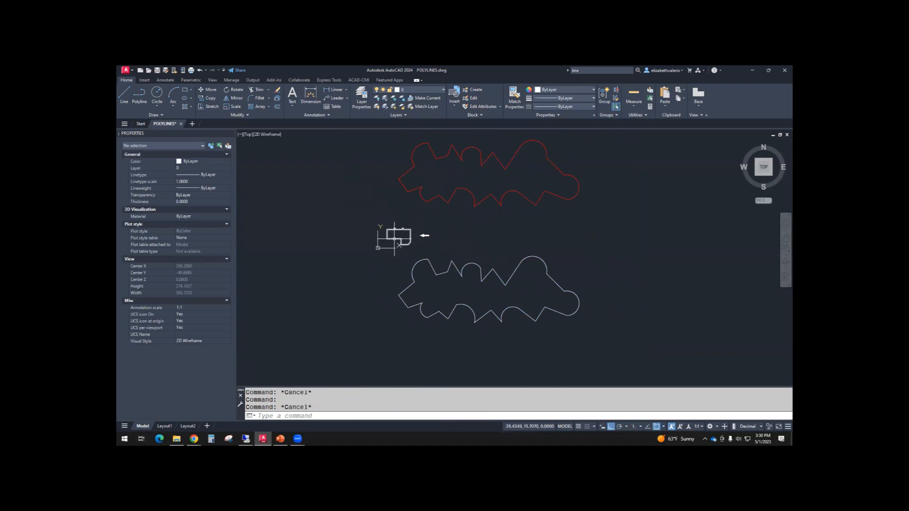
left_click(398, 235)
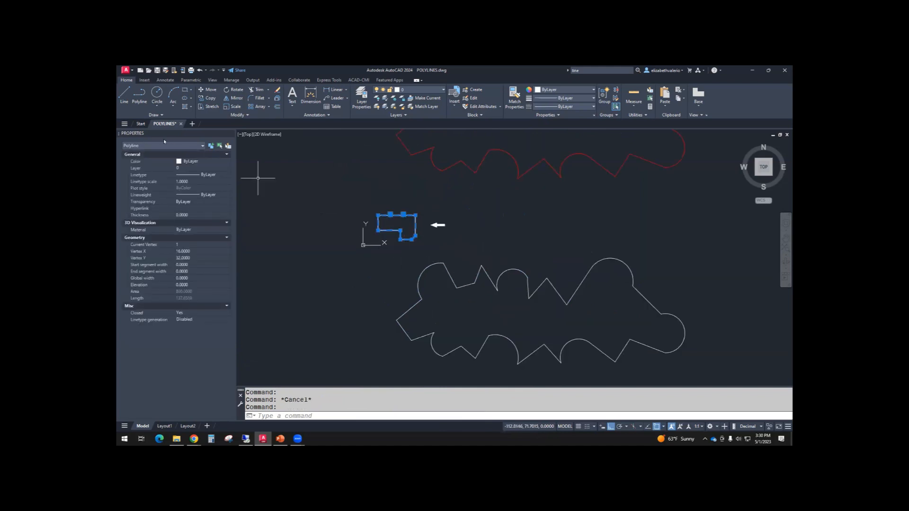
key("Escape")
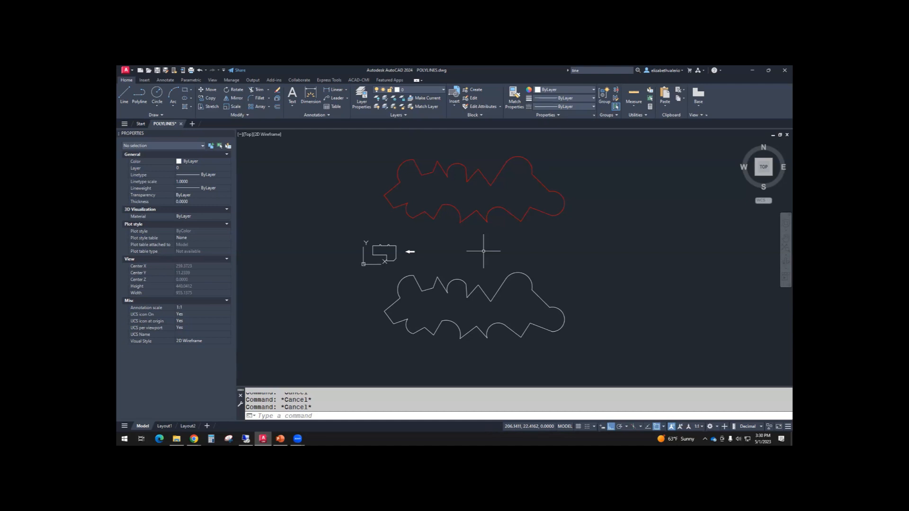
mouse_move(364, 381)
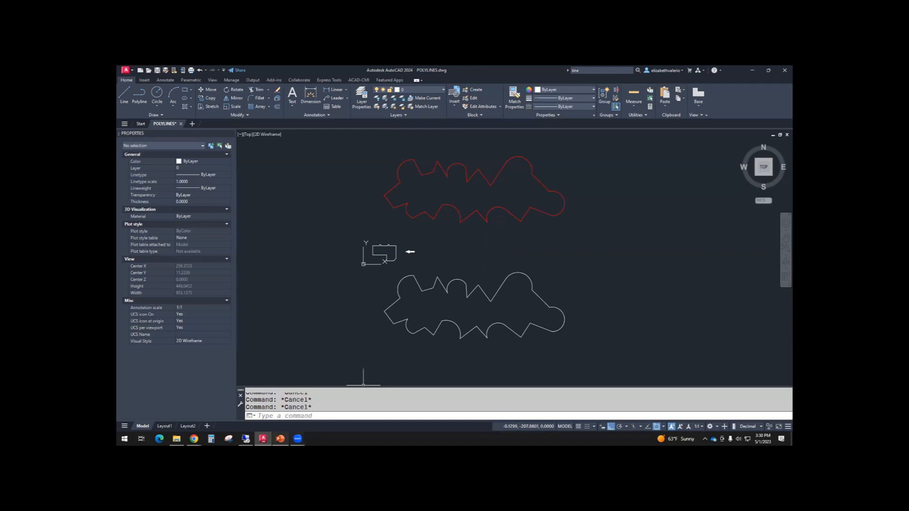